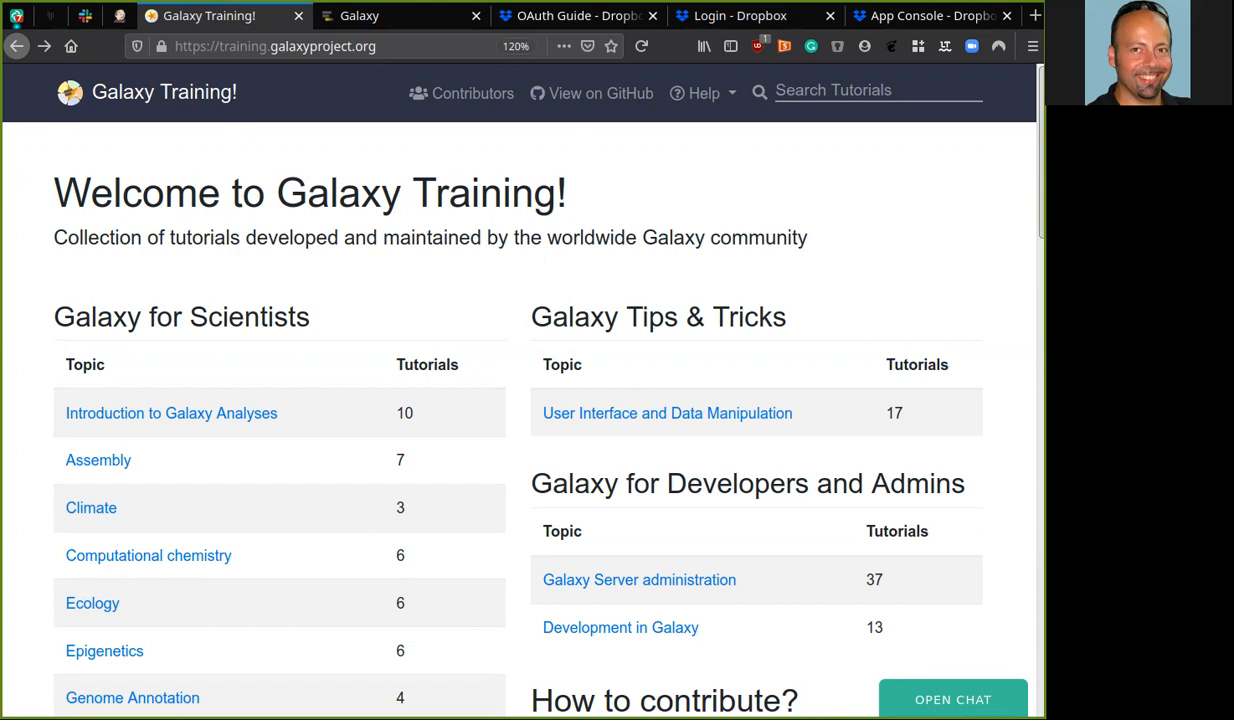
pyautogui.moveTo(458, 353)
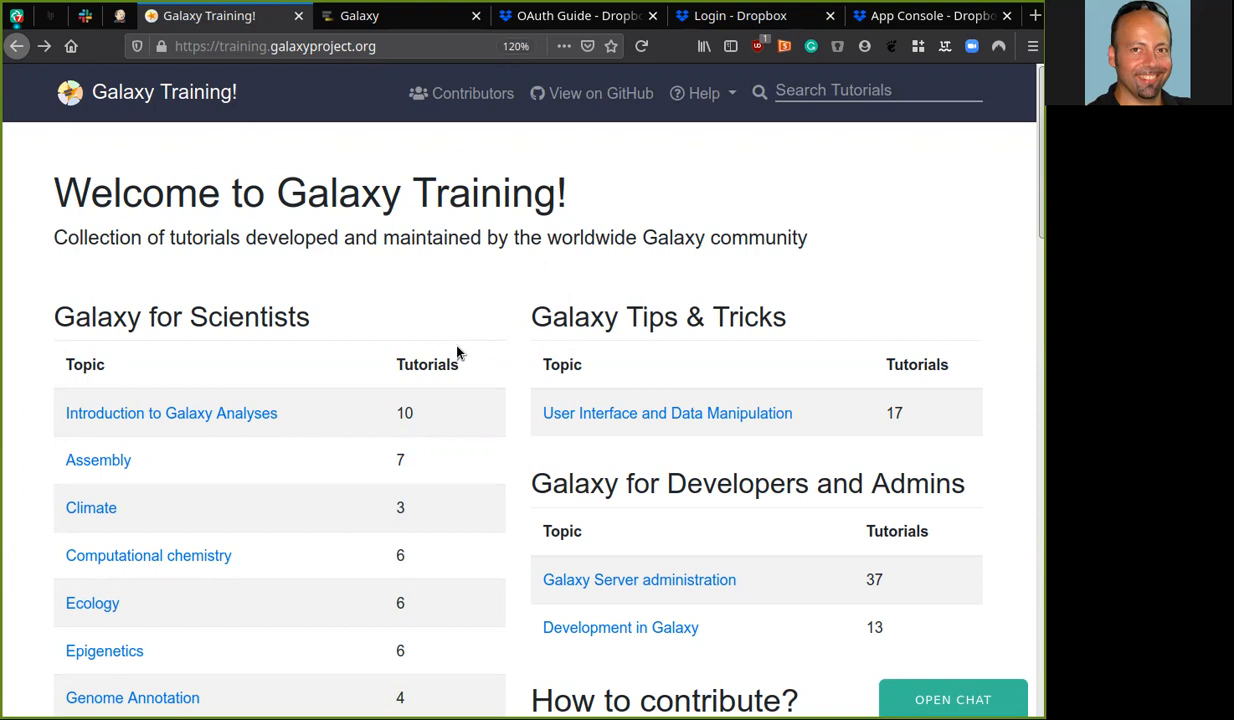
pyautogui.moveTo(639, 580)
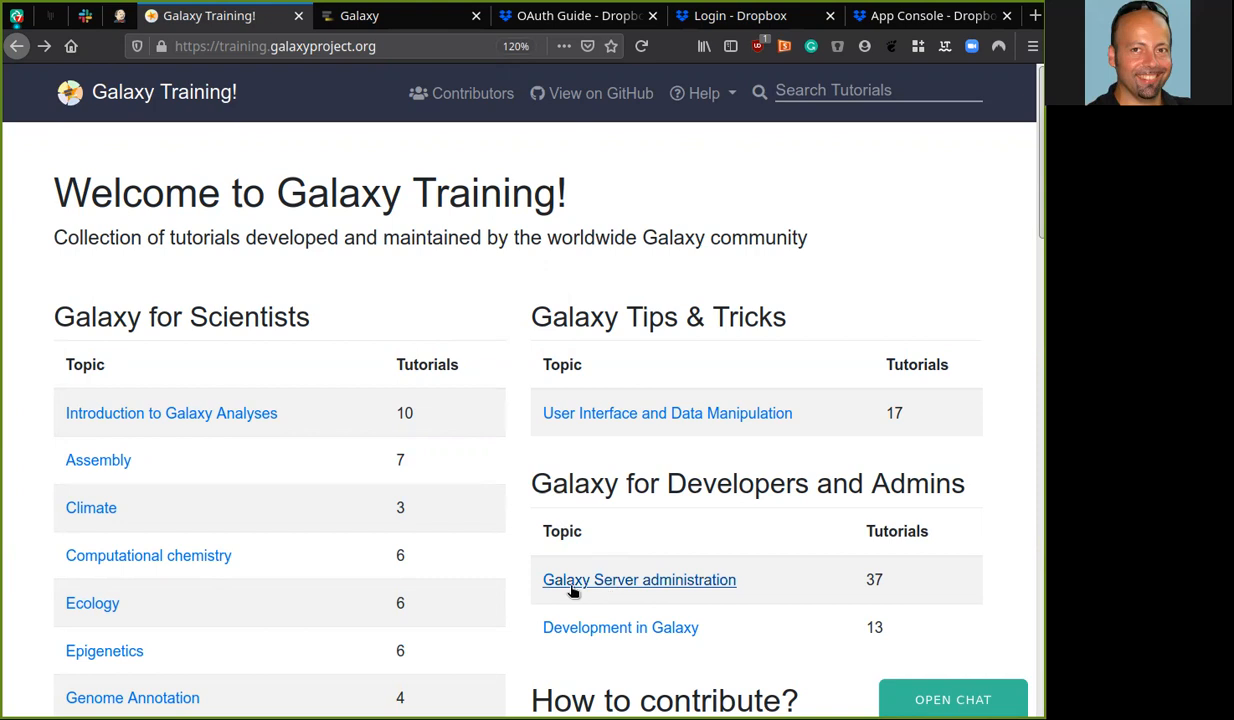
pyautogui.moveTo(639, 580)
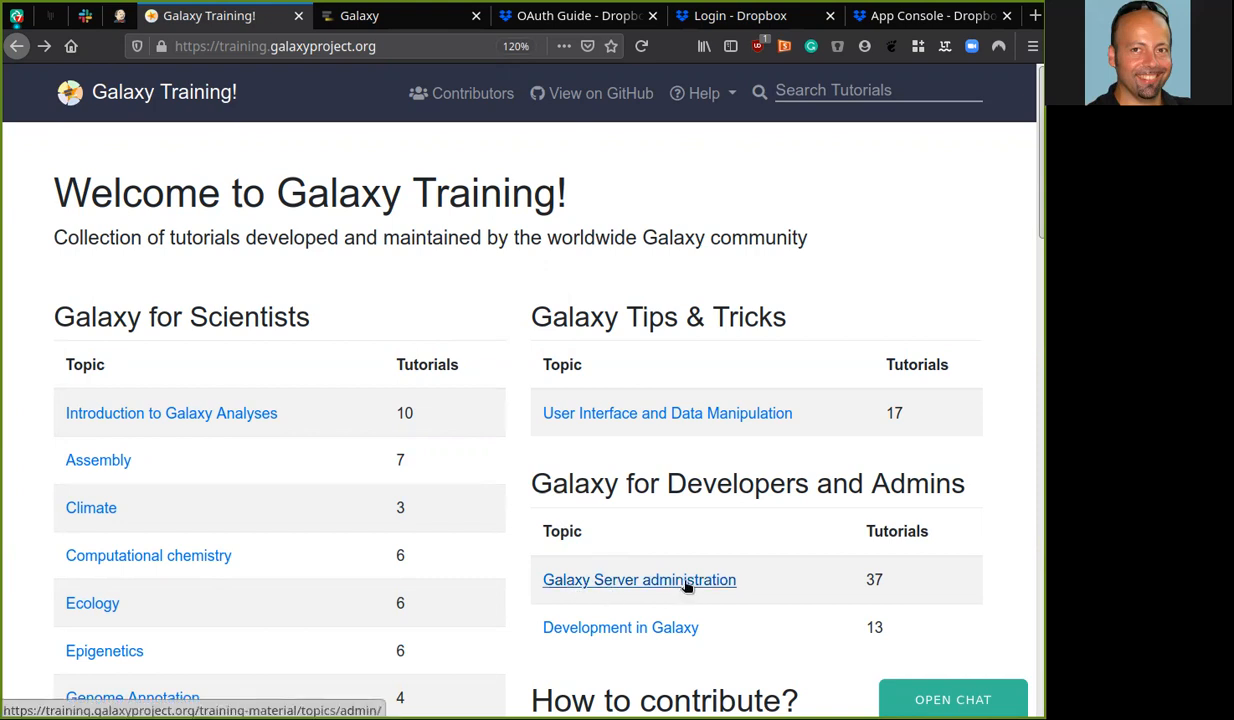
# Open the Galaxy Server administration link under Galaxy for Developers and Admins.
pyautogui.click(639, 580)
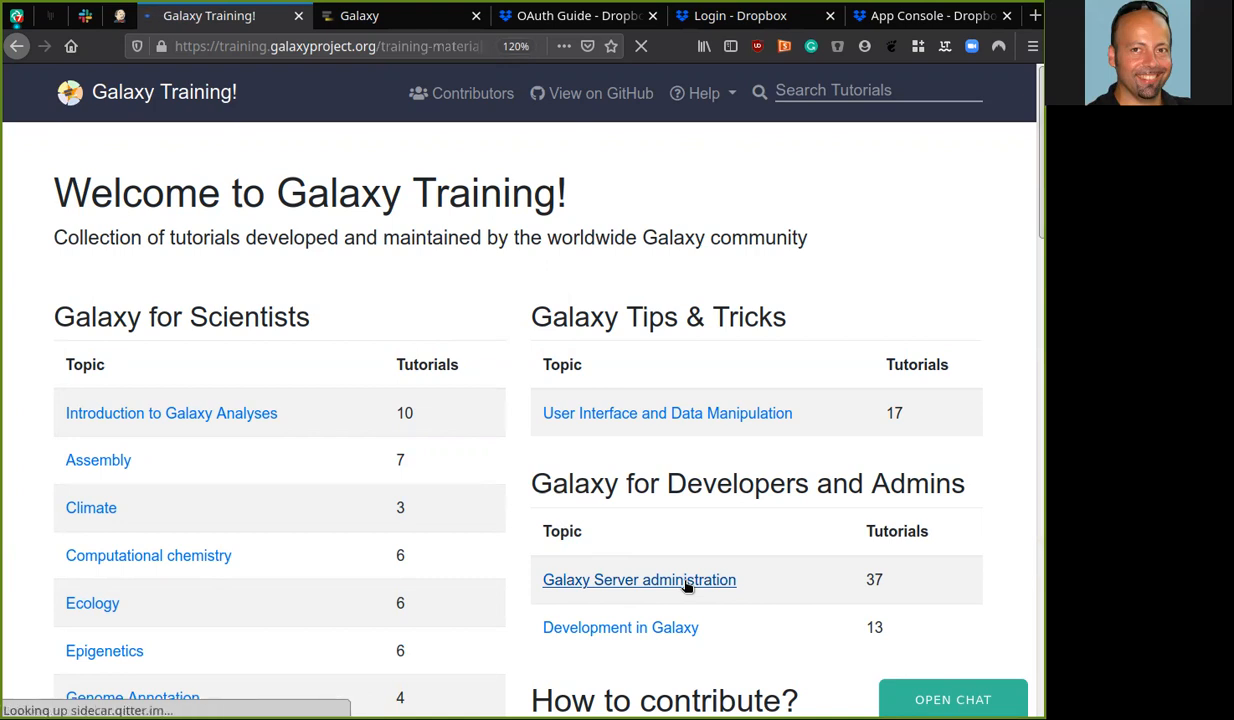
# Scroll the loaded admin topic page to the Further Learning table showing Distributed Object Storage.
pyautogui.click(639, 580)
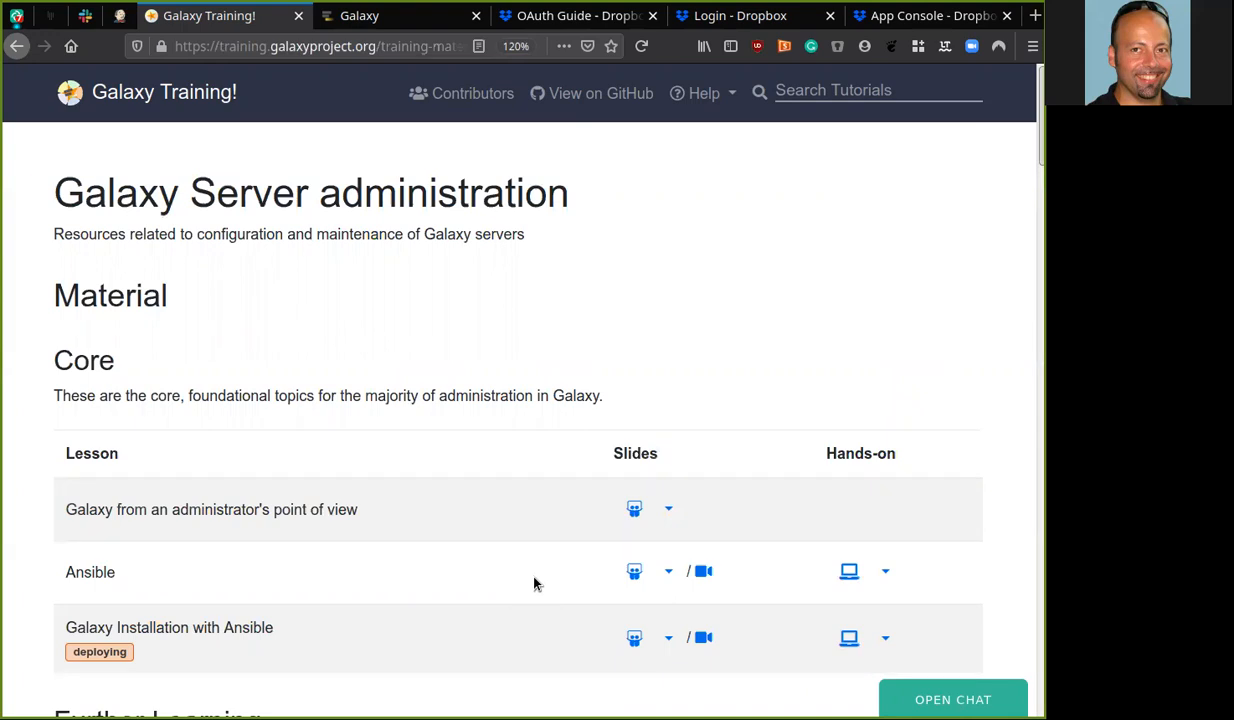
pyautogui.moveTo(140, 593)
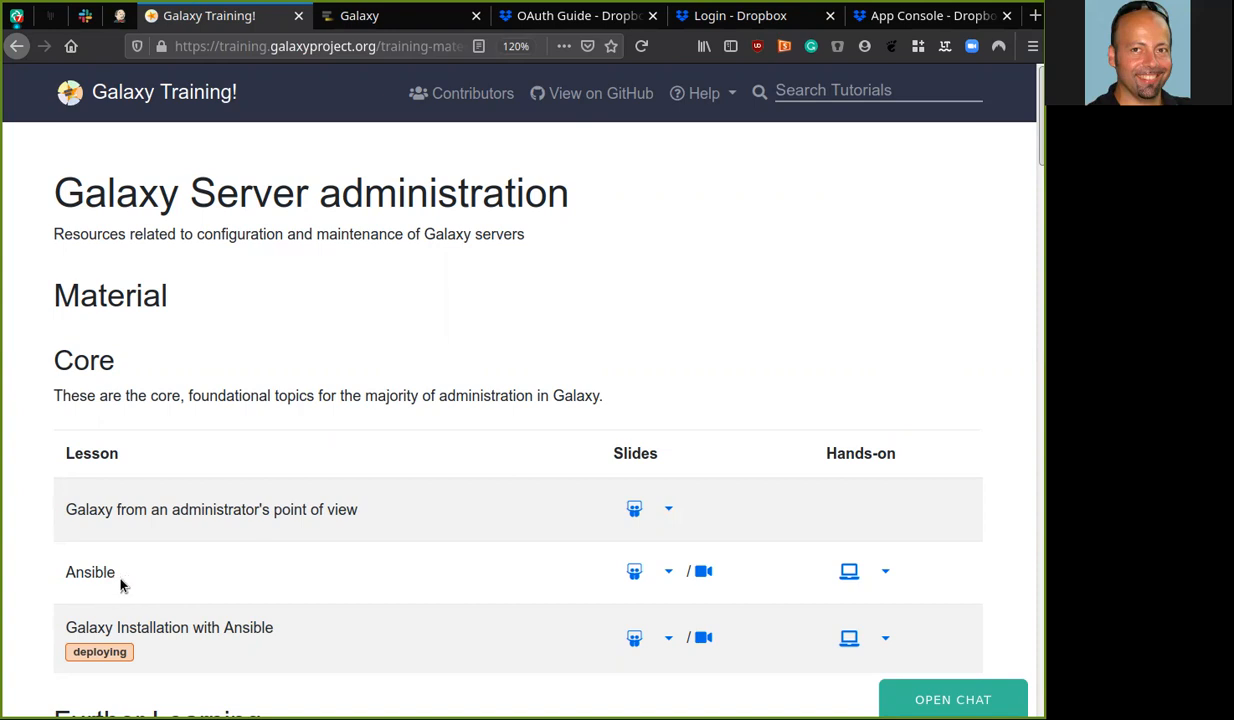
pyautogui.moveTo(198, 651)
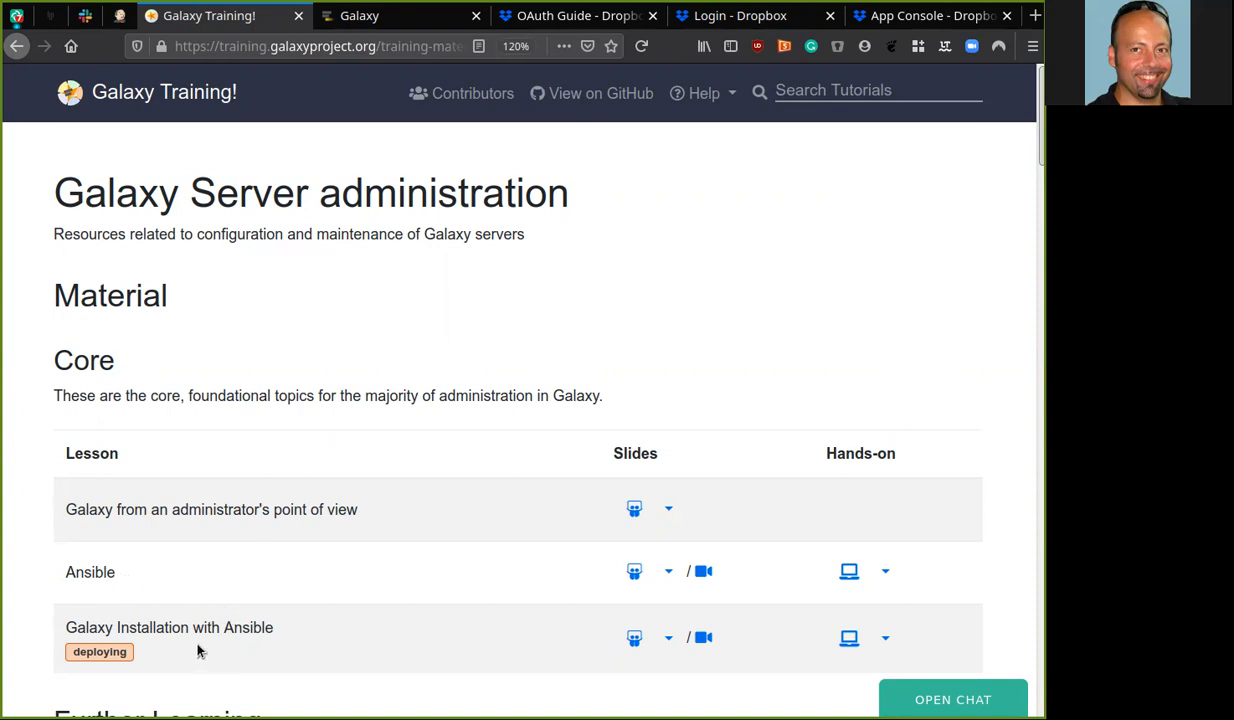
pyautogui.moveTo(256, 644)
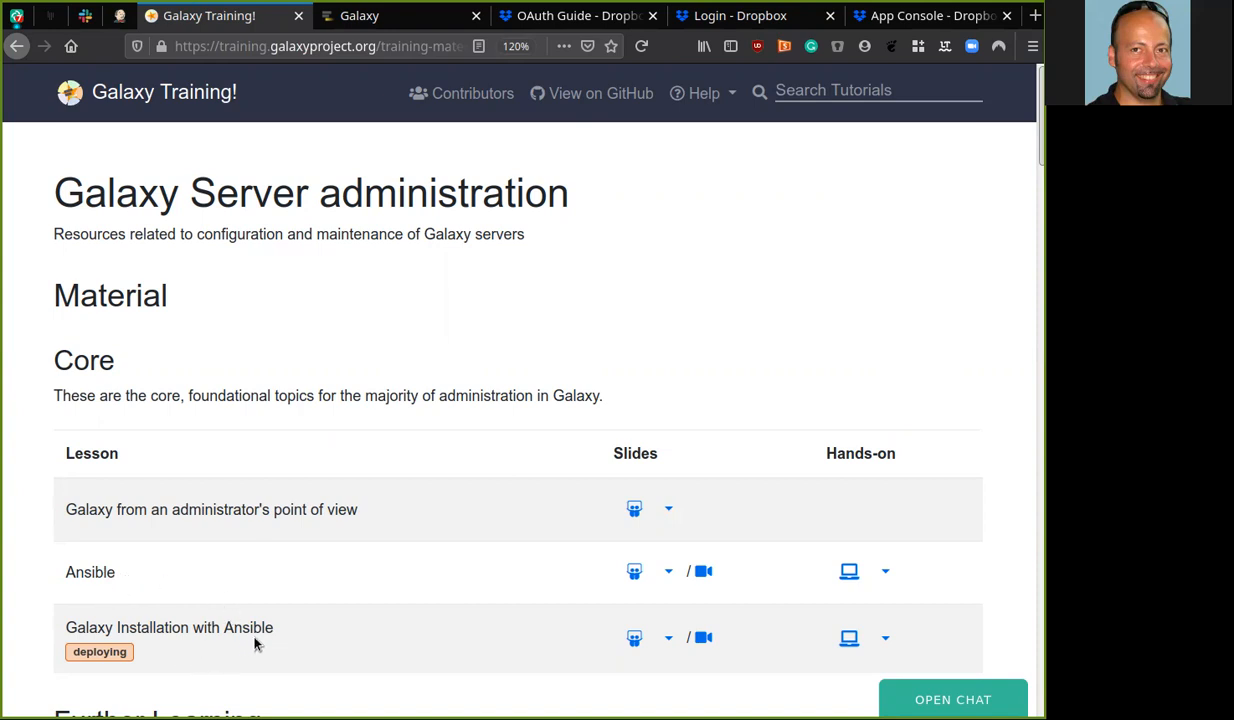
pyautogui.moveTo(150, 645)
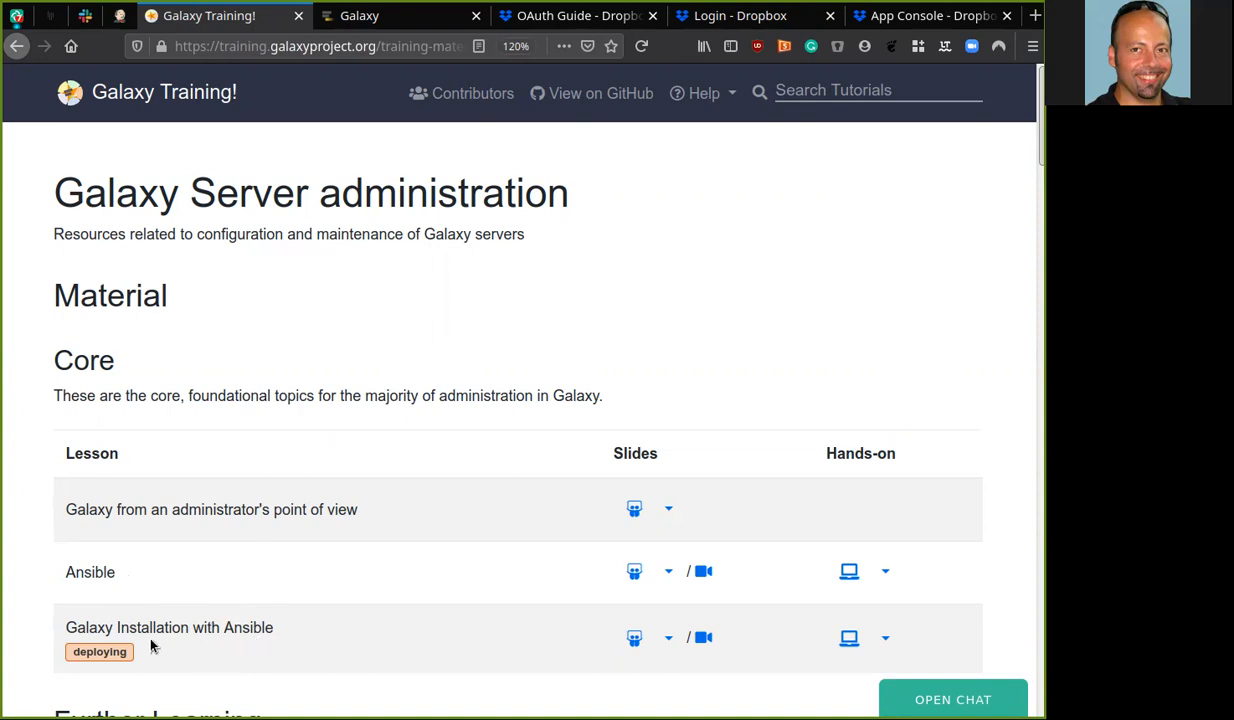
pyautogui.scroll(-3)
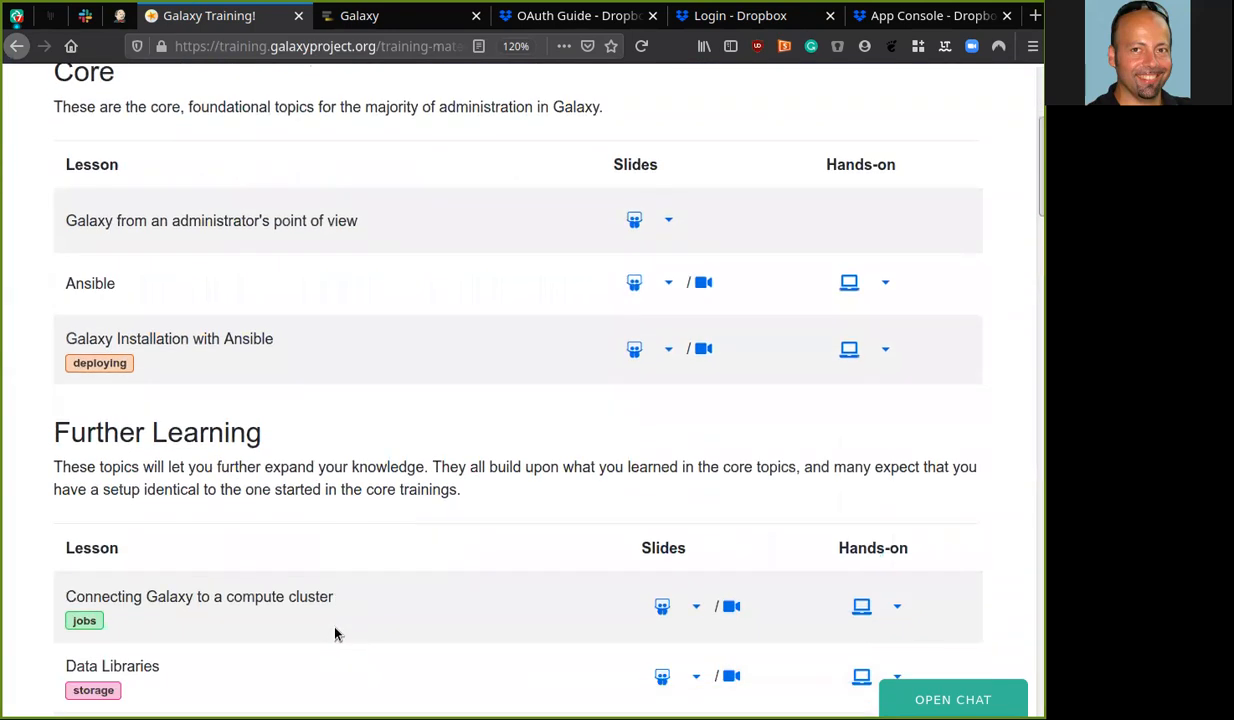
pyautogui.scroll(3)
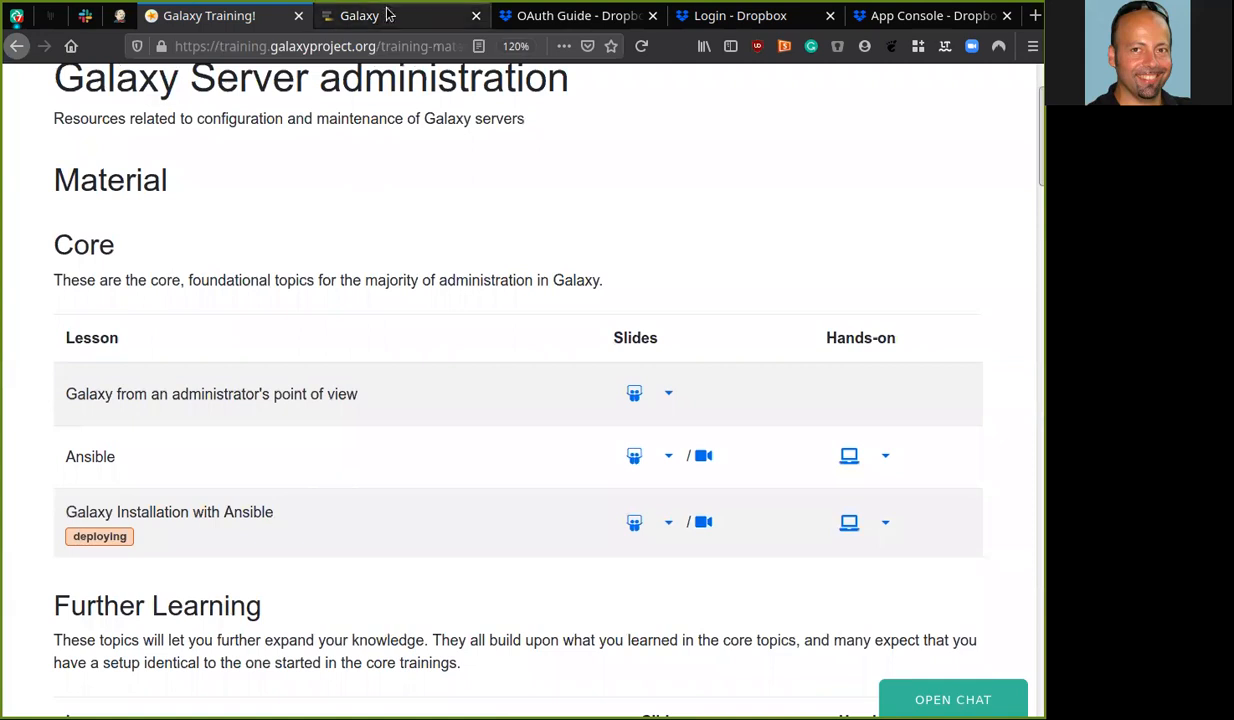
pyautogui.click(390, 15)
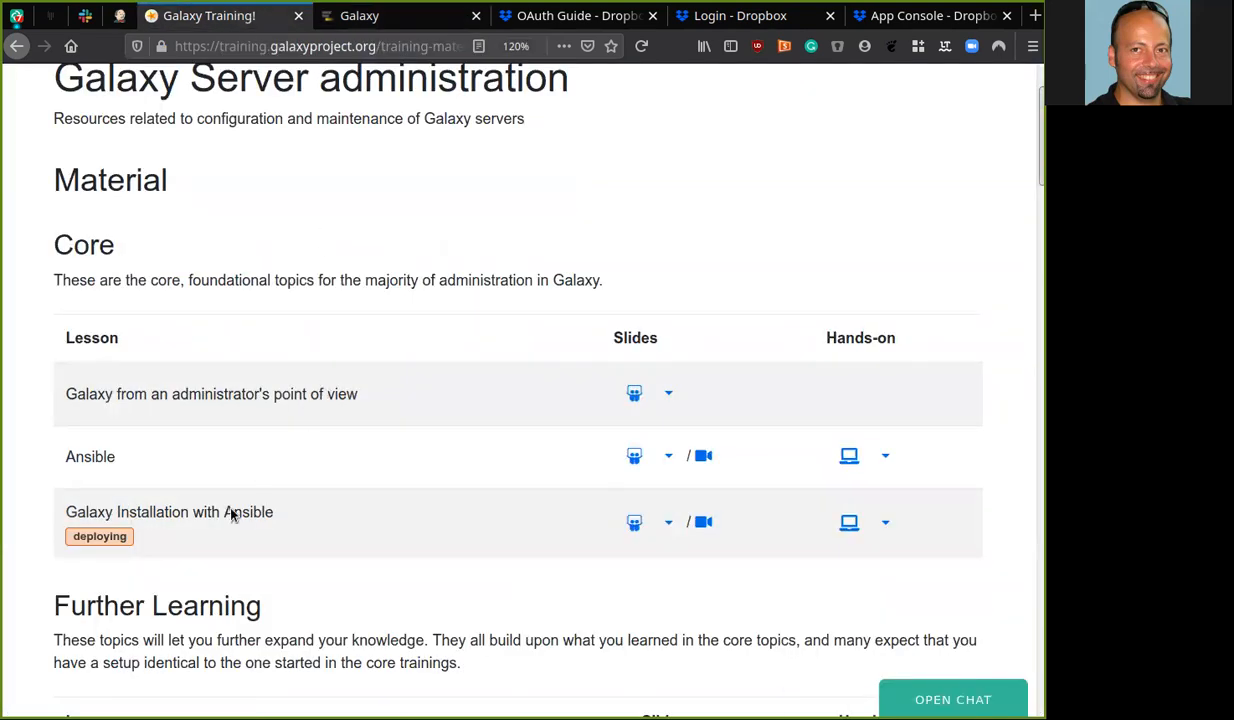
pyautogui.moveTo(201, 538)
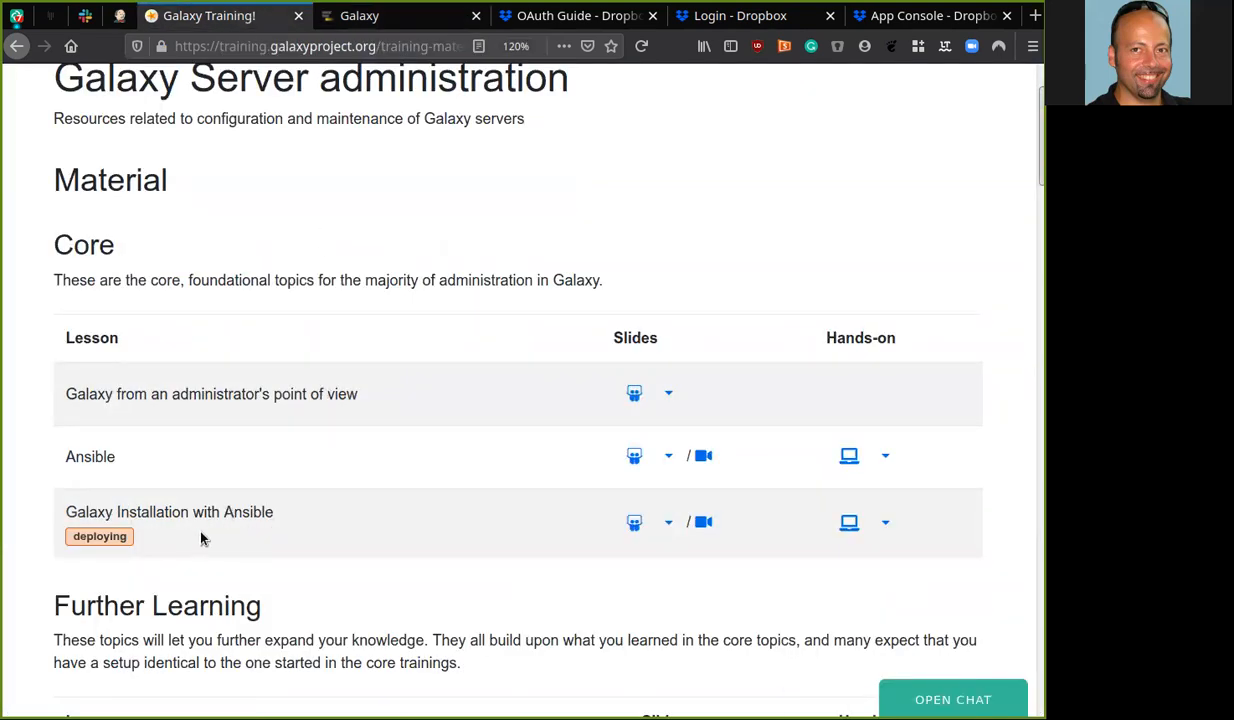
pyautogui.scroll(-3)
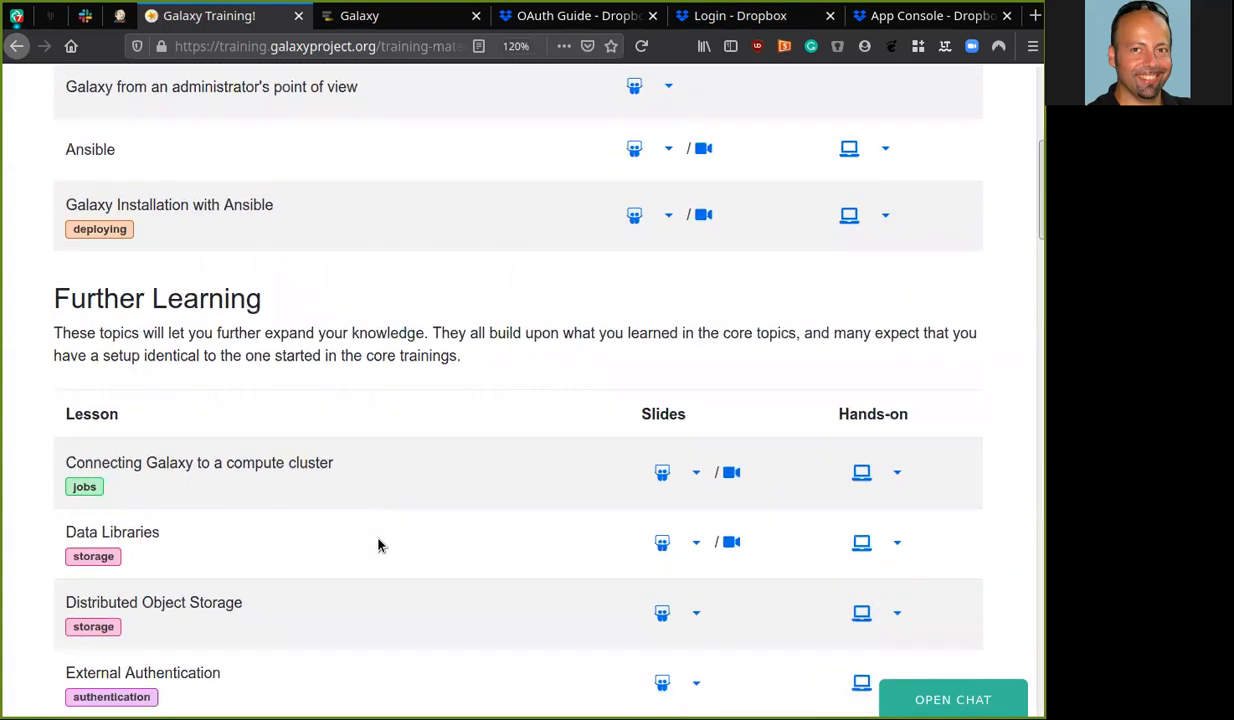
pyautogui.scroll(-3)
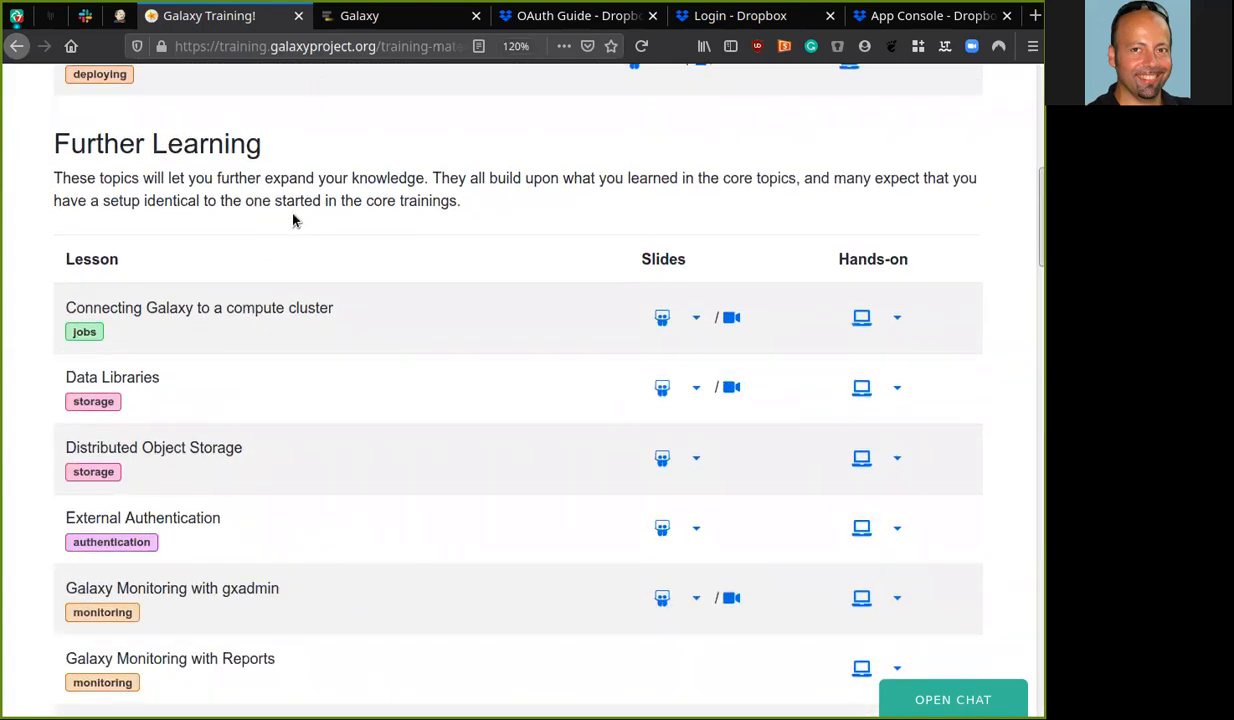
pyautogui.moveTo(215, 470)
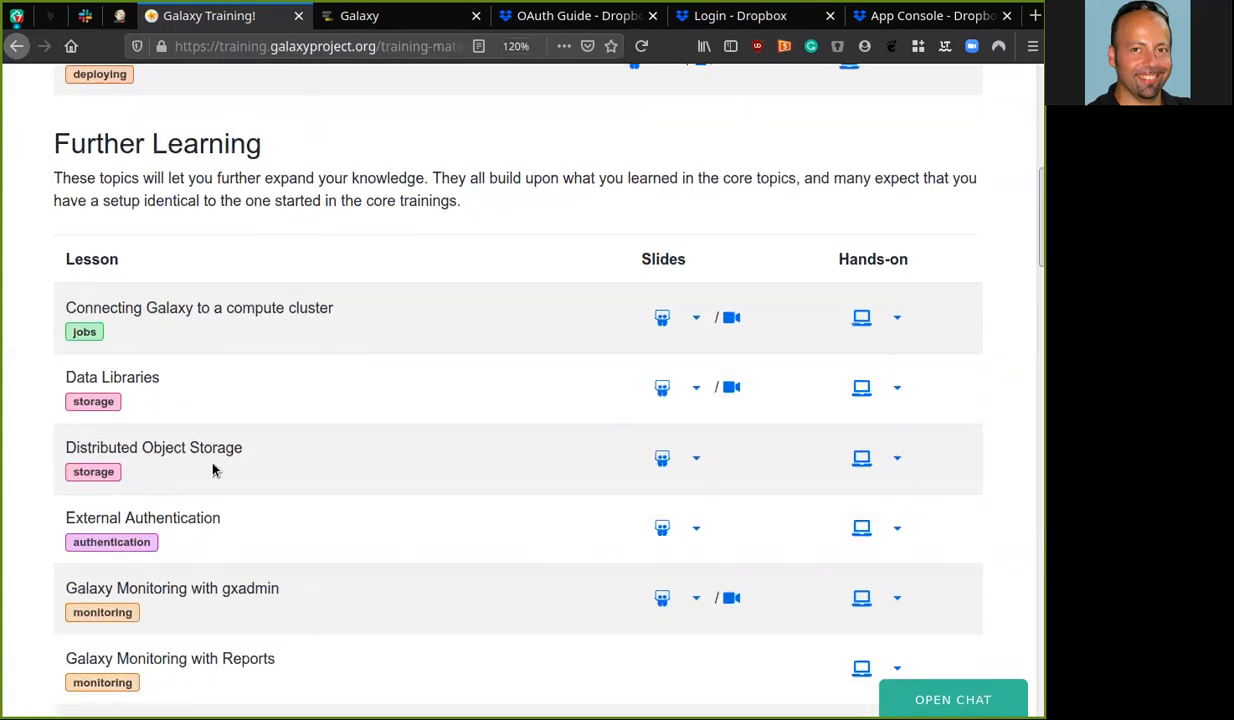
pyautogui.moveTo(162, 465)
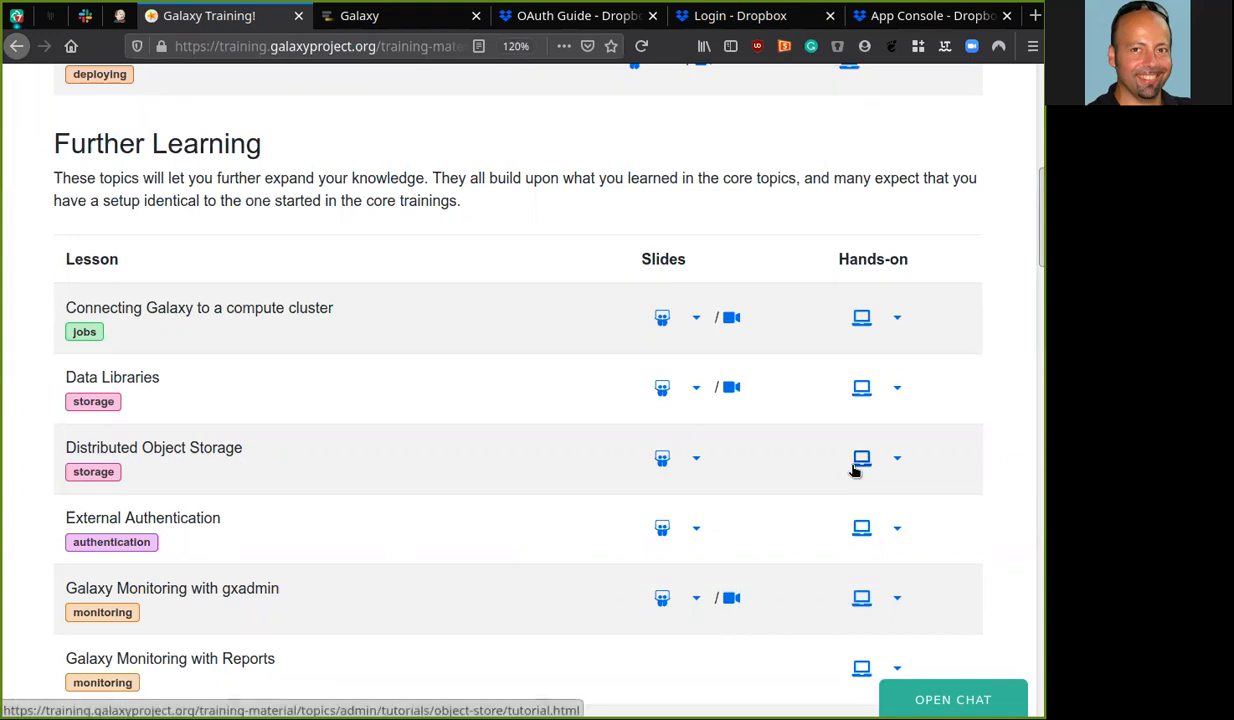
# Open the Distributed Object Storage hands-on tutorial at its Dropbox section, then switch to the terminal.
pyautogui.click(861, 458)
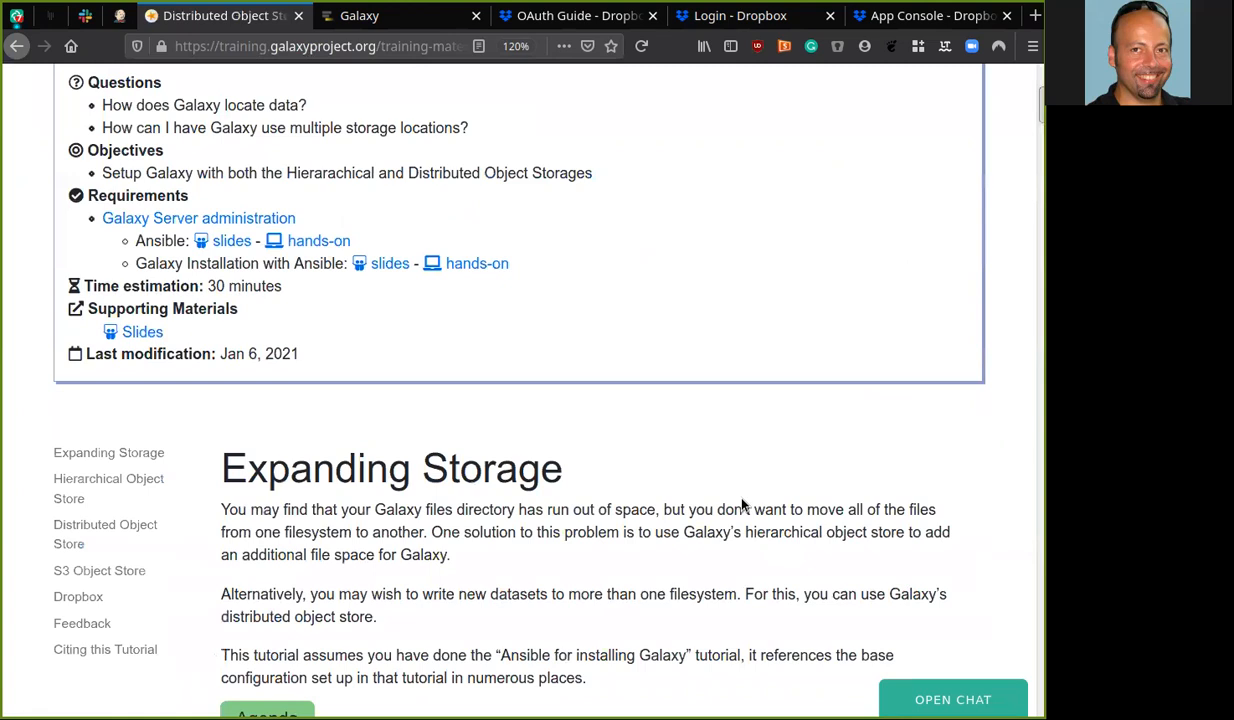
pyautogui.scroll(-3)
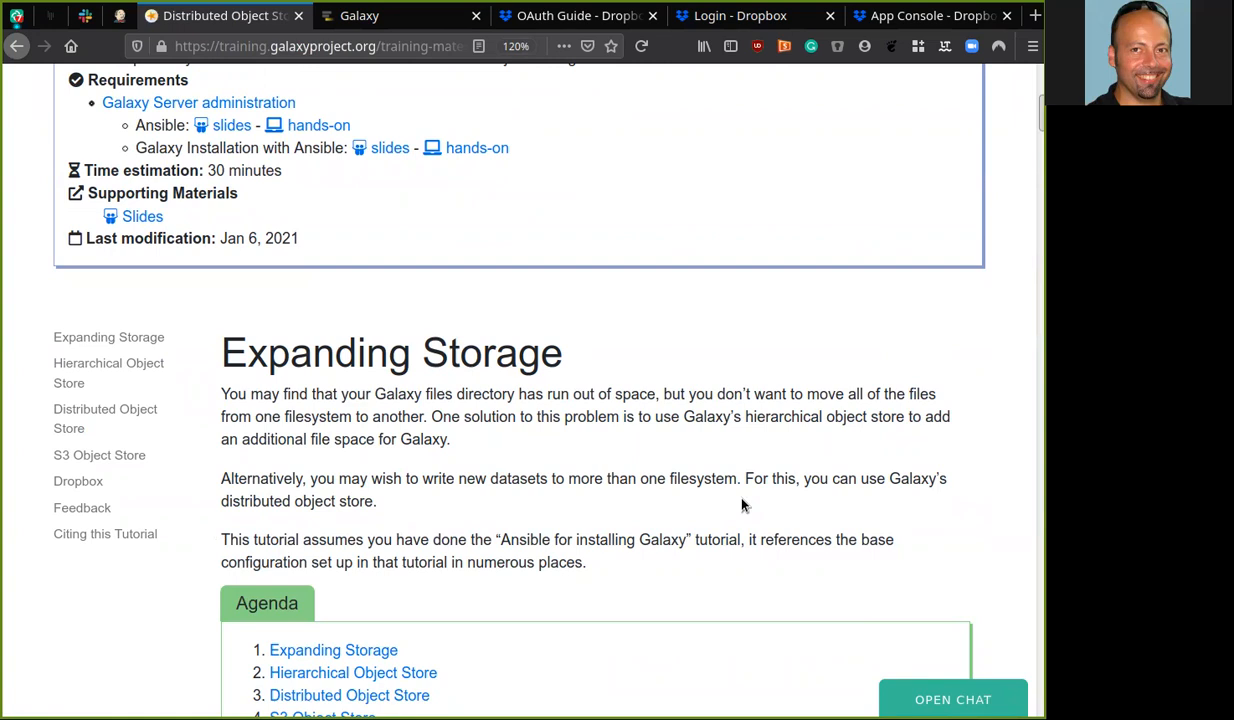
pyautogui.moveTo(105, 408)
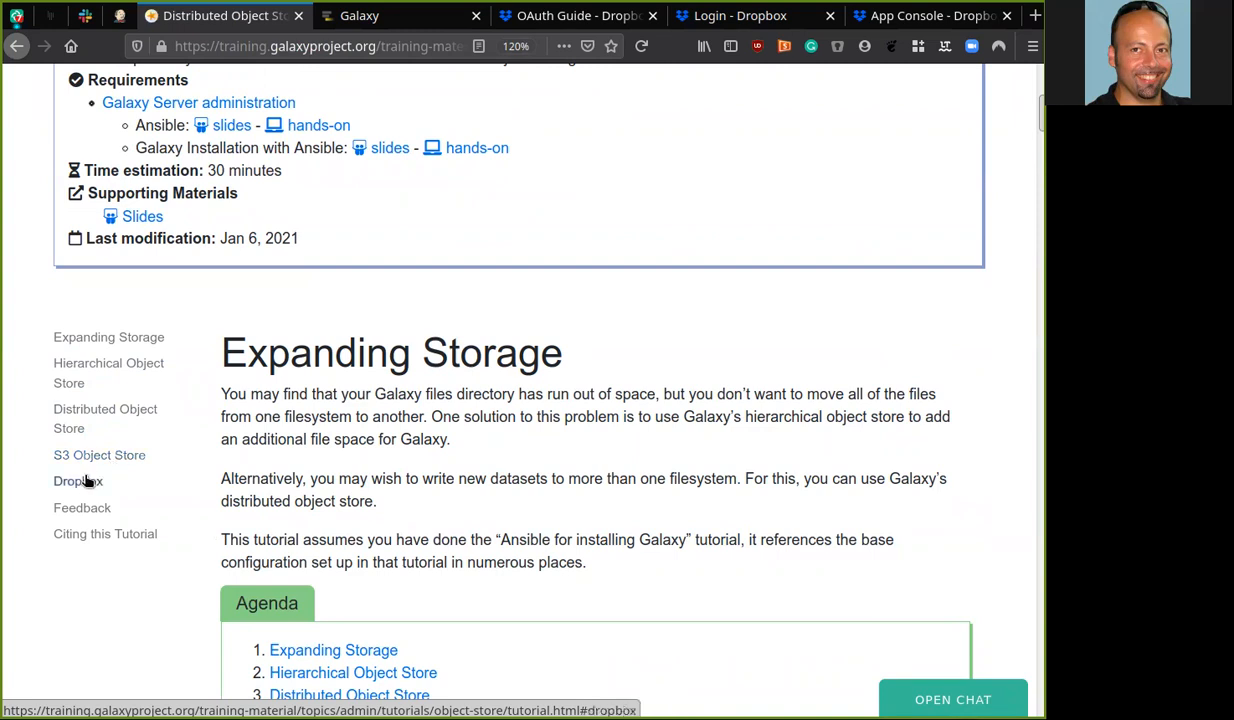
pyautogui.moveTo(78, 481)
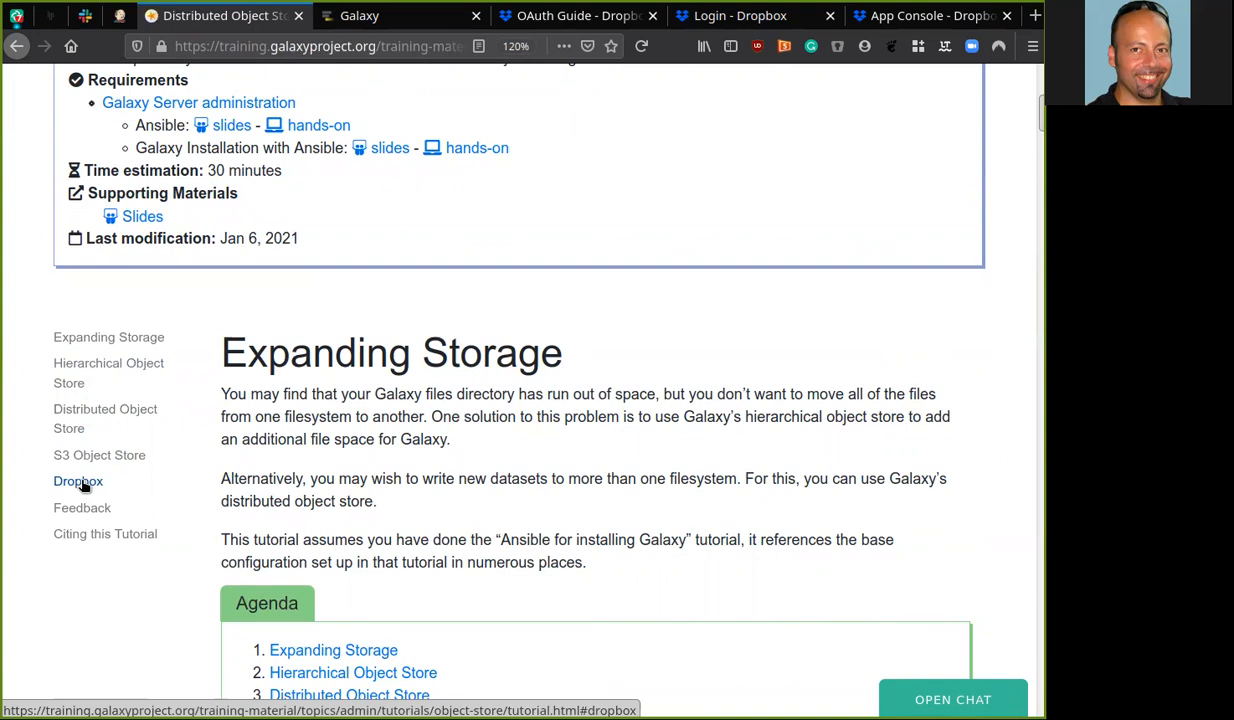
pyautogui.click(78, 481)
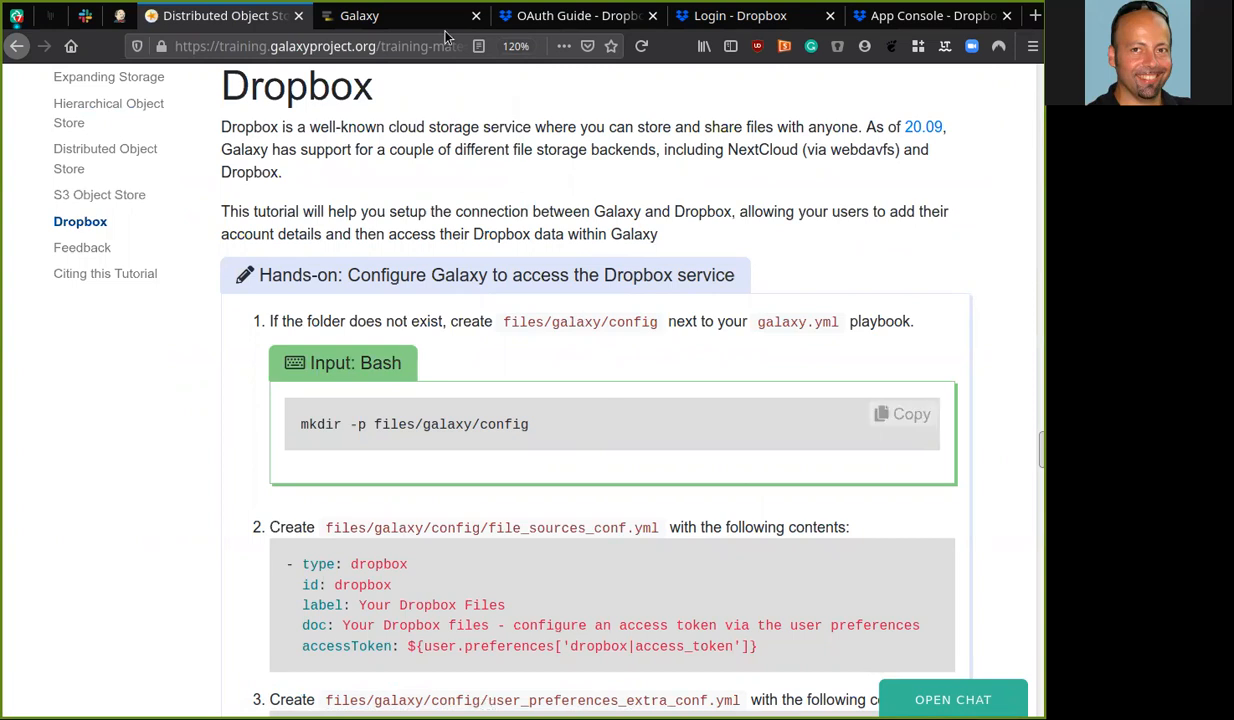
pyautogui.click(390, 15)
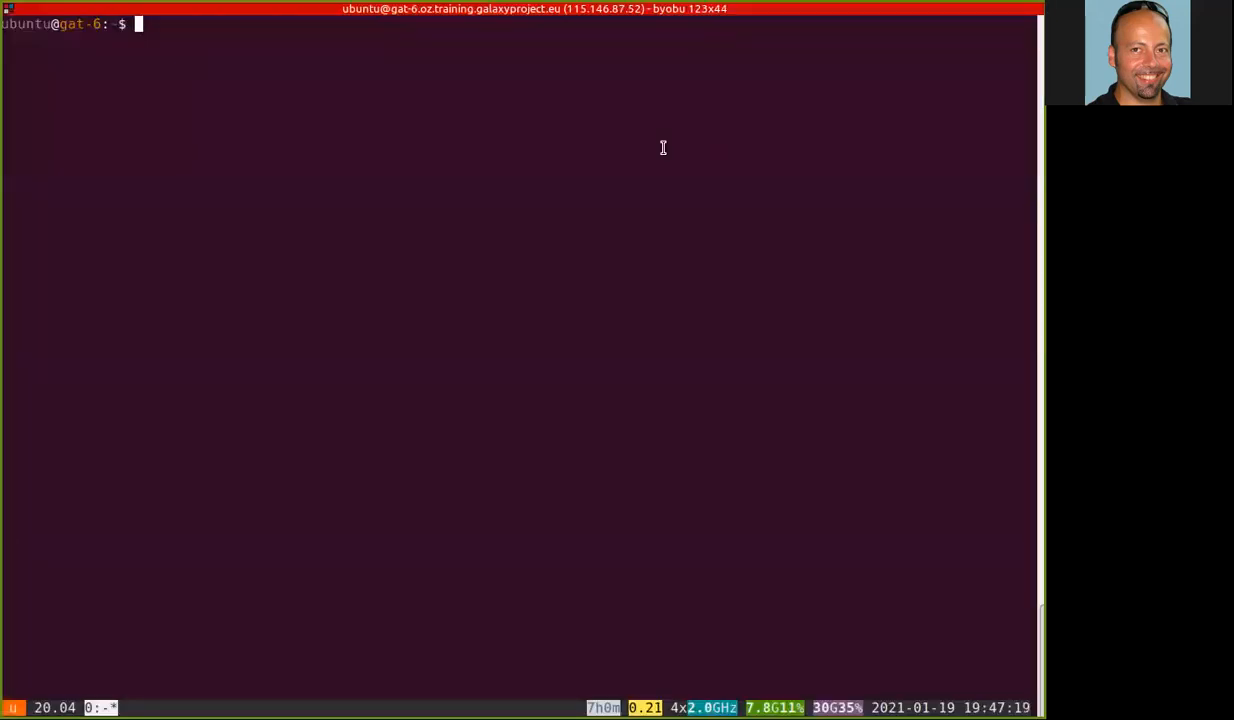
pyautogui.moveTo(569, 311)
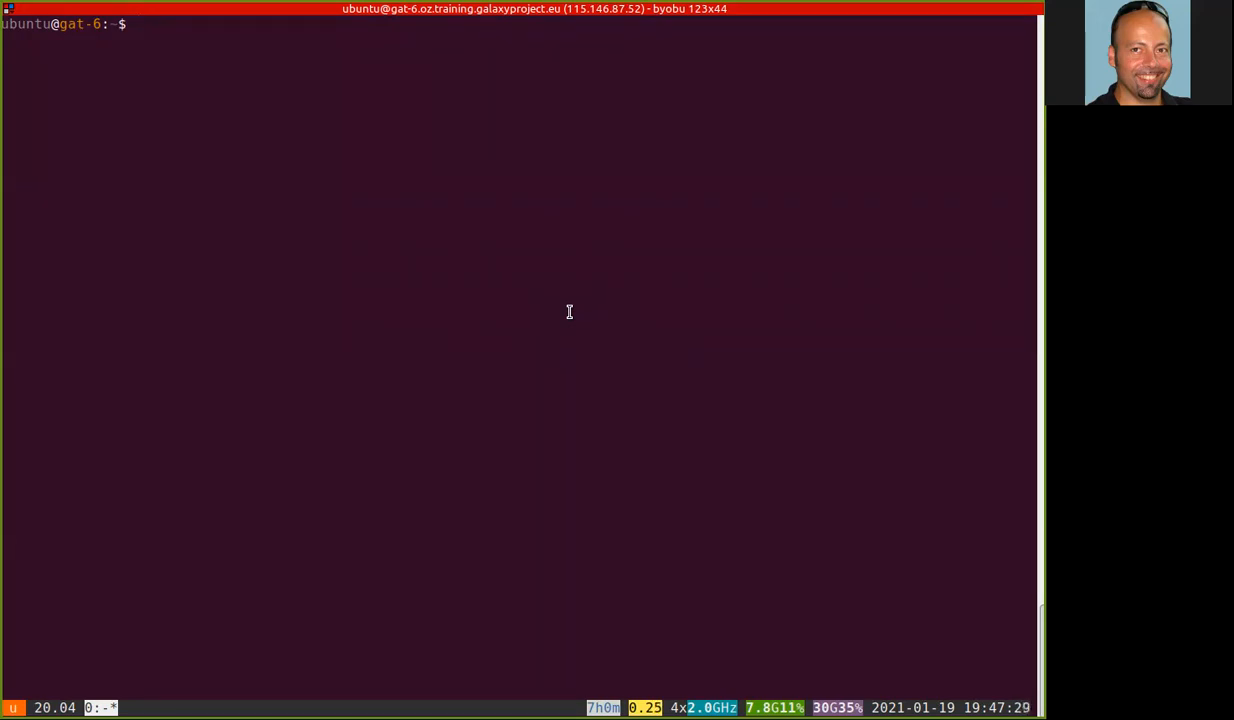
# Run ls -l, cd into galaxy, and list the playbook files with ls -l.
pyautogui.write('ls')
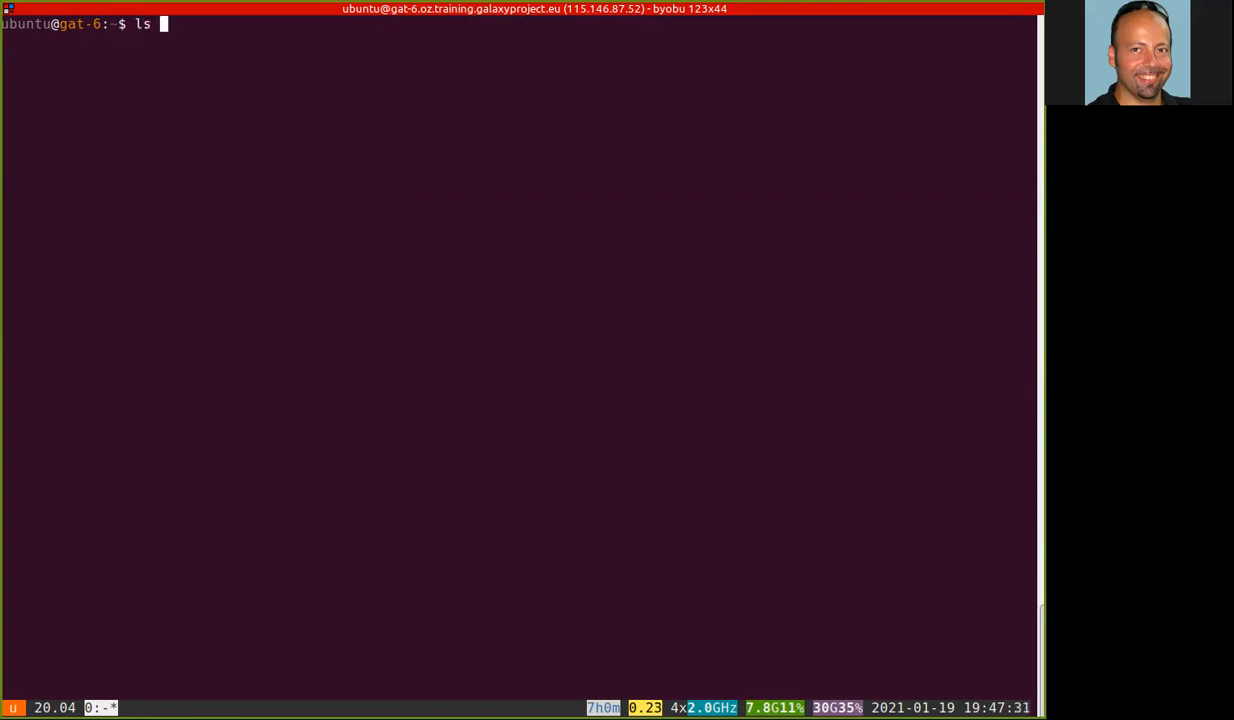
pyautogui.write('-')
pyautogui.write('cd galaxy')
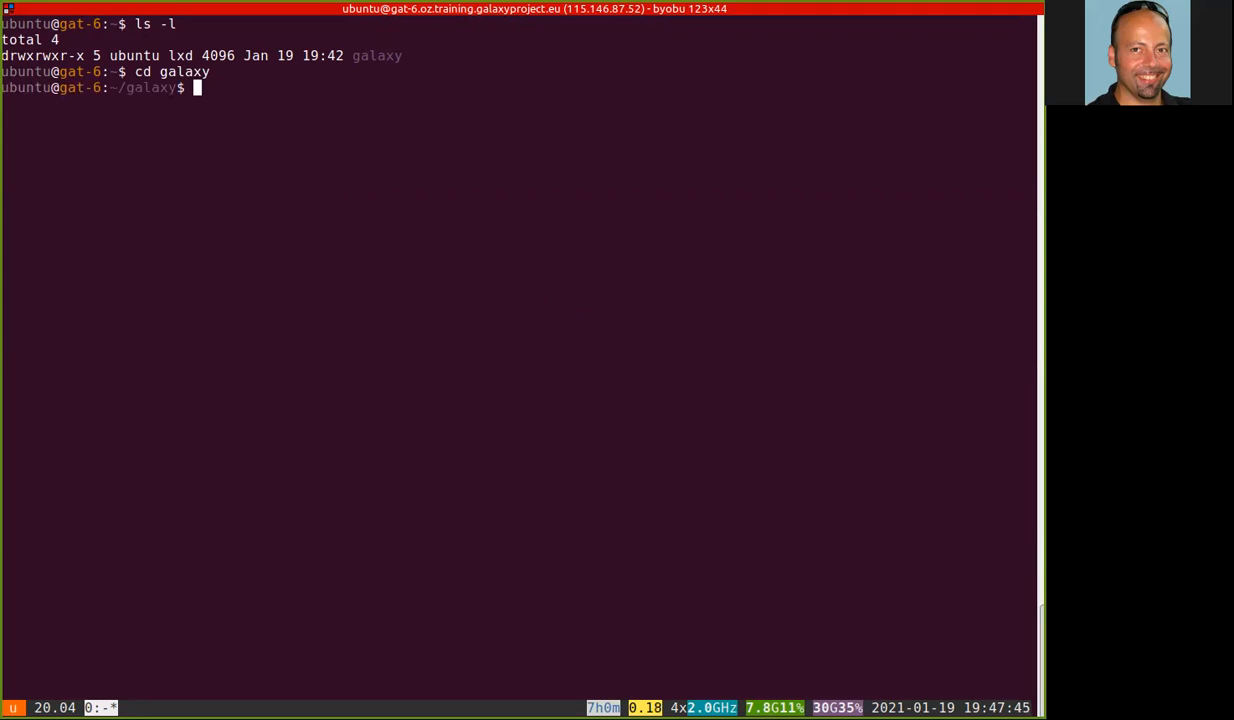
pyautogui.write('ls -l')
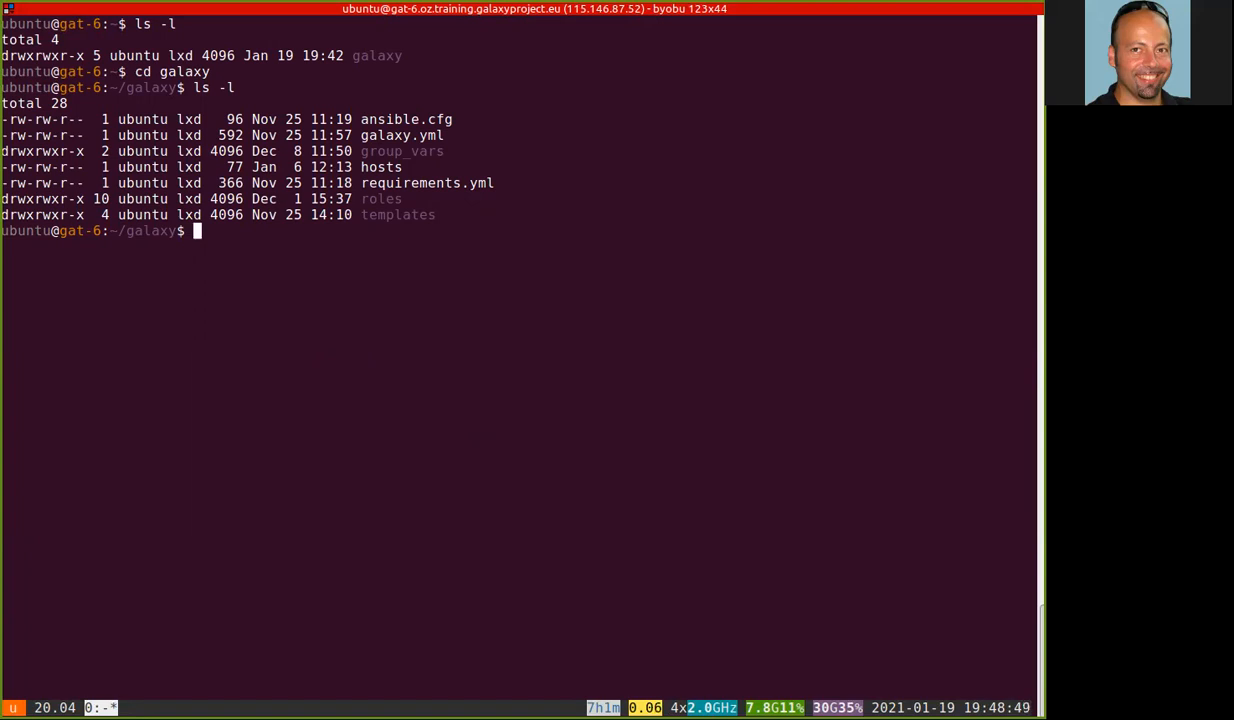
# Run mkdir -p files/galaxy/config inside the galaxy playbook folder.
pyautogui.write('mkdir -')
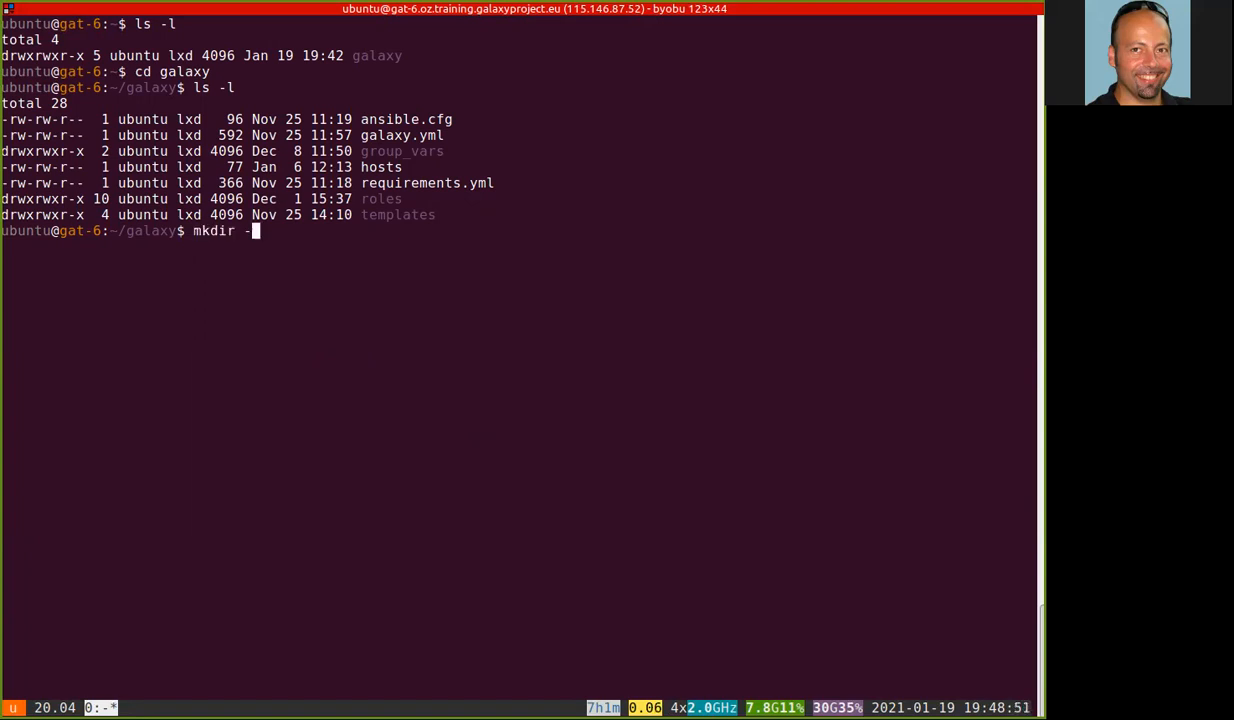
pyautogui.write('p')
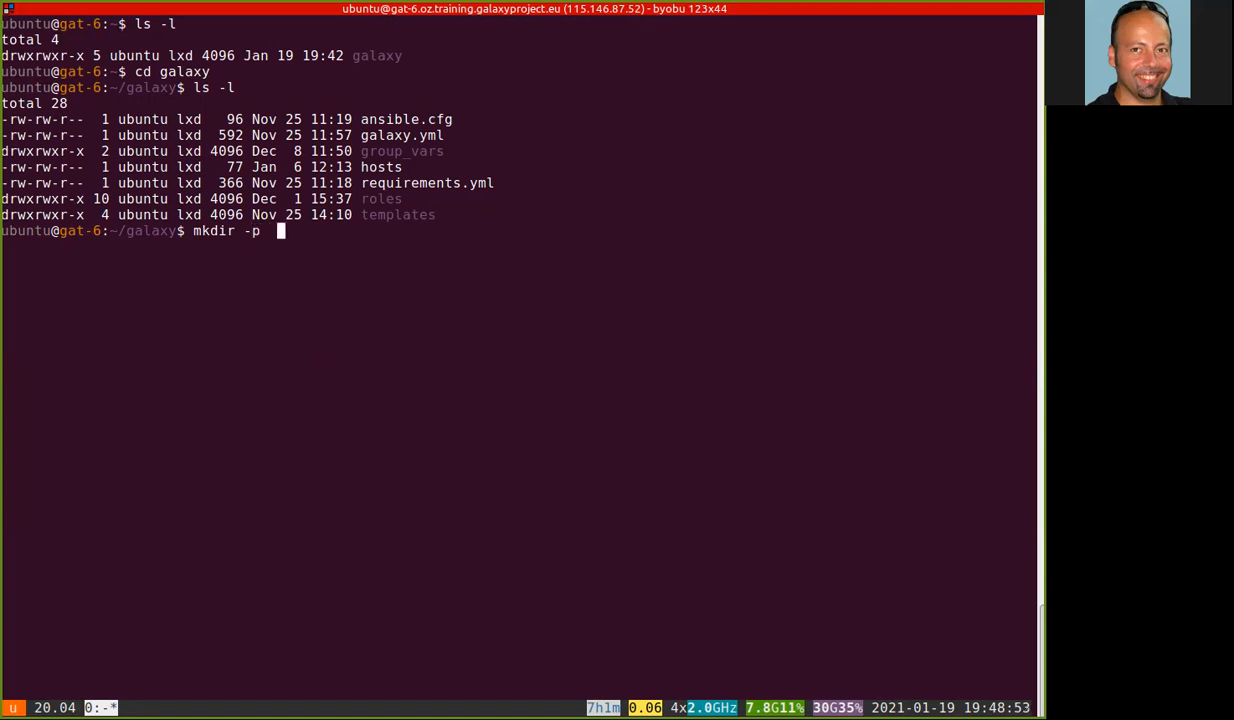
pyautogui.write('fi')
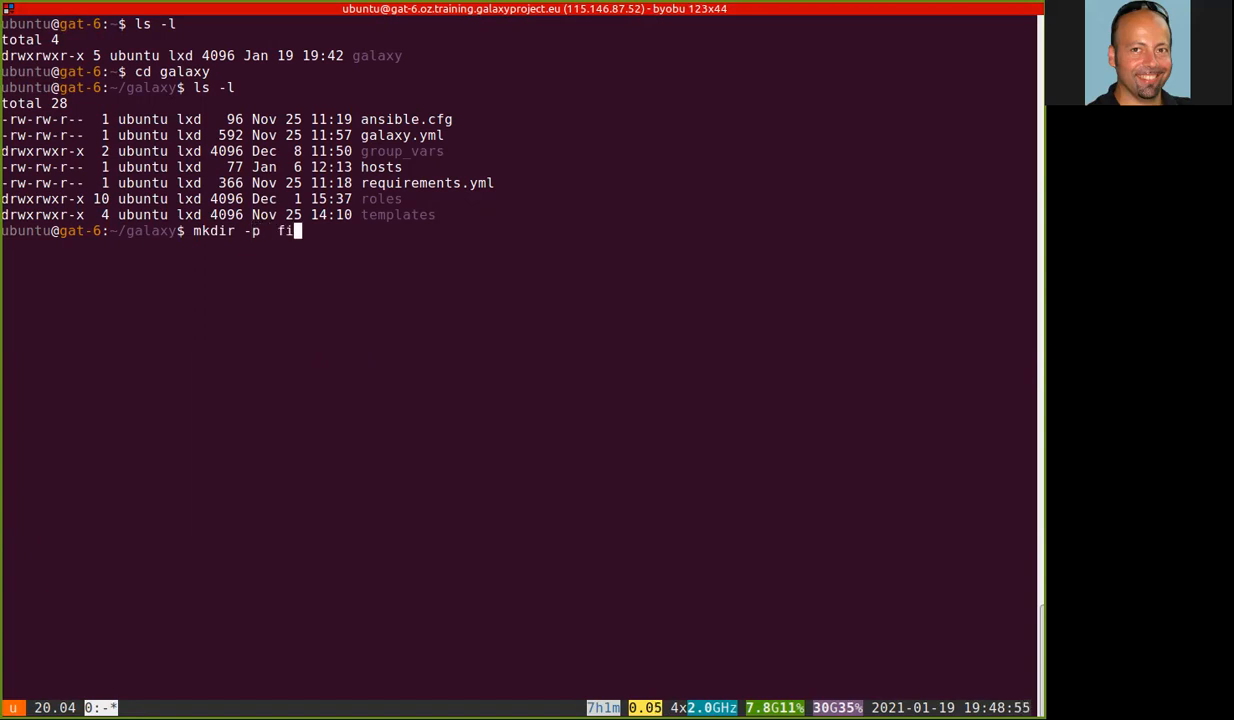
pyautogui.write('les')
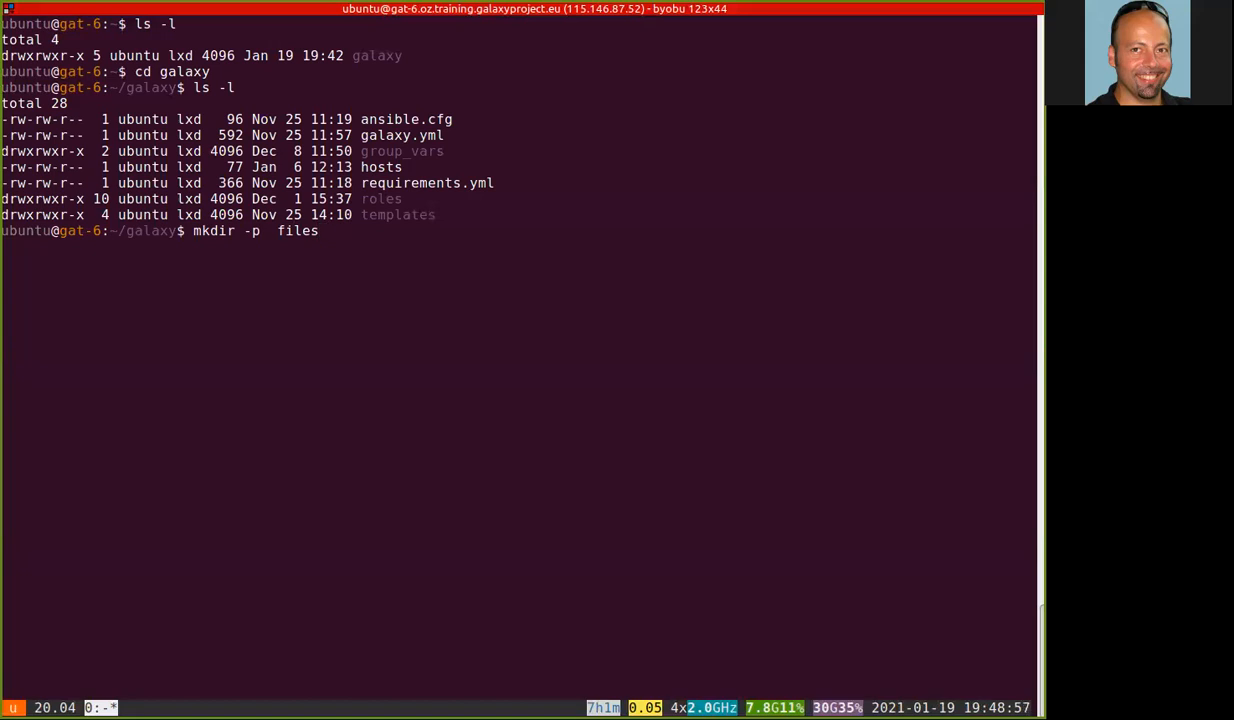
pyautogui.write('/config')
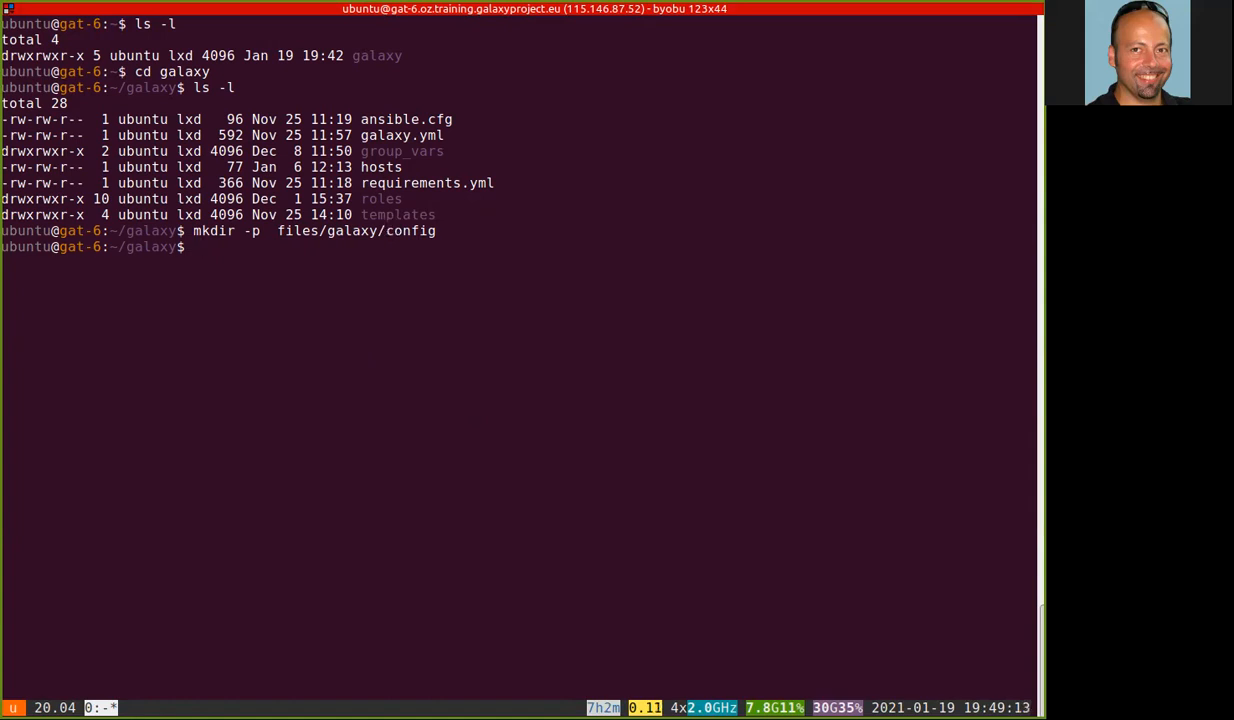
pyautogui.moveTo(542, 444)
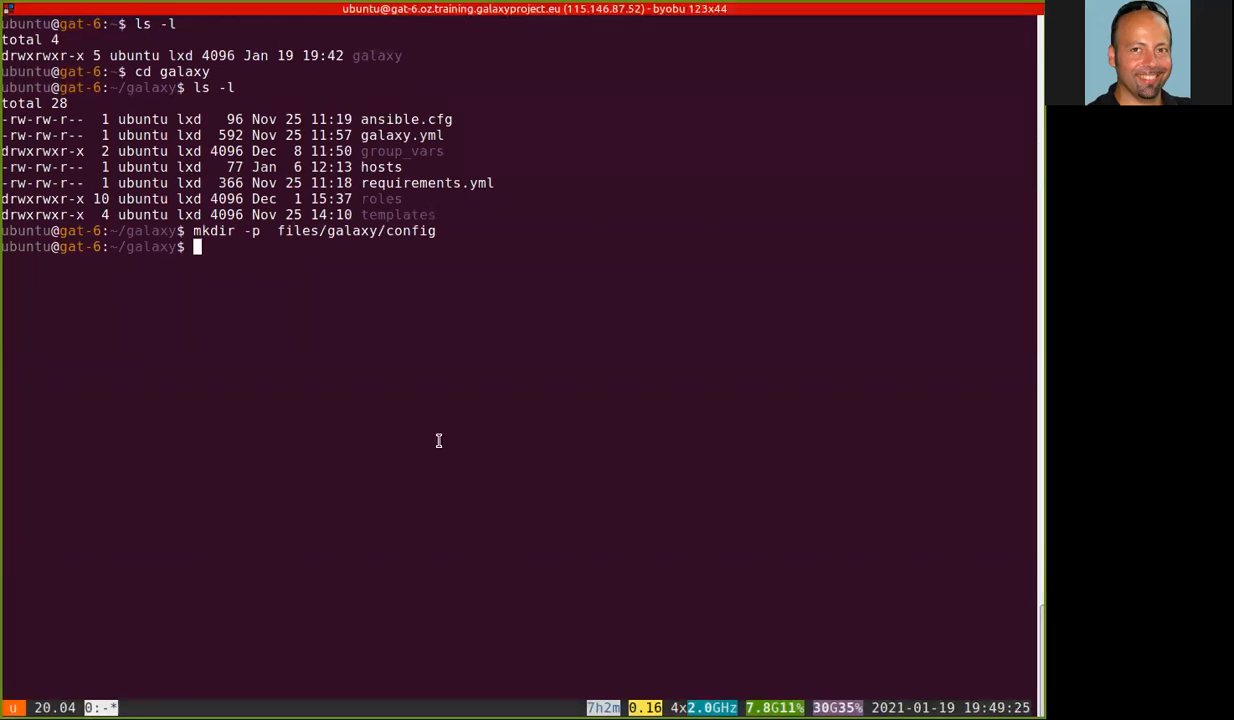
# Edit files/galaxy/config/file_sources_conf.yml in emacs with the file source configuration.
pyautogui.write('emacs')
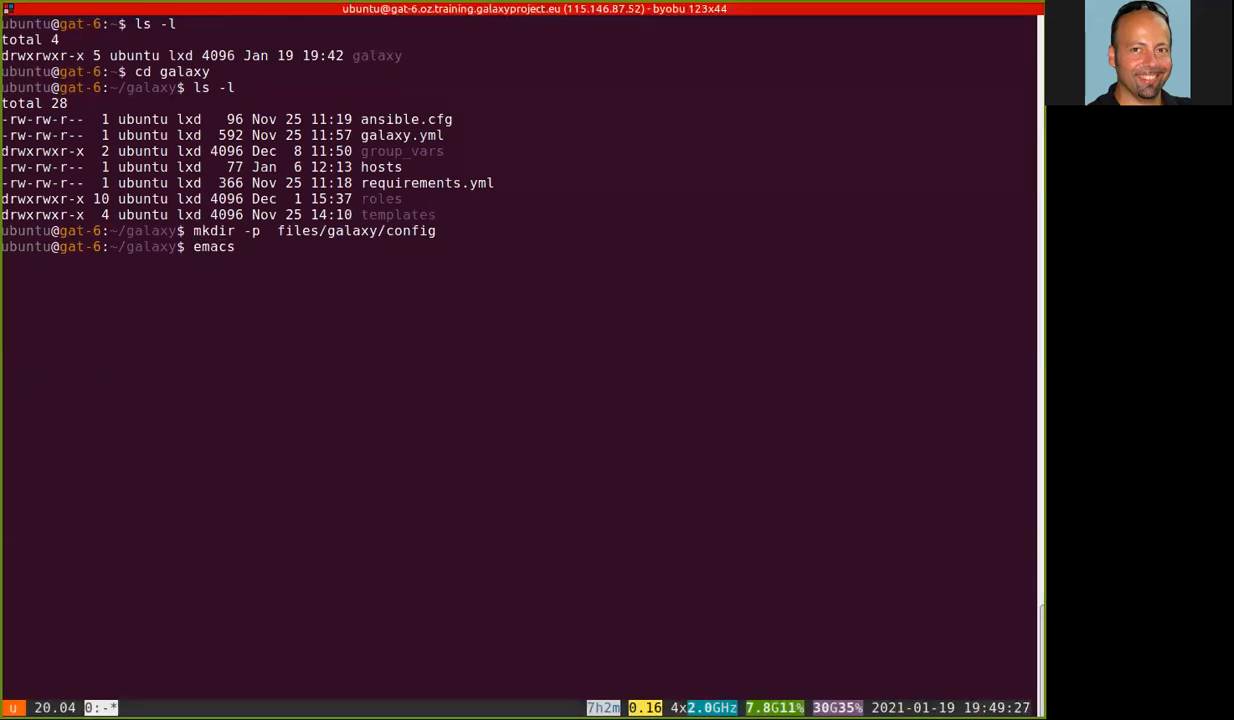
pyautogui.write('files/galaxy/config/file_sources_conf.yml')
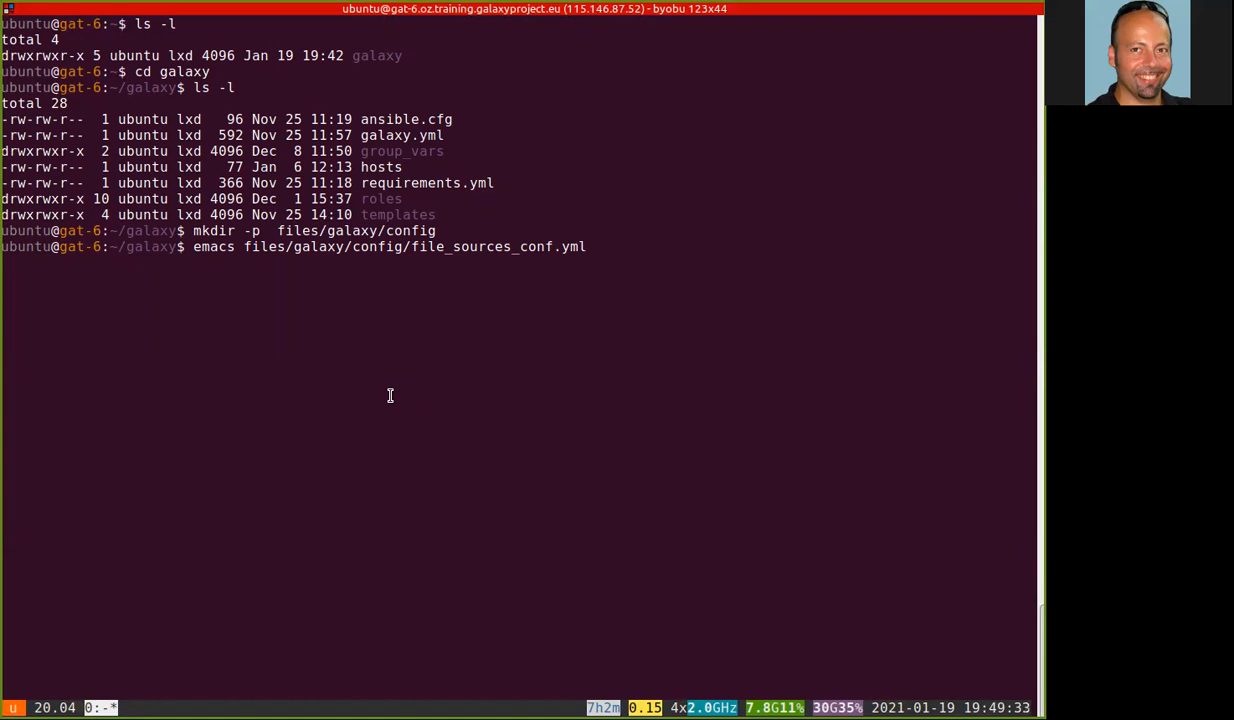
pyautogui.press('Return')
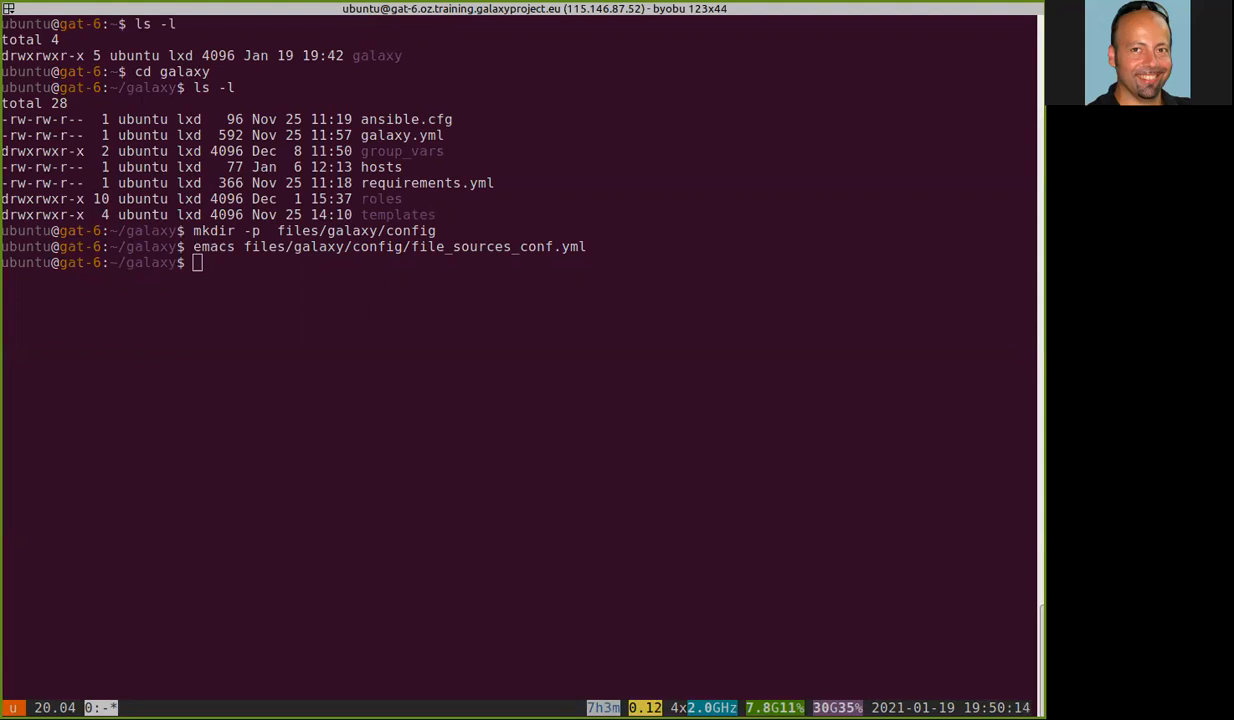
pyautogui.moveTo(423, 437)
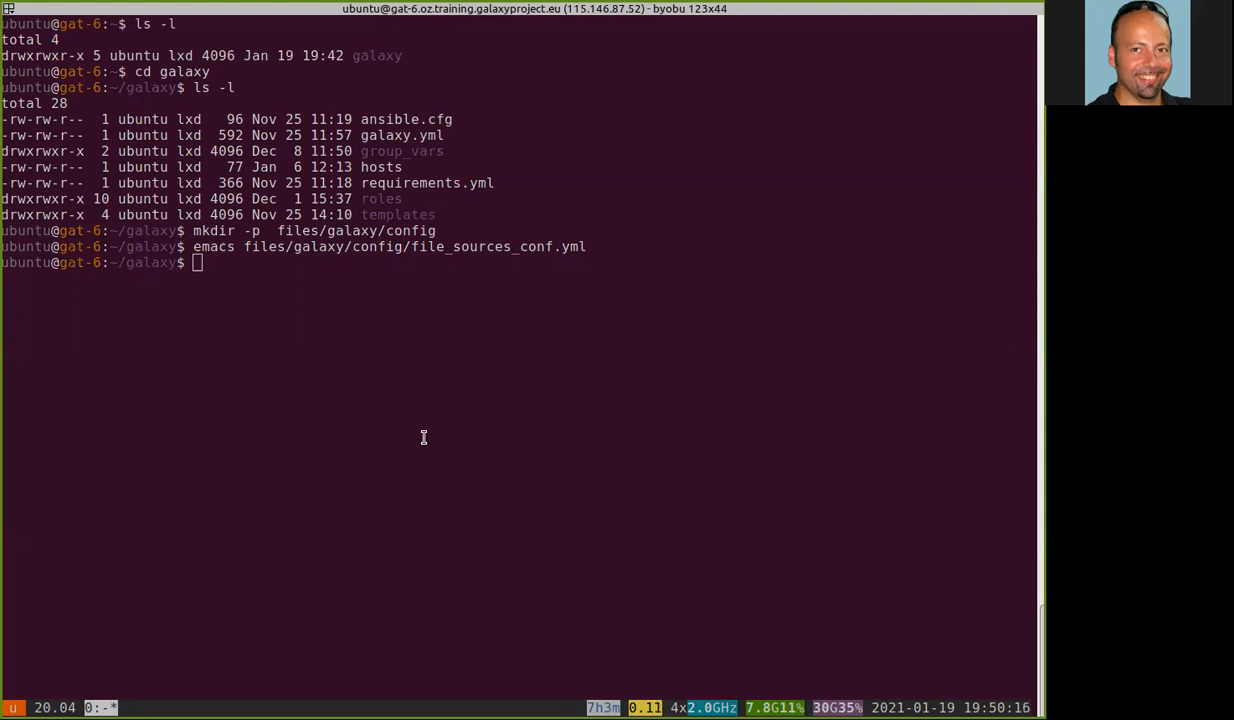
# Write files/galaxy/config/user_preferences_extra_conf.yml in emacs, saving with C-x C-s and exiting.
pyautogui.write('ema')
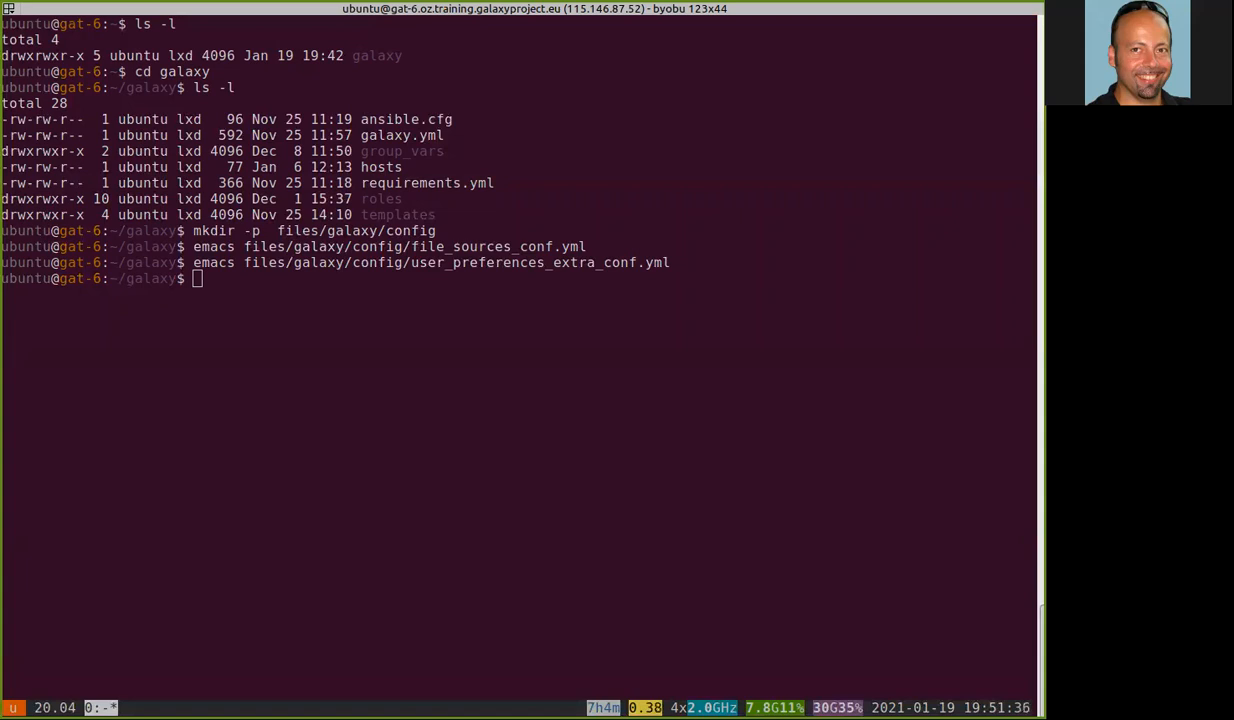
pyautogui.moveTo(385, 400)
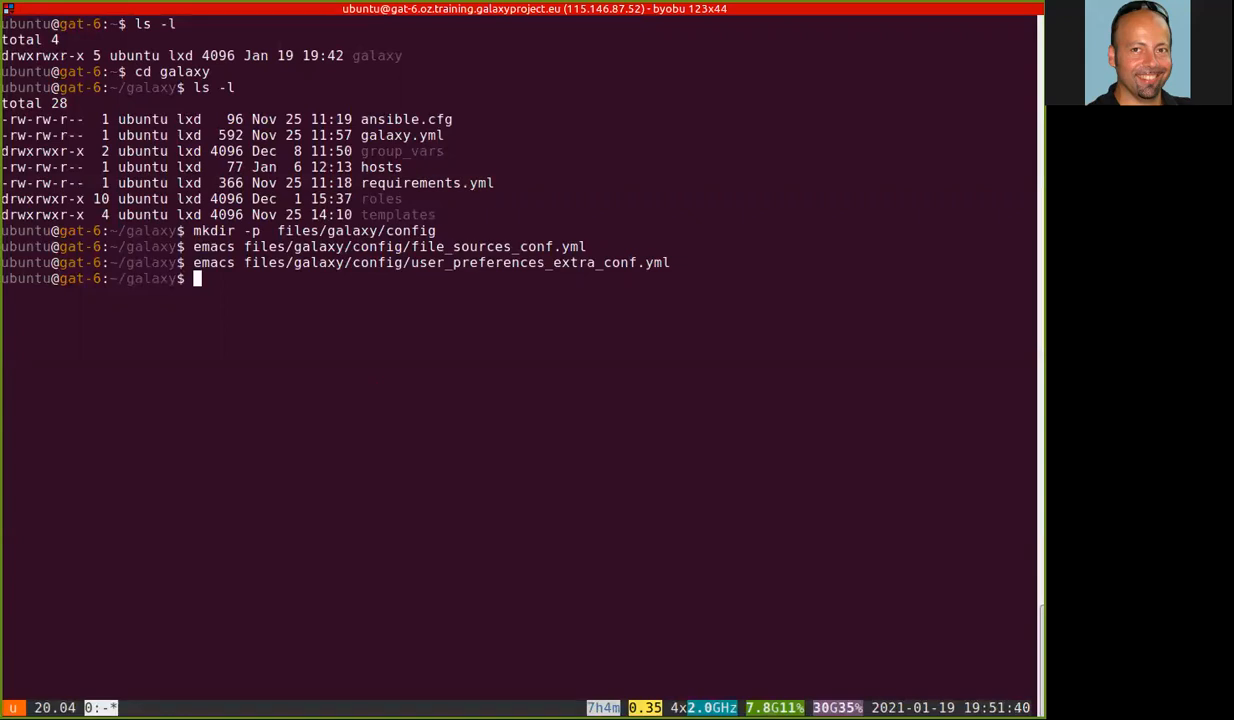
pyautogui.write('emacs')
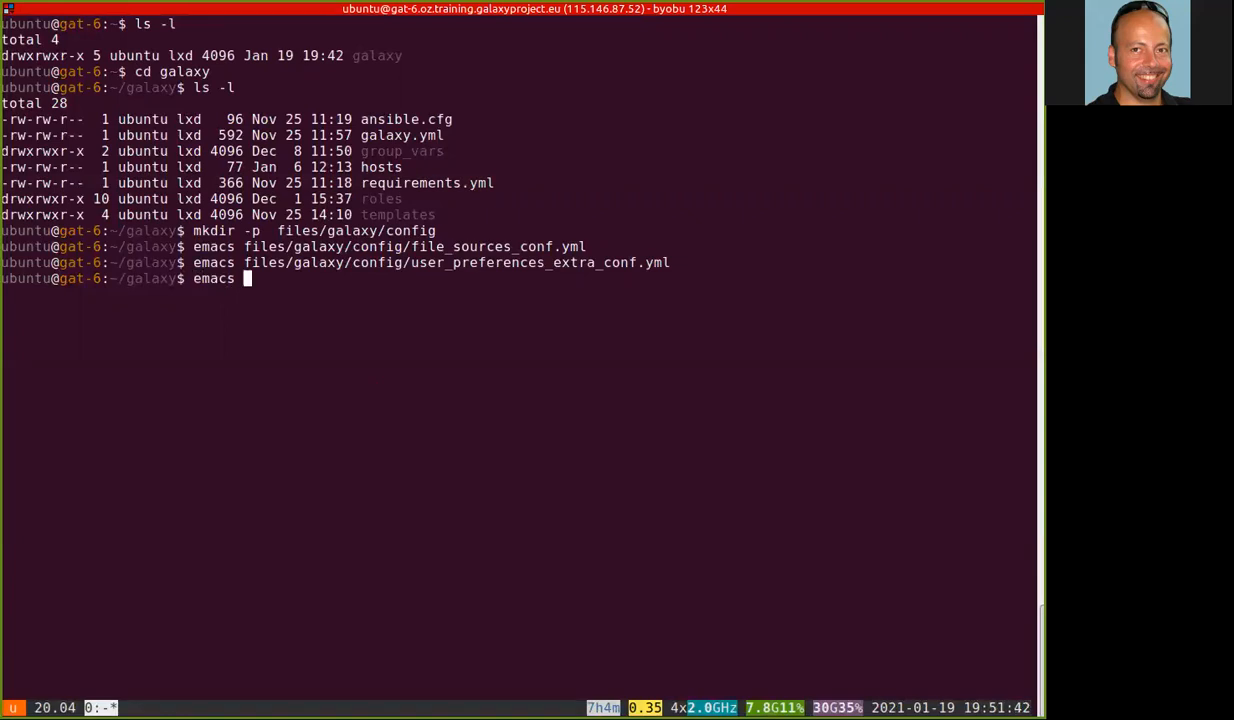
# Open group_vars/galaxyservers.yml in emacs.
pyautogui.write('group_vars/')
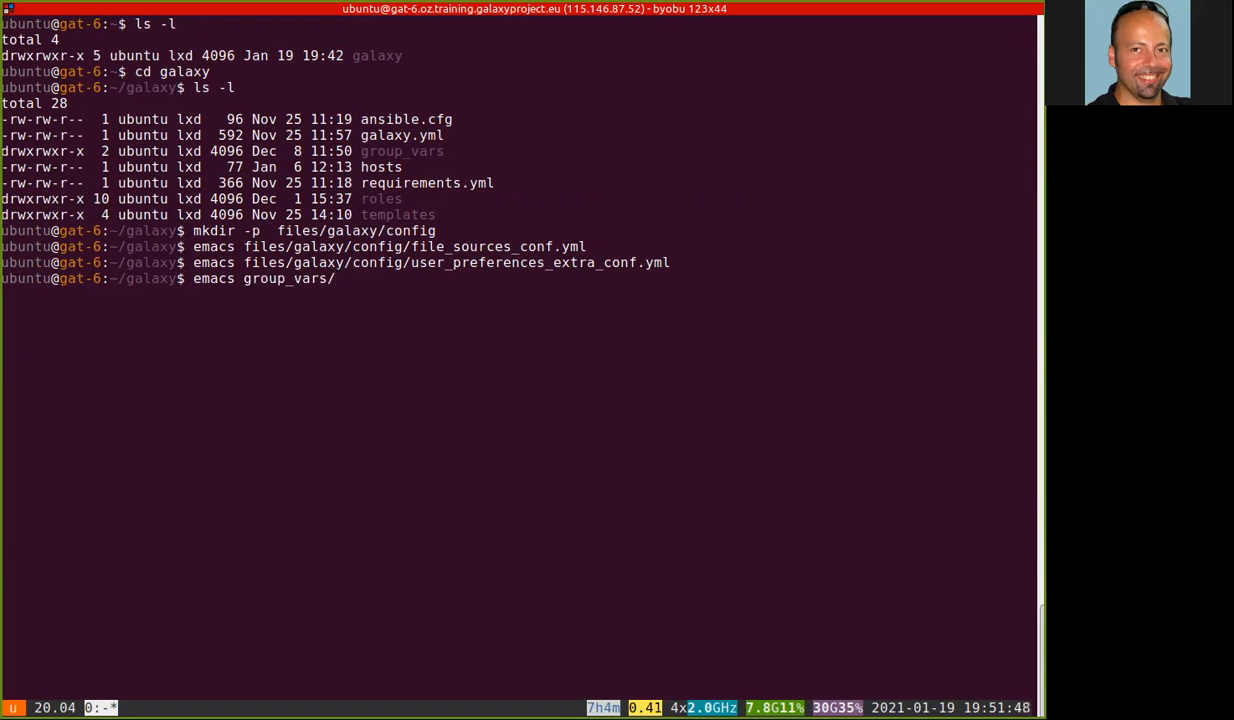
pyautogui.write('galaxyservers.yml')
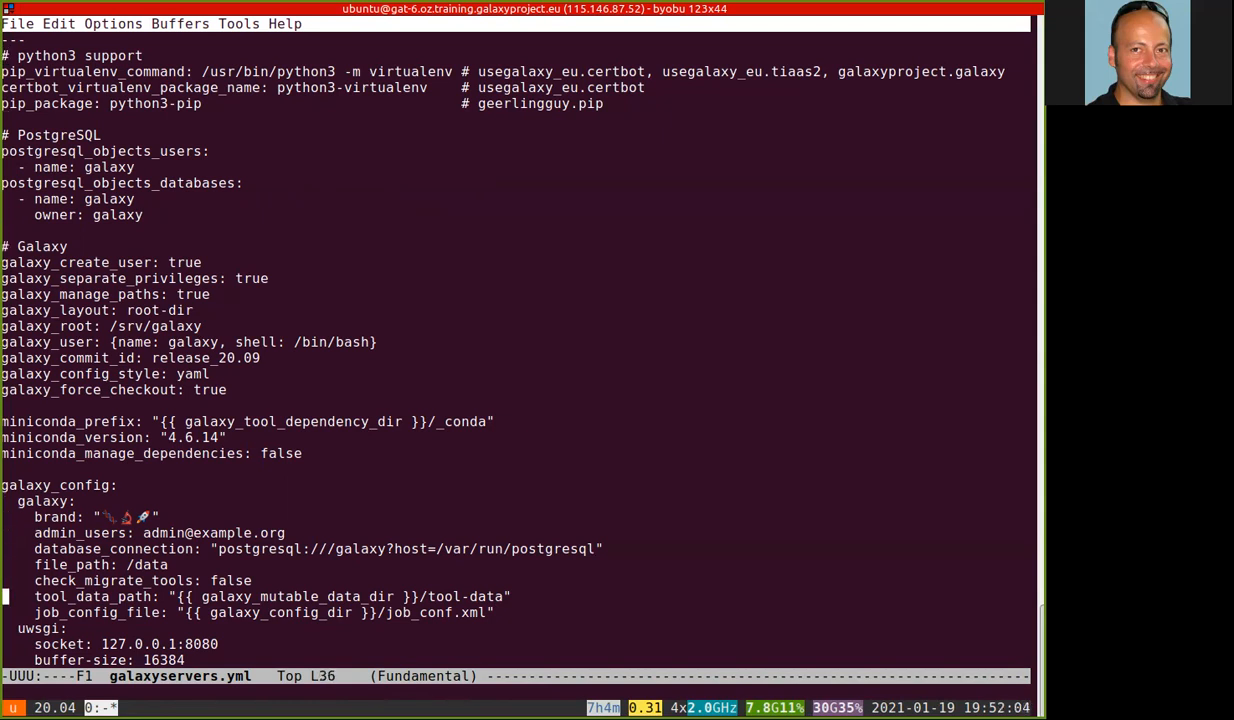
# Paste file_sources_config_file and user_preferences_extra_conf_path under galaxy_config, stripping + markers via M-%.
pyautogui.scroll(-3)
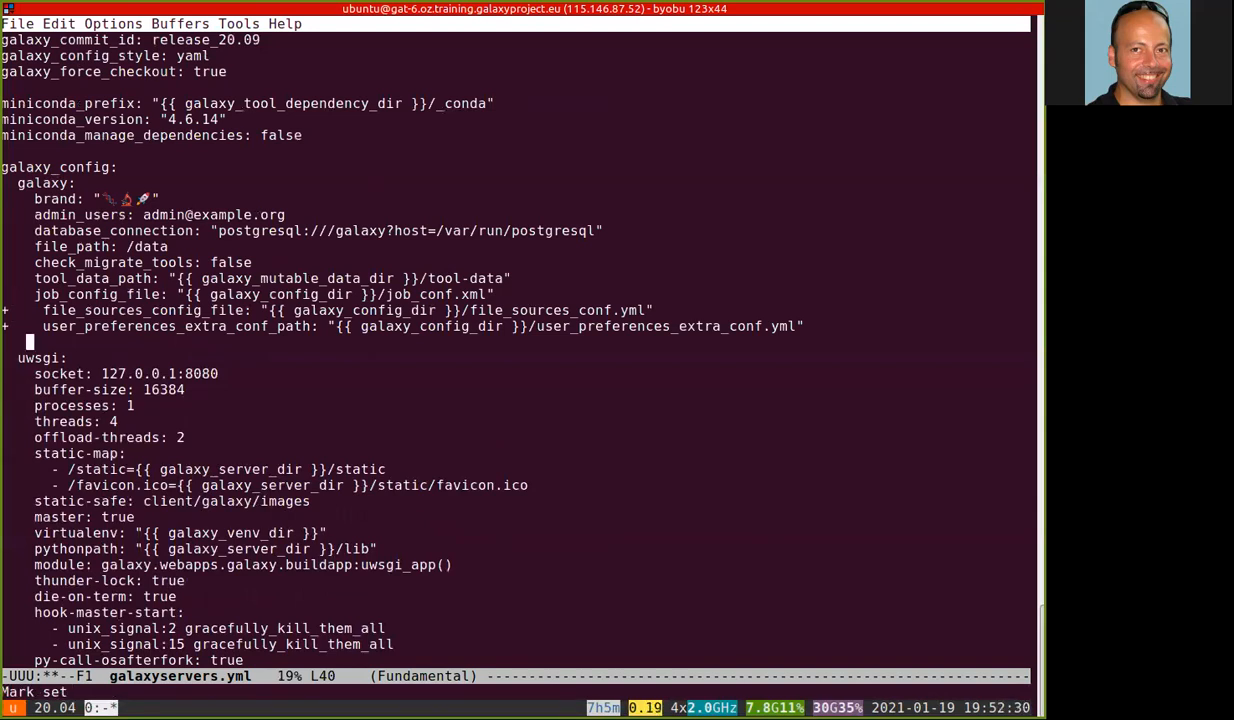
pyautogui.press('M-%')
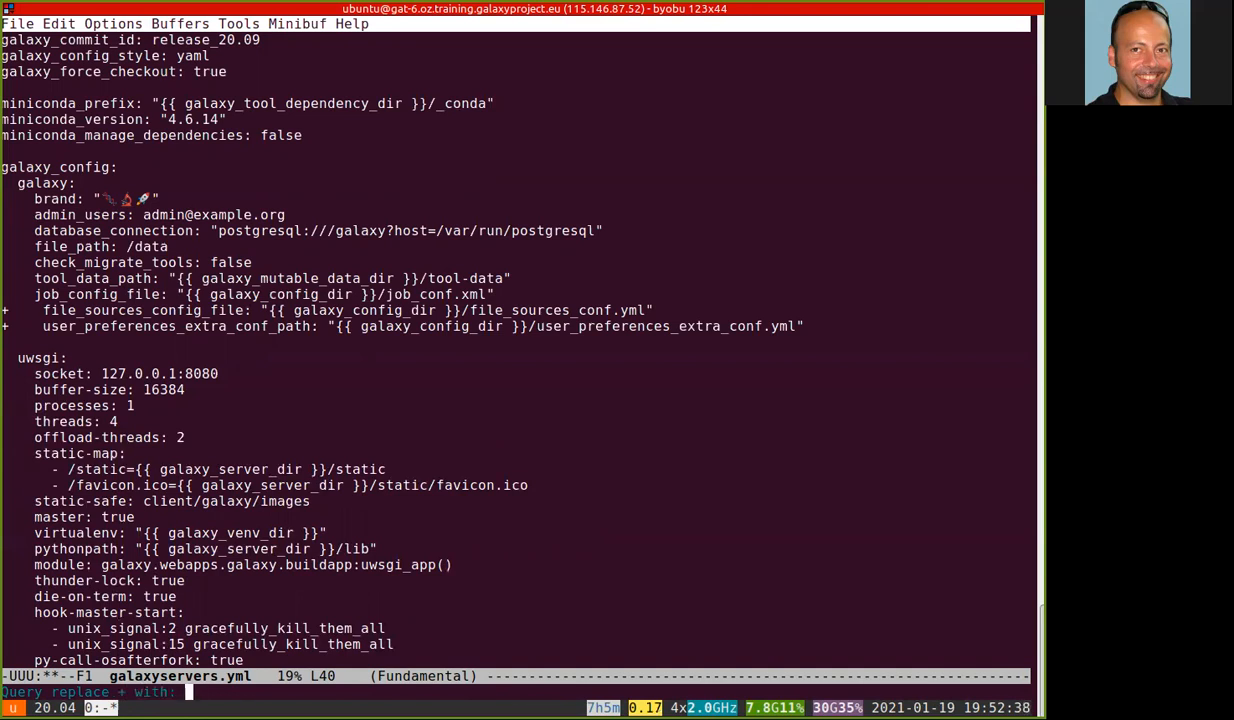
pyautogui.press('Return')
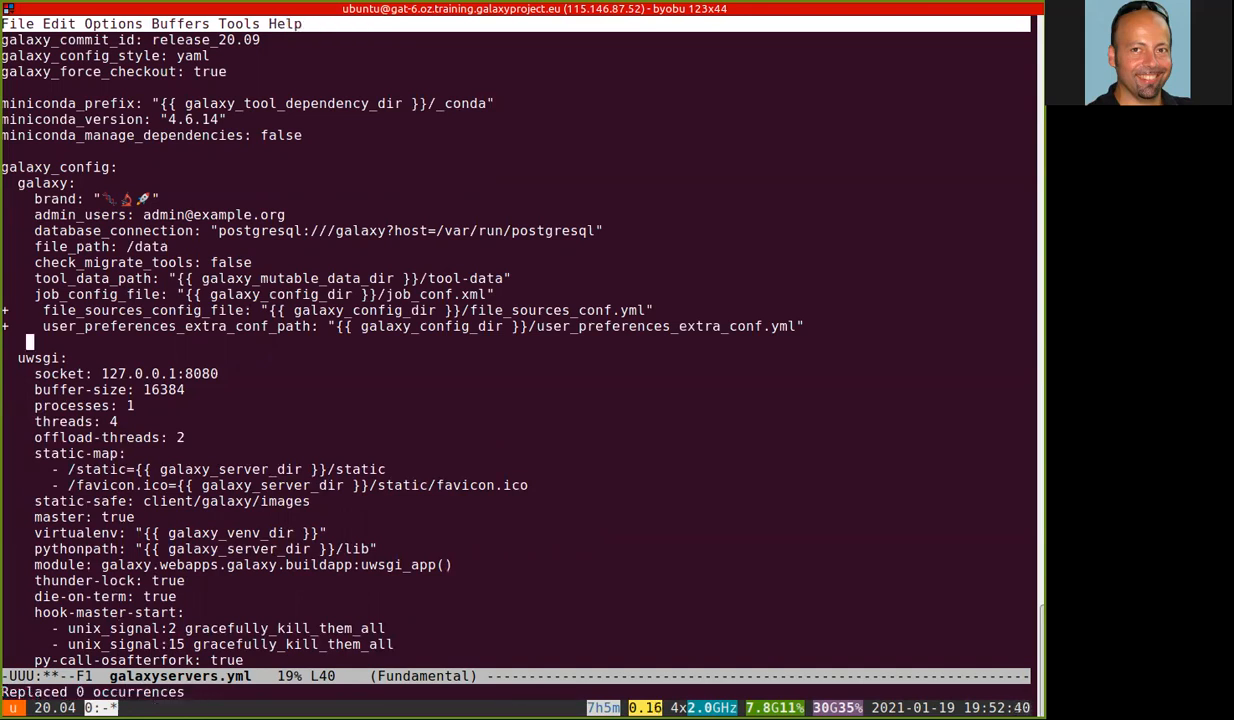
pyautogui.press('Up')
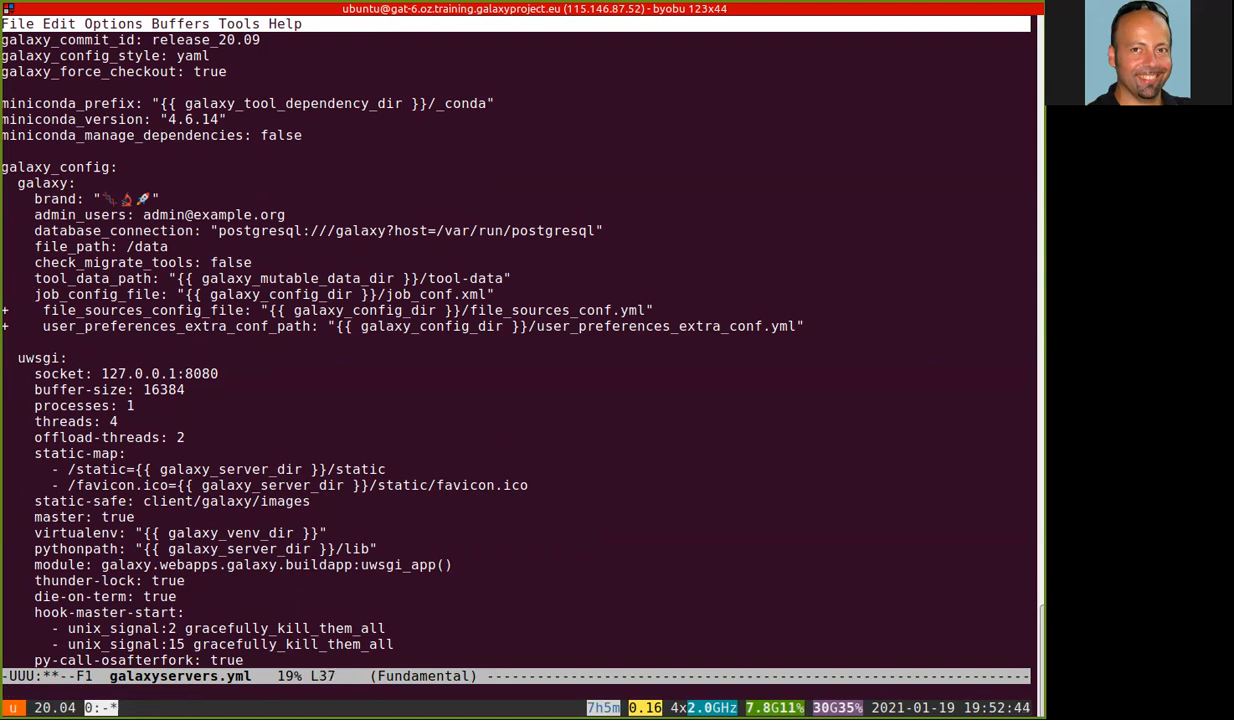
pyautogui.press('M-%')
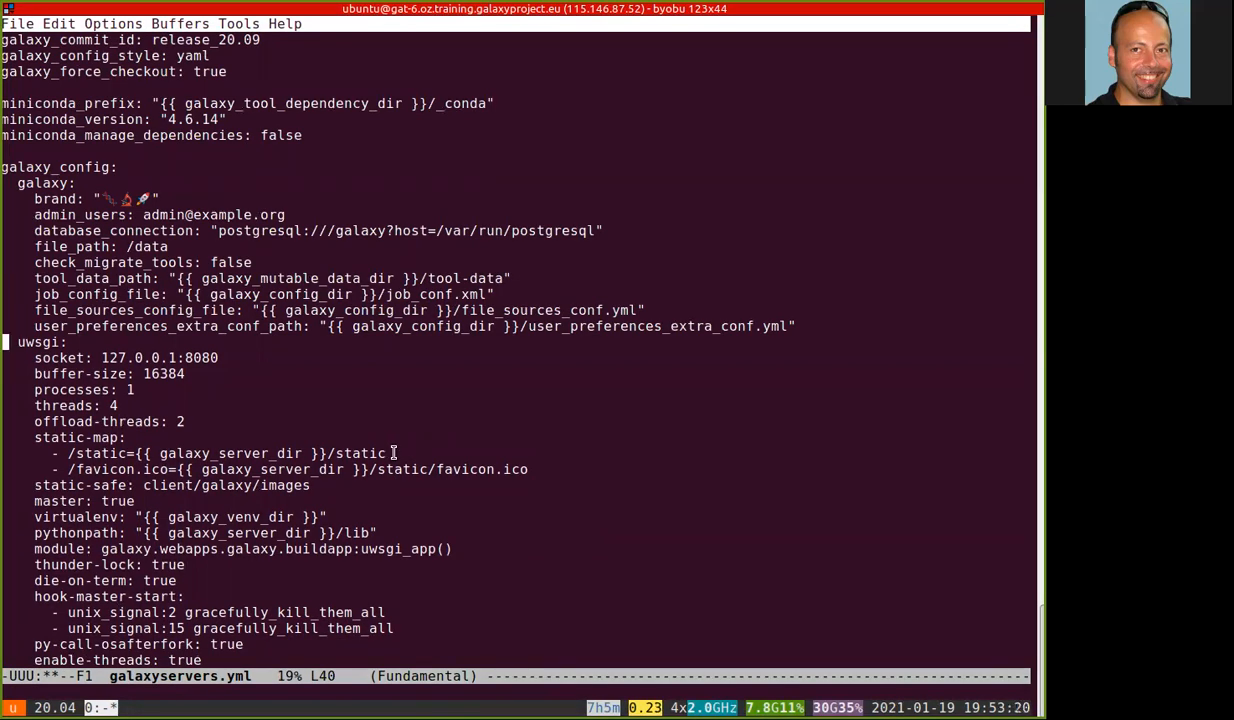
pyautogui.scroll(-3)
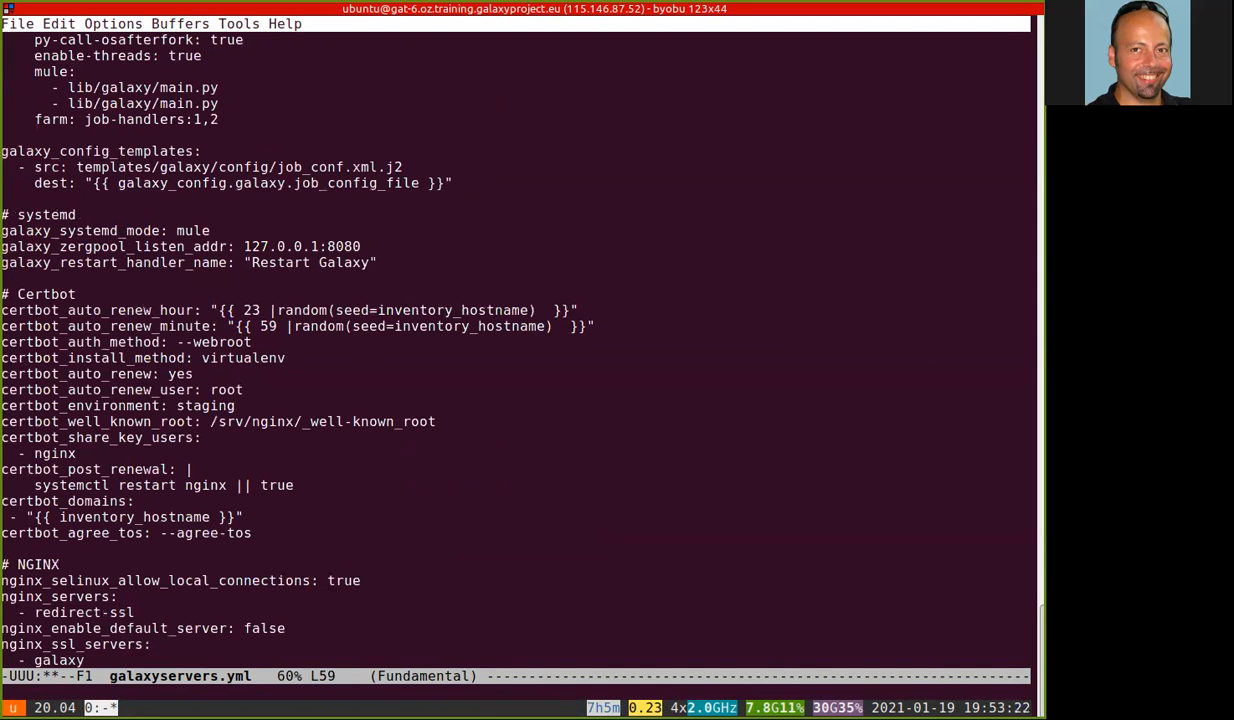
# Paste the galaxy_config_files block above galaxy_config_templates, remove + markers with !, then save and quit.
pyautogui.press('Down')
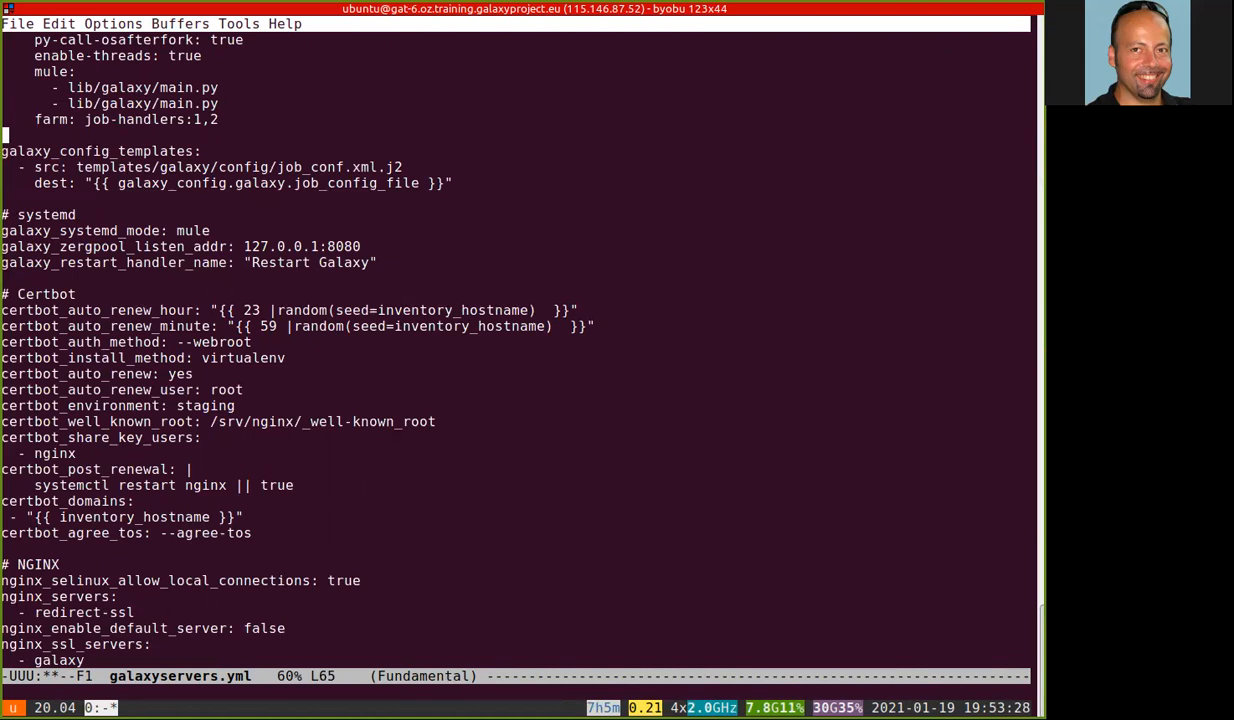
pyautogui.scroll(-3)
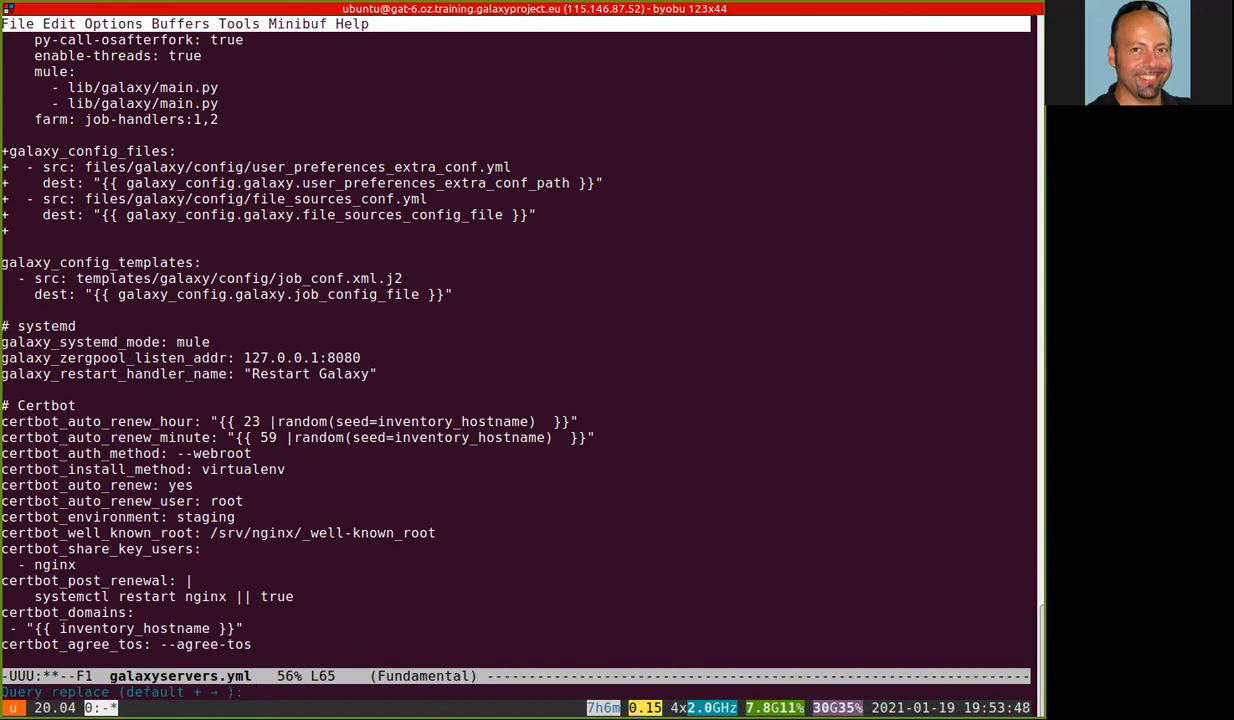
pyautogui.write('!')
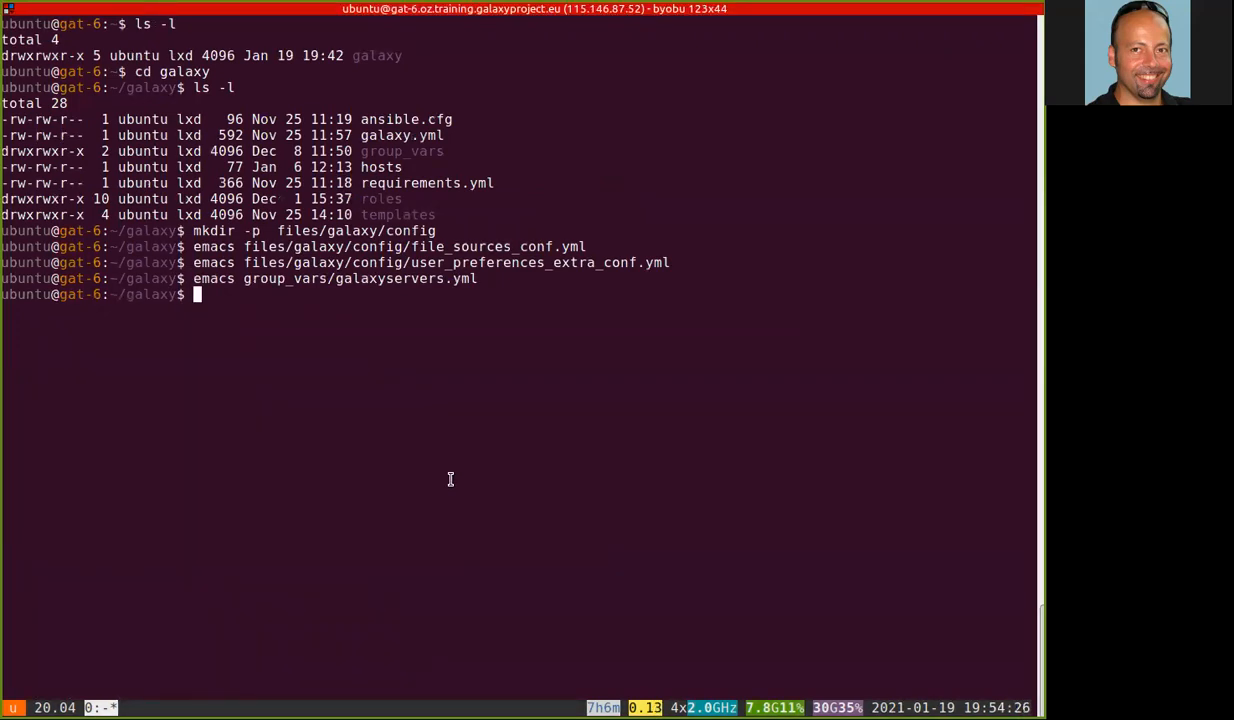
# Run 'ansible-playbook -u ubuntu galaxy.yml', correcting the mistyped playbook name.
pyautogui.write('ansible')
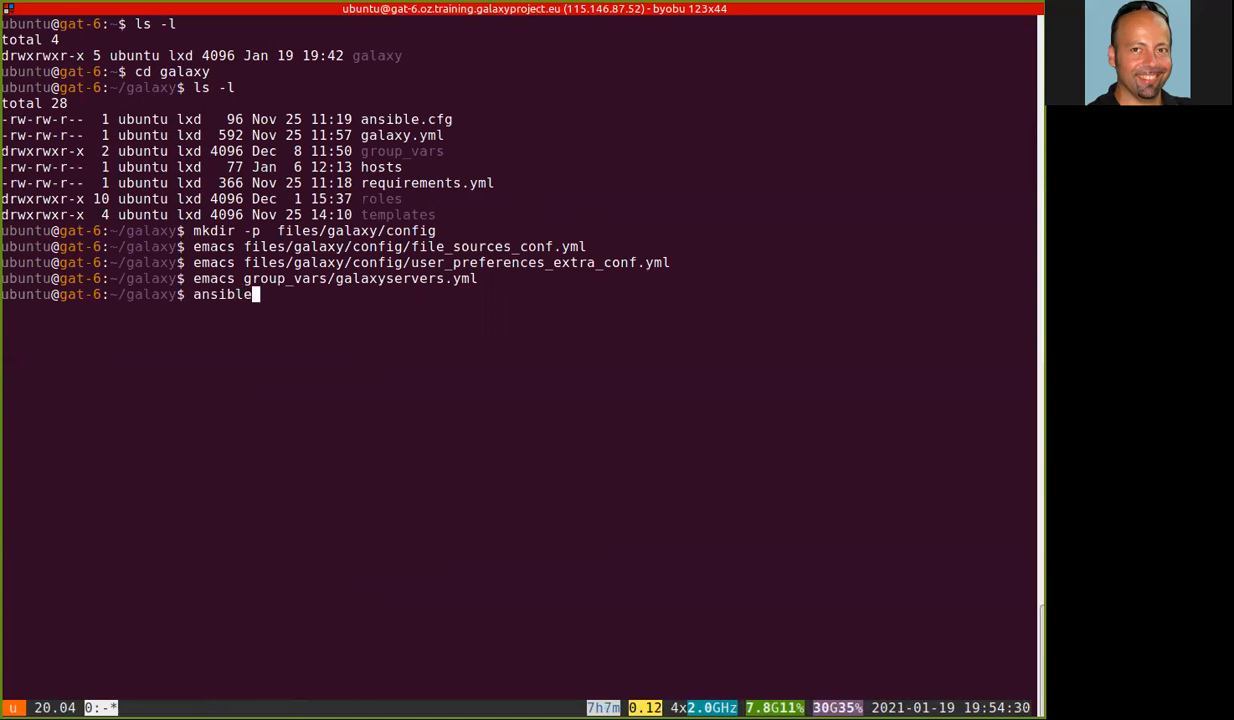
pyautogui.write('-playbook')
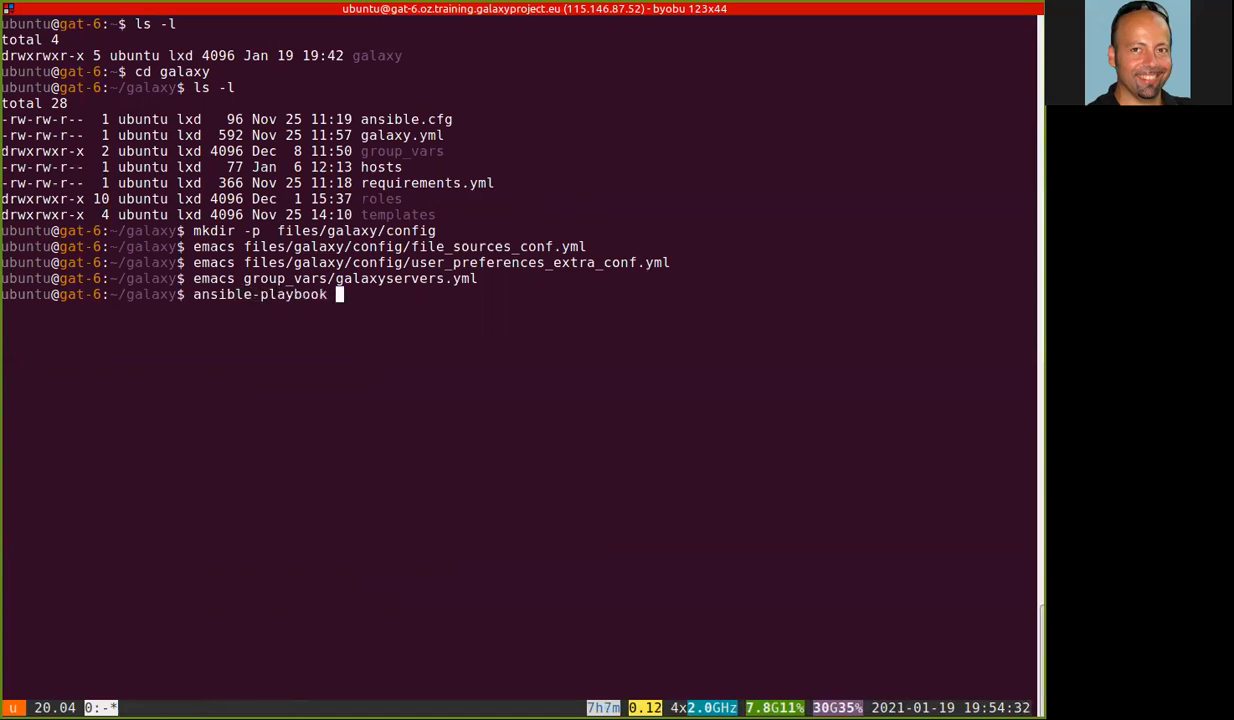
pyautogui.write('-u ub')
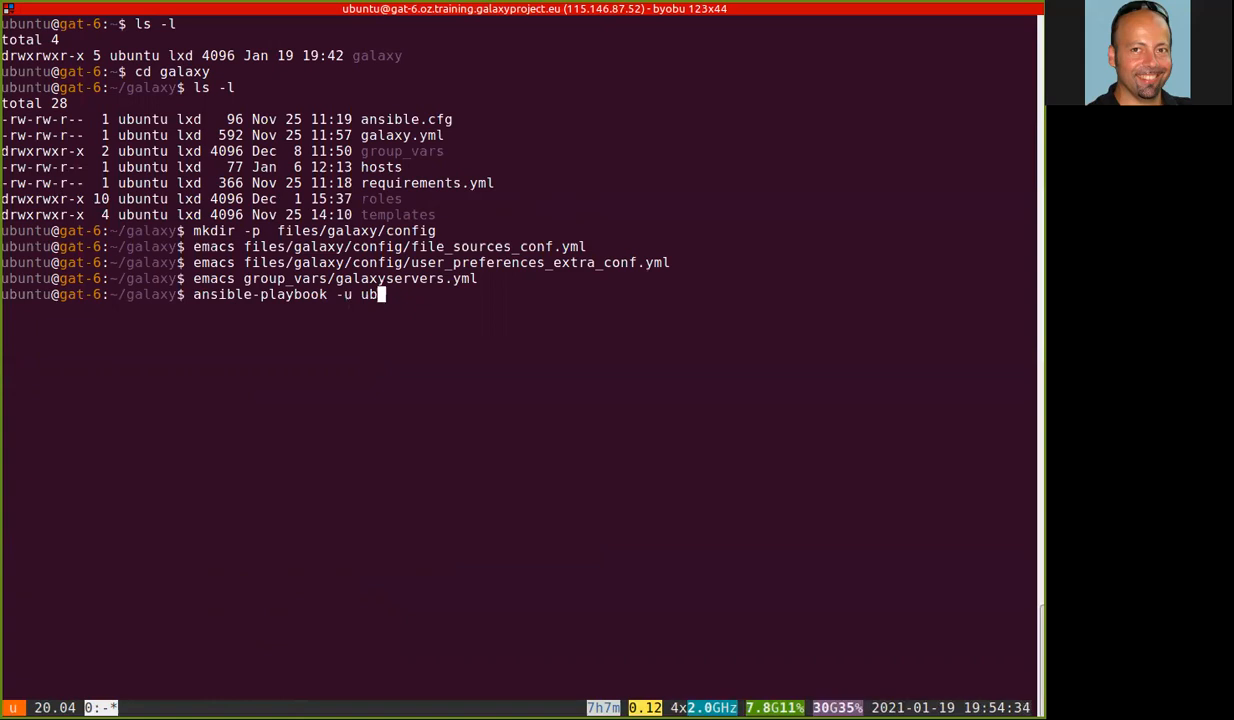
pyautogui.write('ntu')
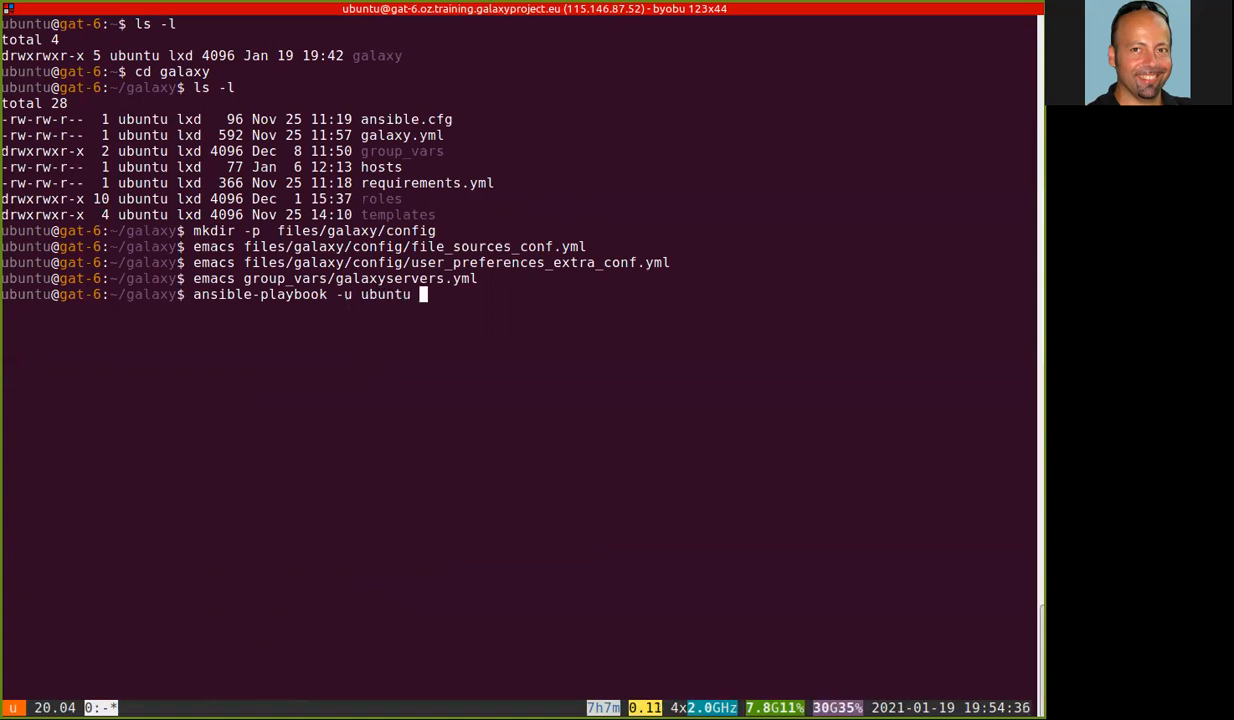
pyautogui.write('pla')
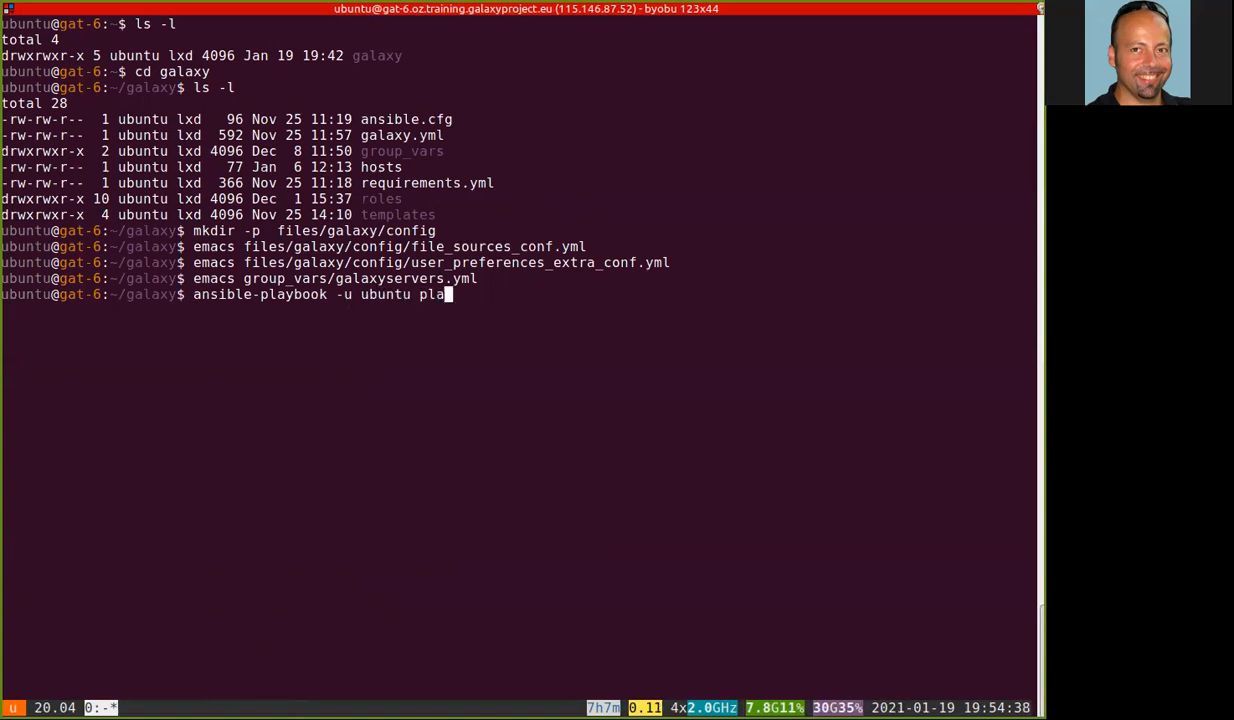
pyautogui.press('BackSpace')
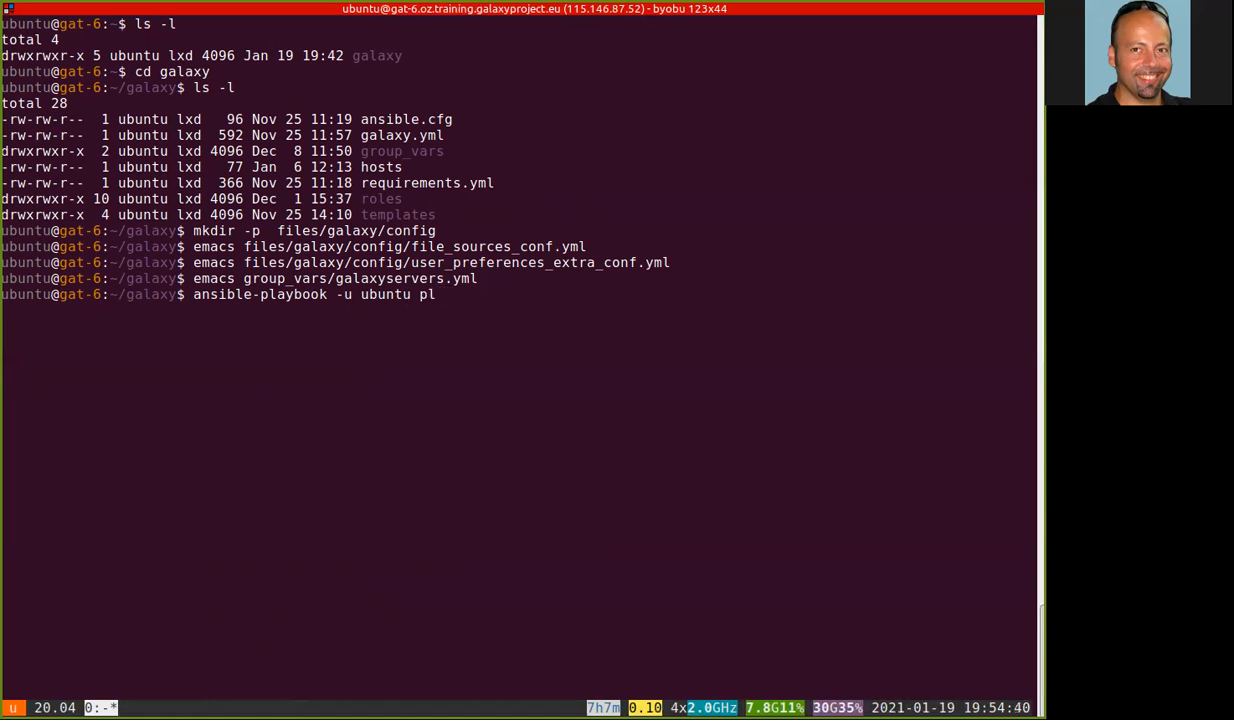
pyautogui.press('BackSpace')
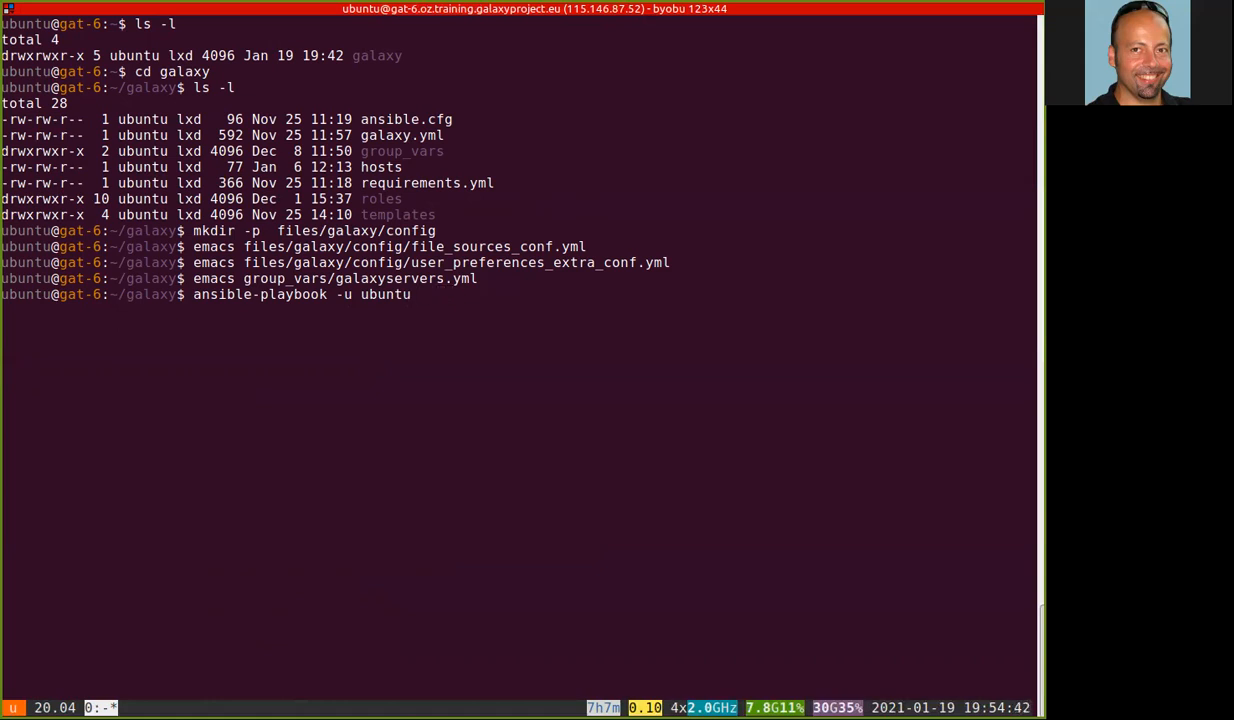
pyautogui.write('gal')
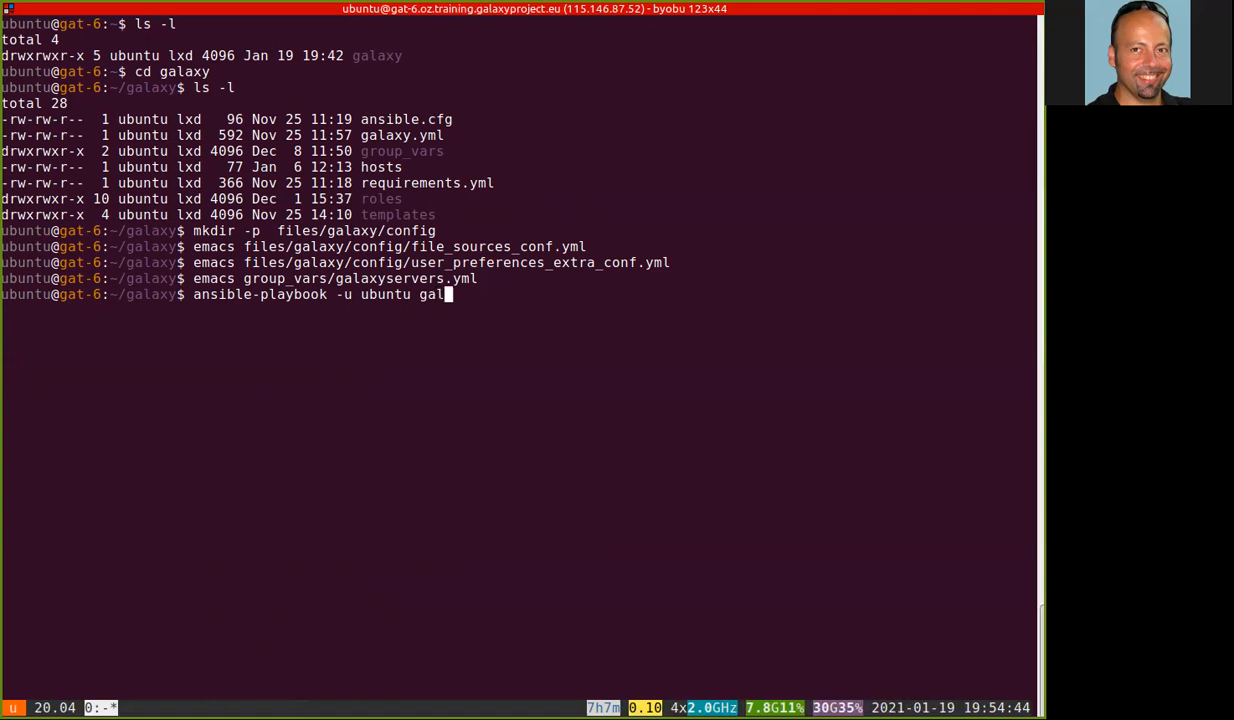
pyautogui.write('axy.yml')
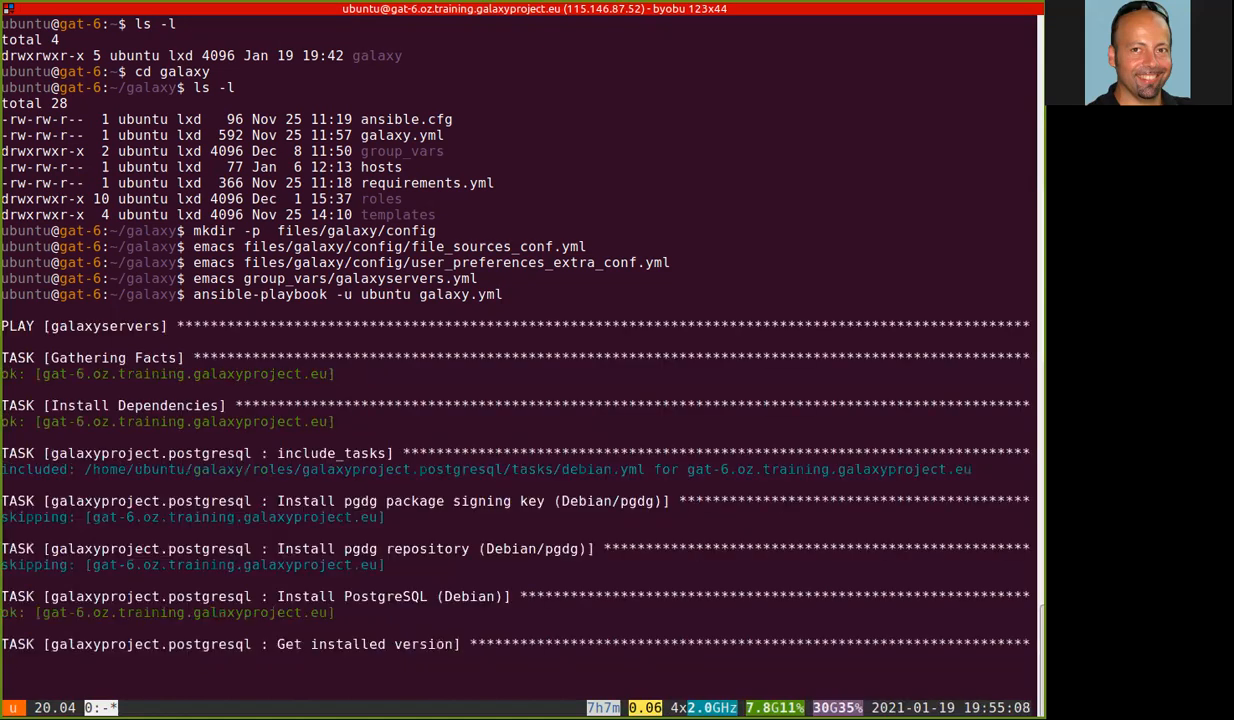
# Scroll the playbook output down to the PLAY RECAP: ok=102, changed=4, failed=0.
pyautogui.scroll(-3)
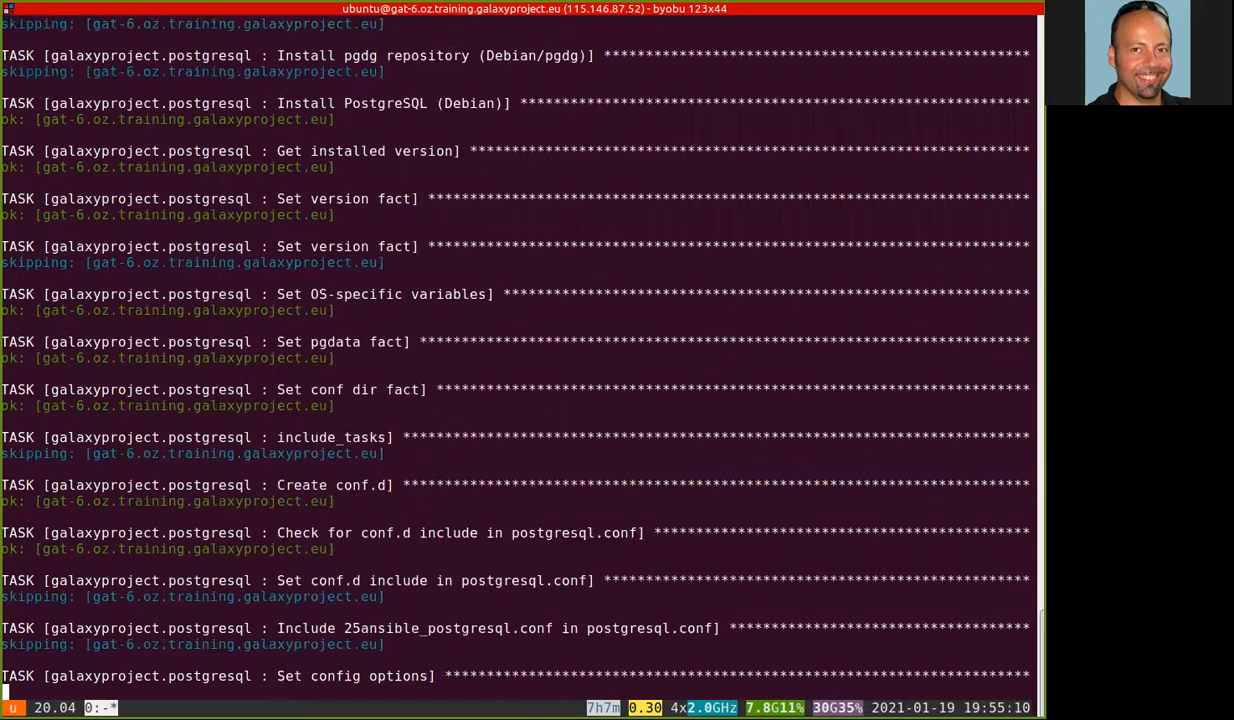
pyautogui.scroll(-3)
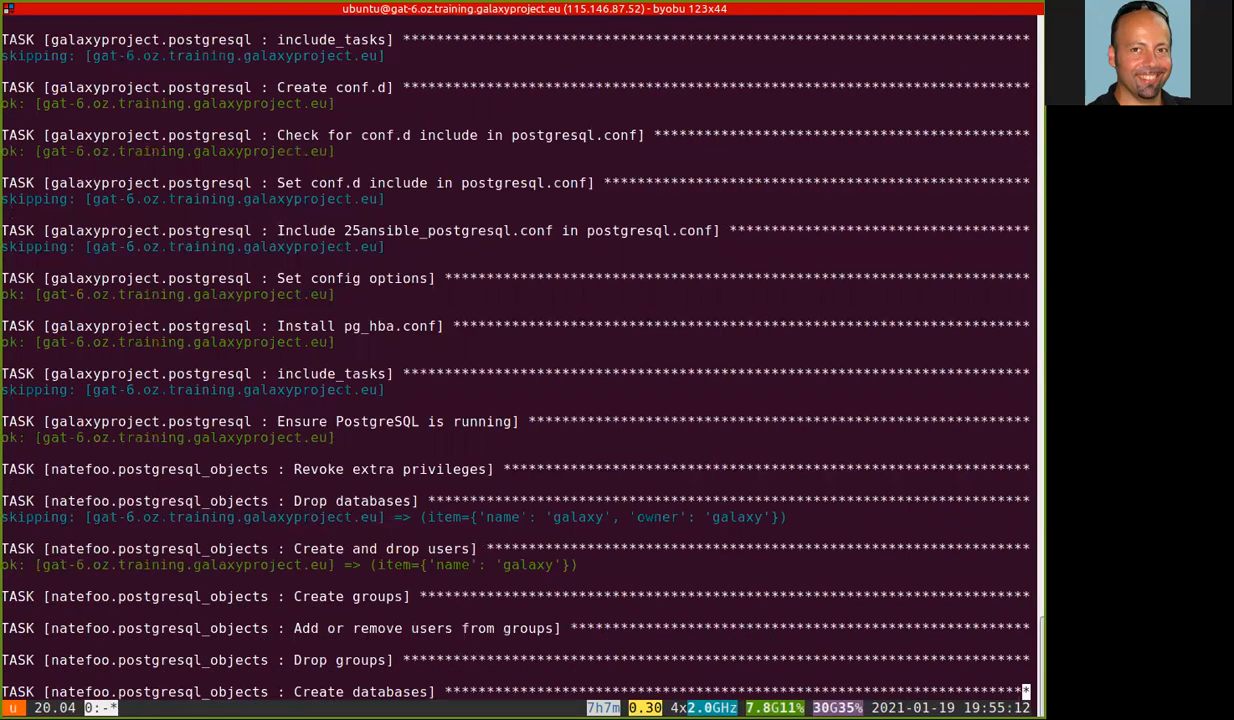
pyautogui.scroll(-3)
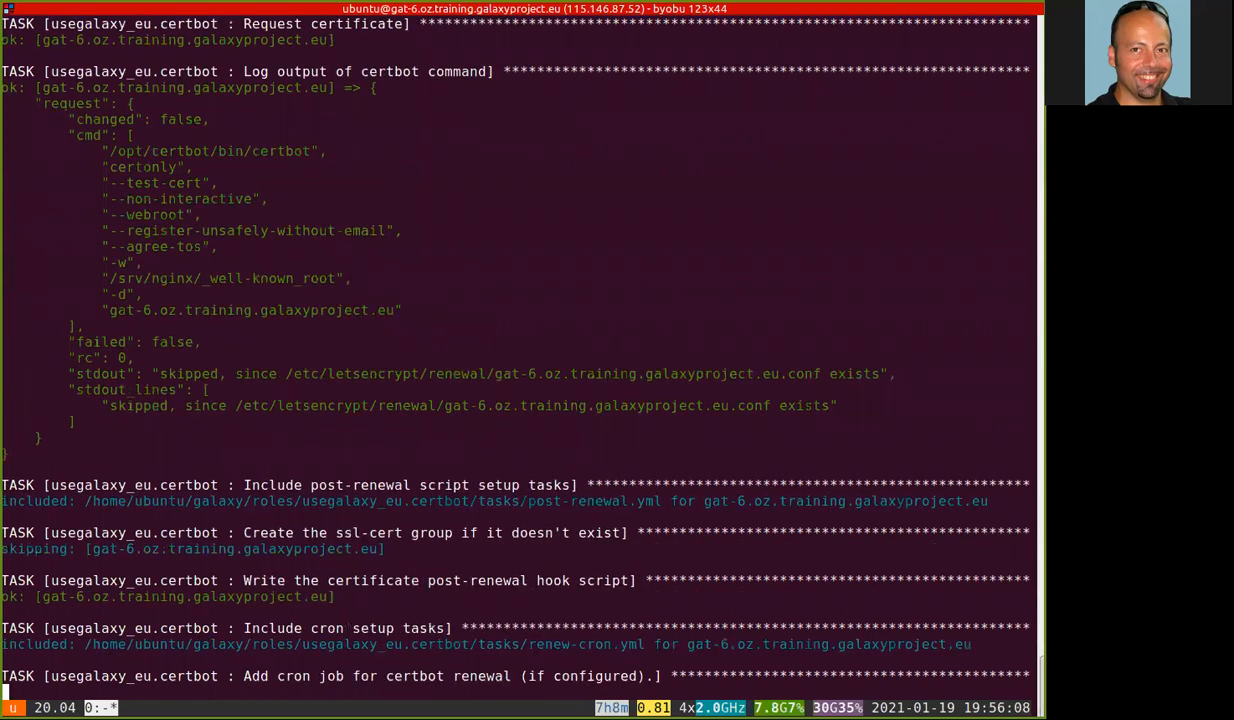
pyautogui.scroll(-3)
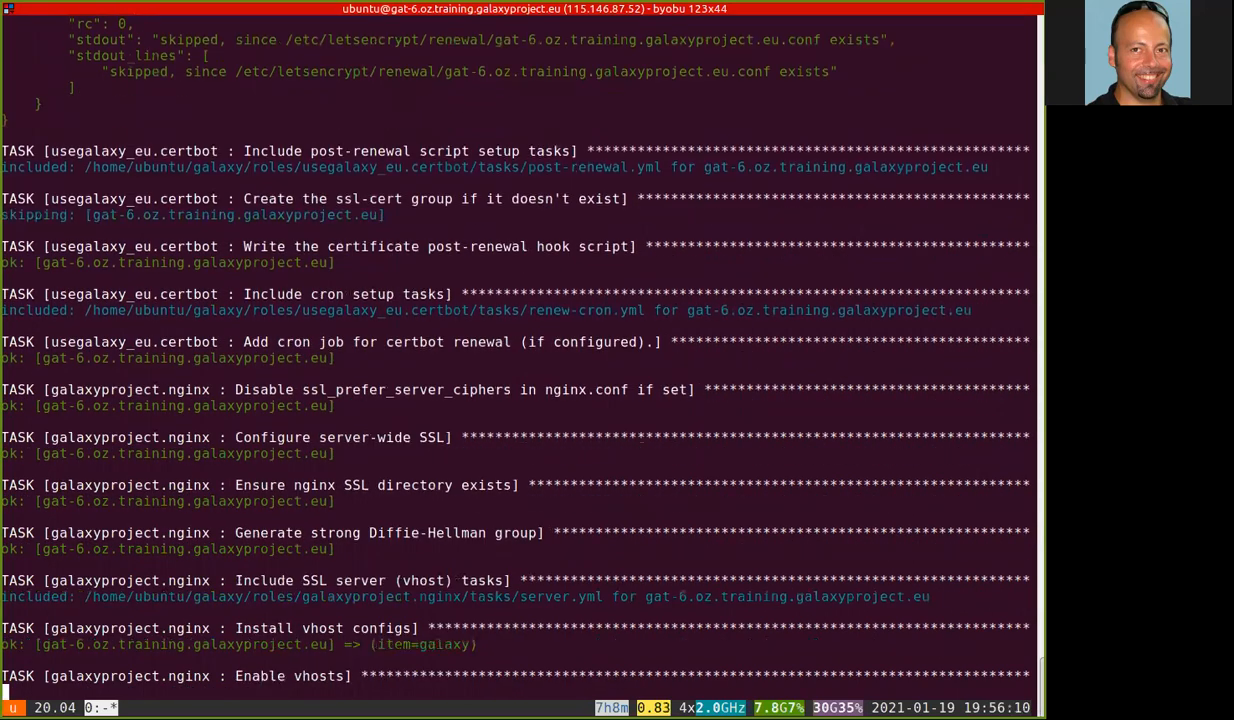
pyautogui.scroll(-3)
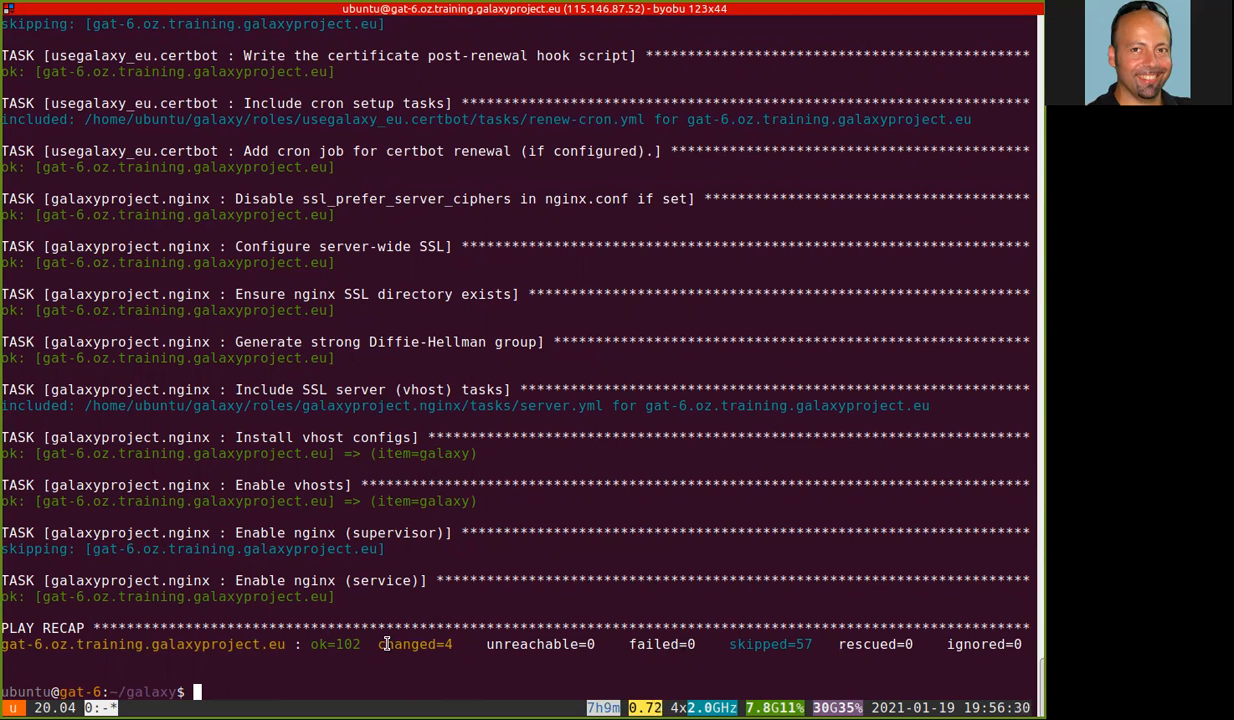
pyautogui.moveTo(860, 645)
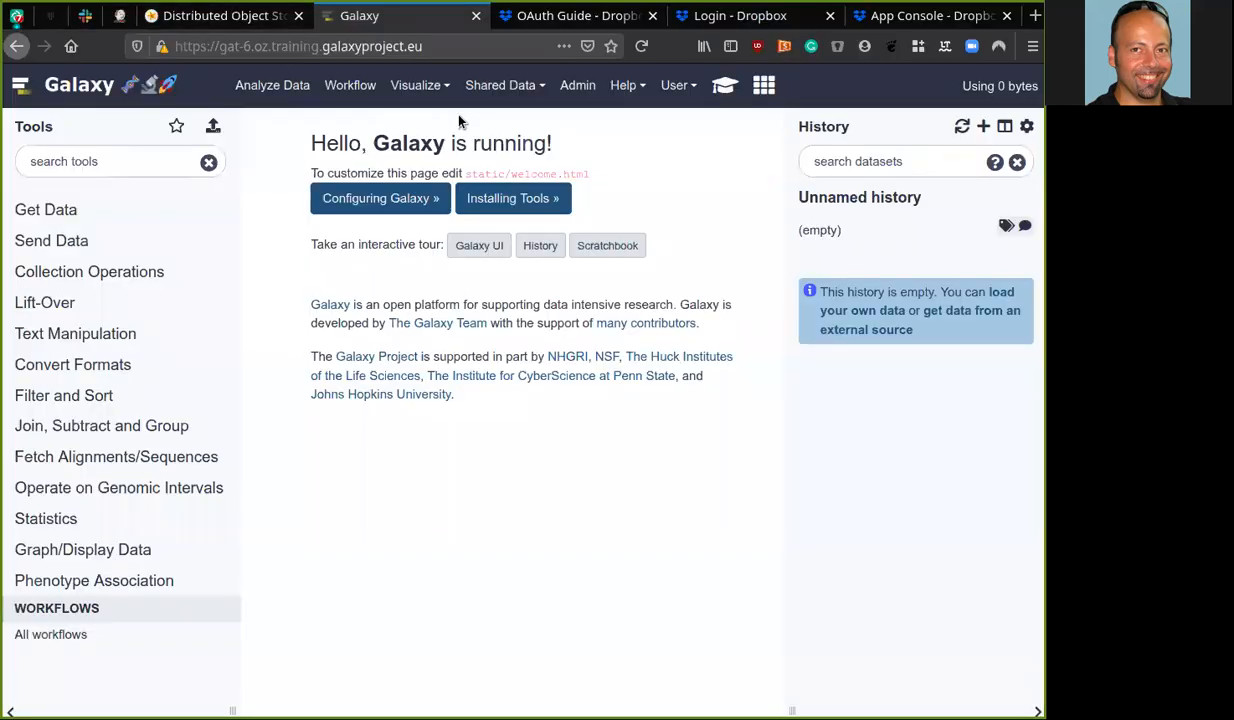
pyautogui.moveTo(530, 495)
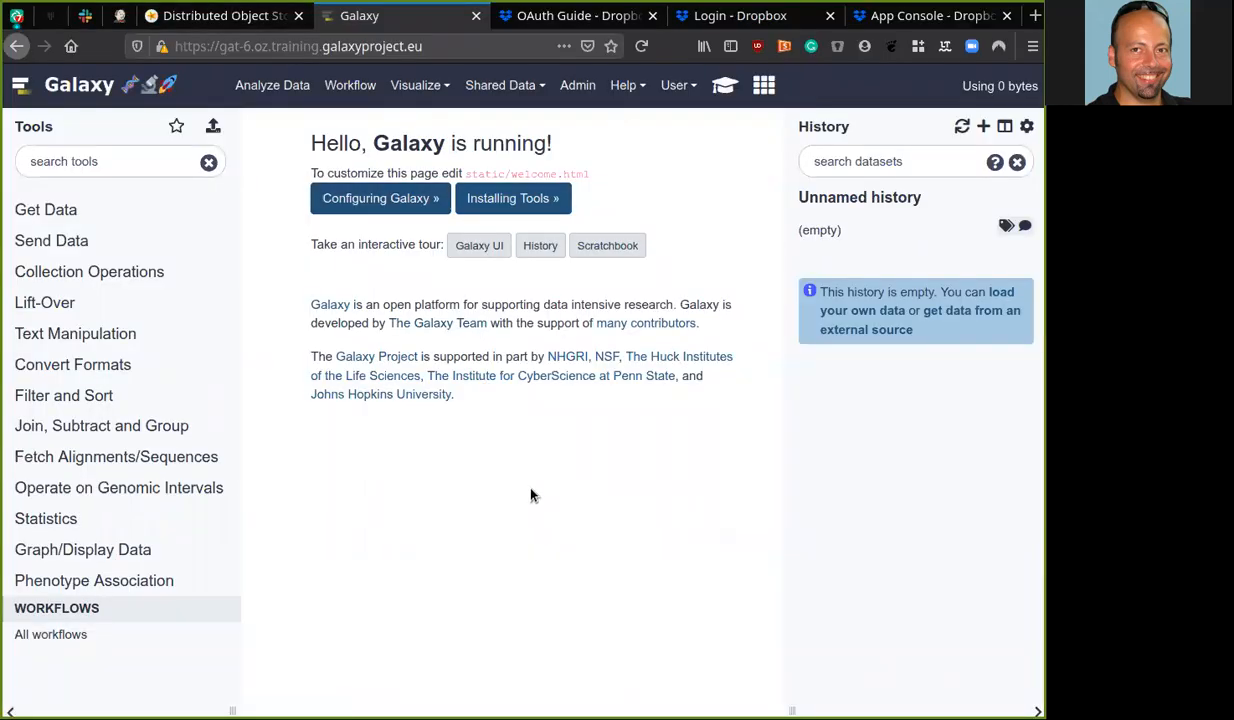
pyautogui.moveTo(695, 147)
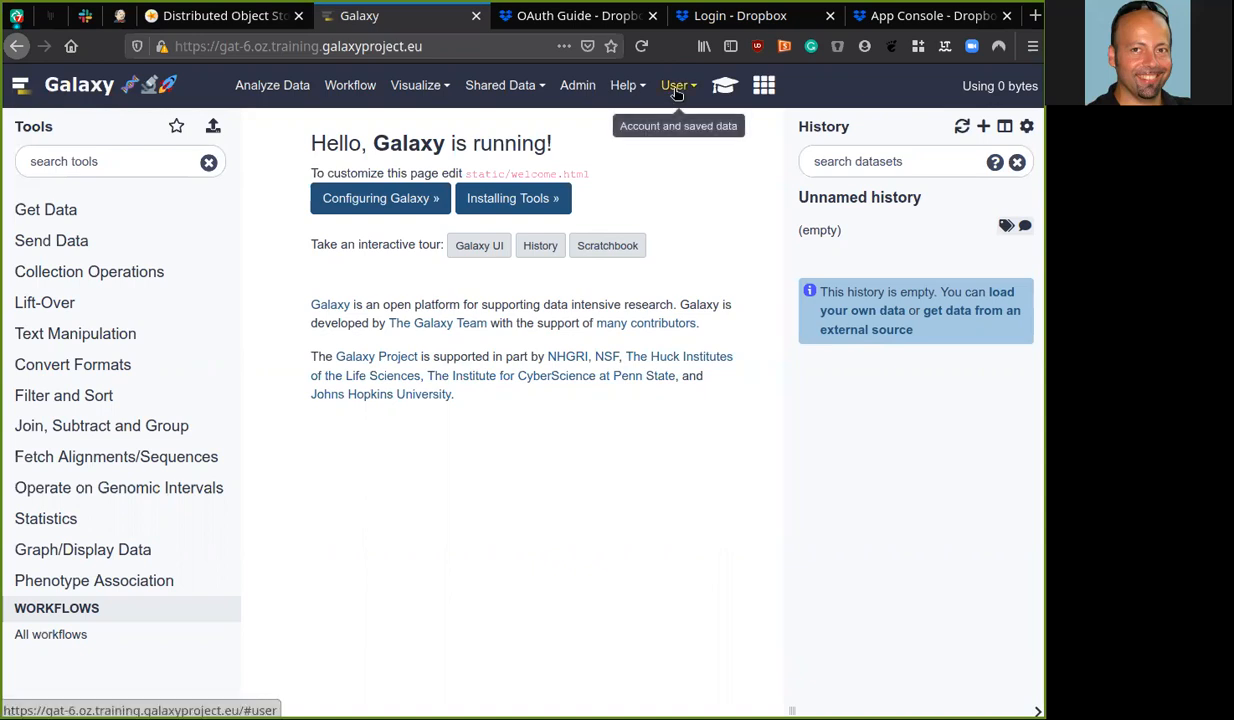
# Focus the empty Dropbox access token field under User > Preferences > Manage Information.
pyautogui.click(674, 85)
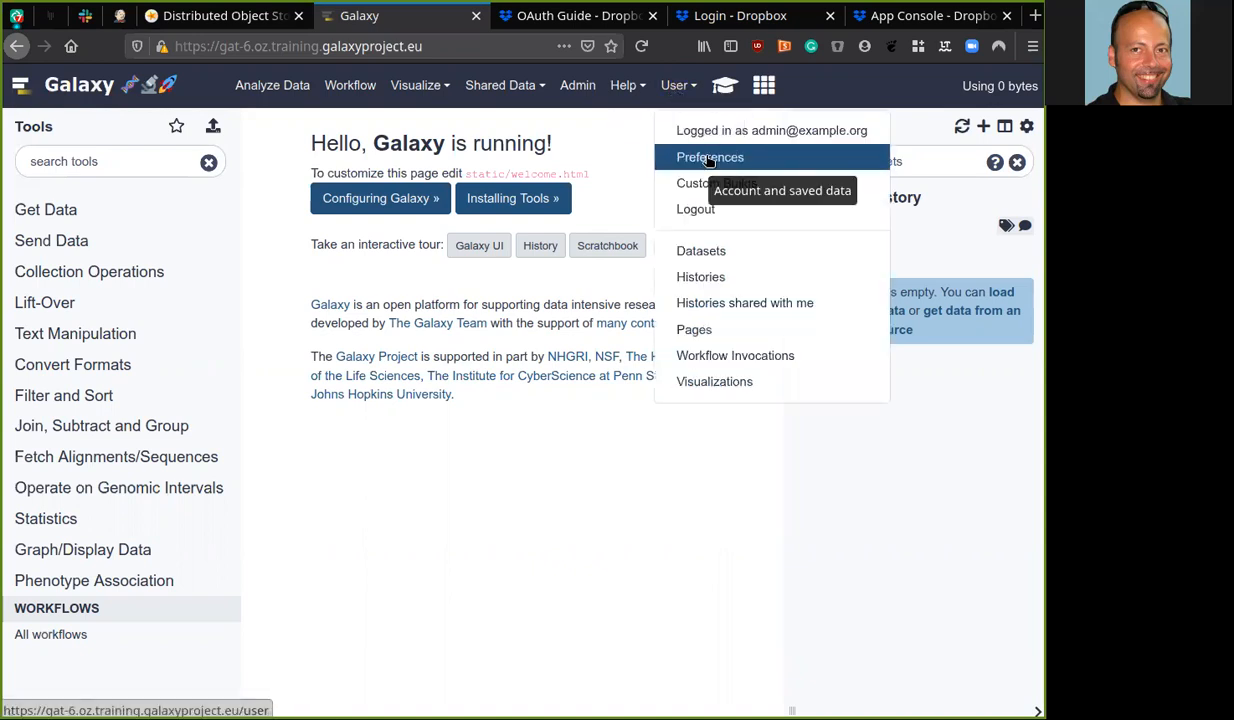
pyautogui.click(710, 157)
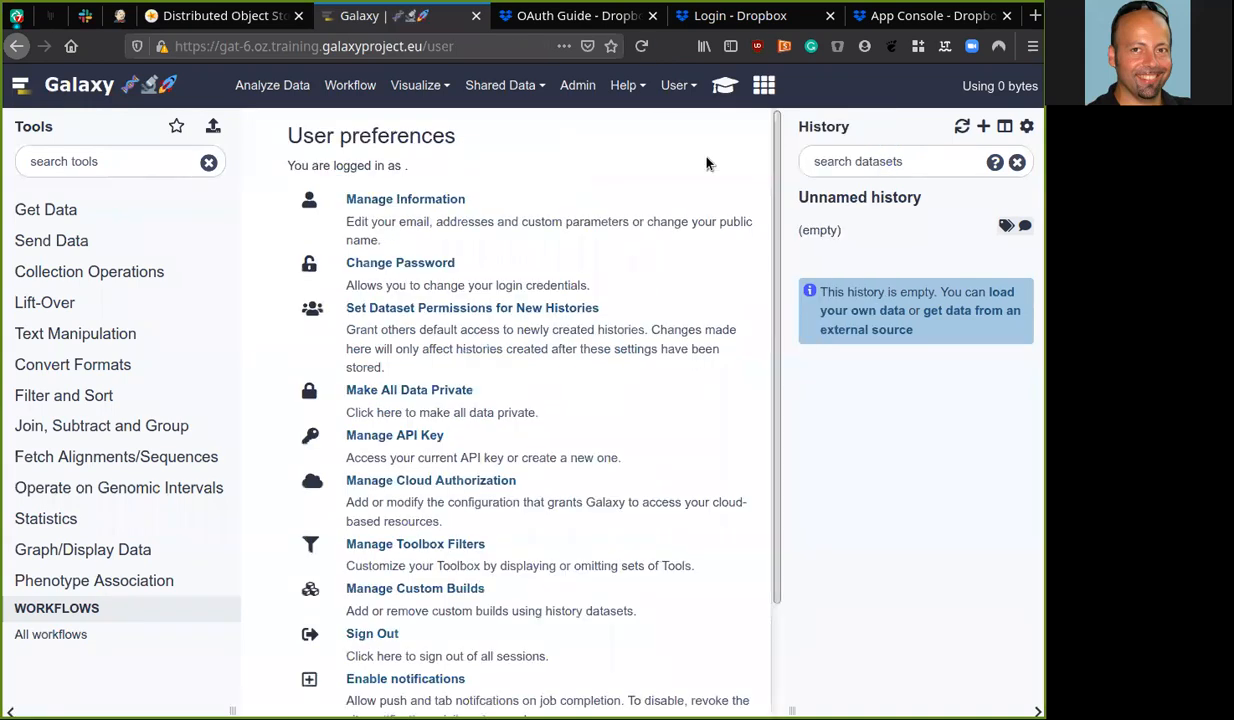
pyautogui.moveTo(405, 199)
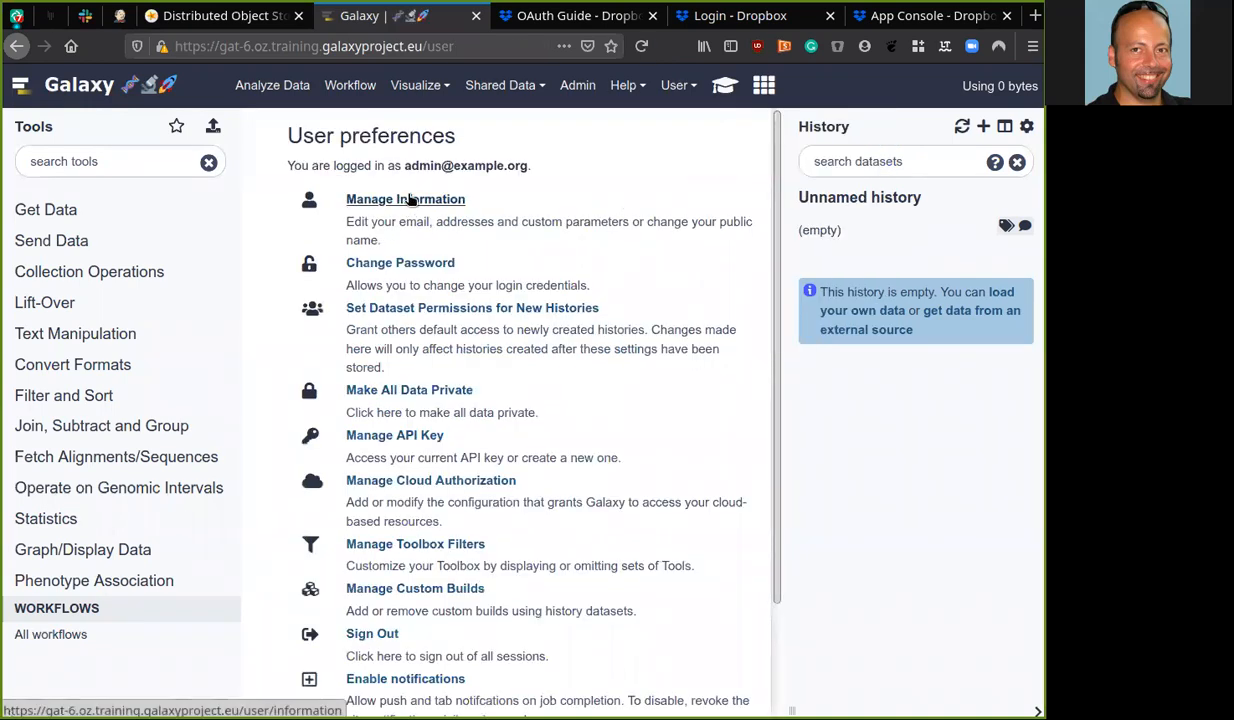
pyautogui.click(405, 199)
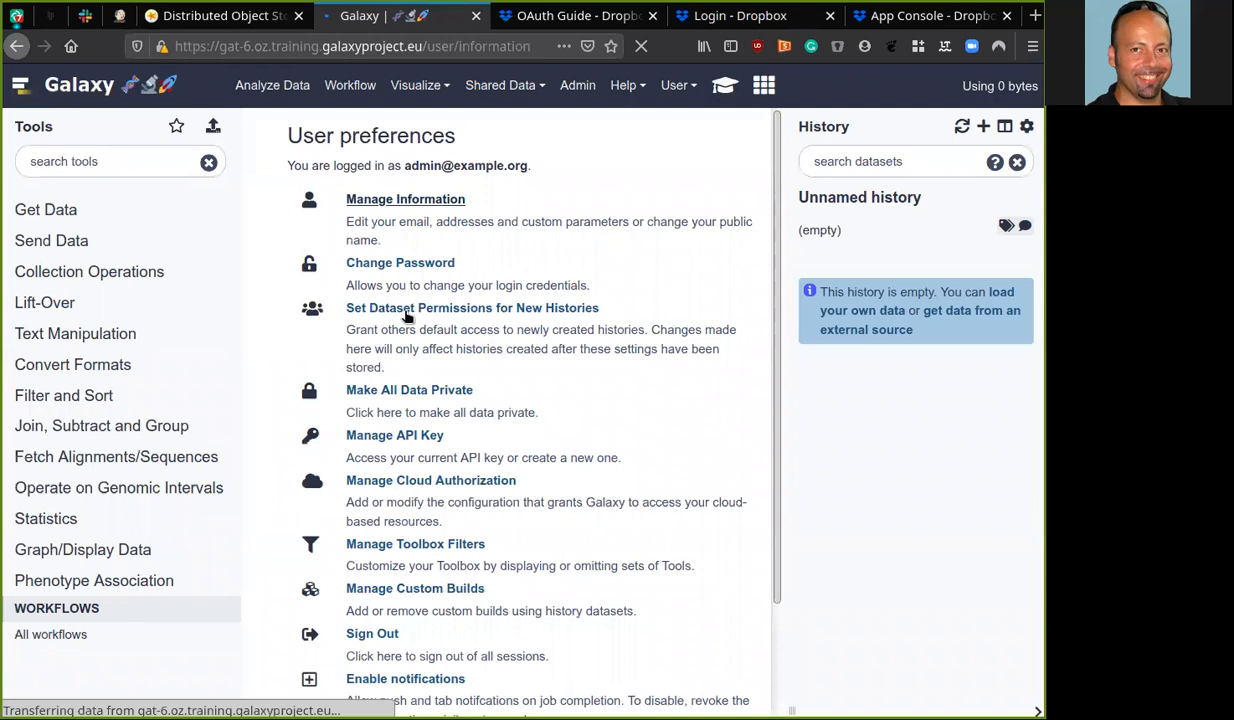
pyautogui.moveTo(463, 291)
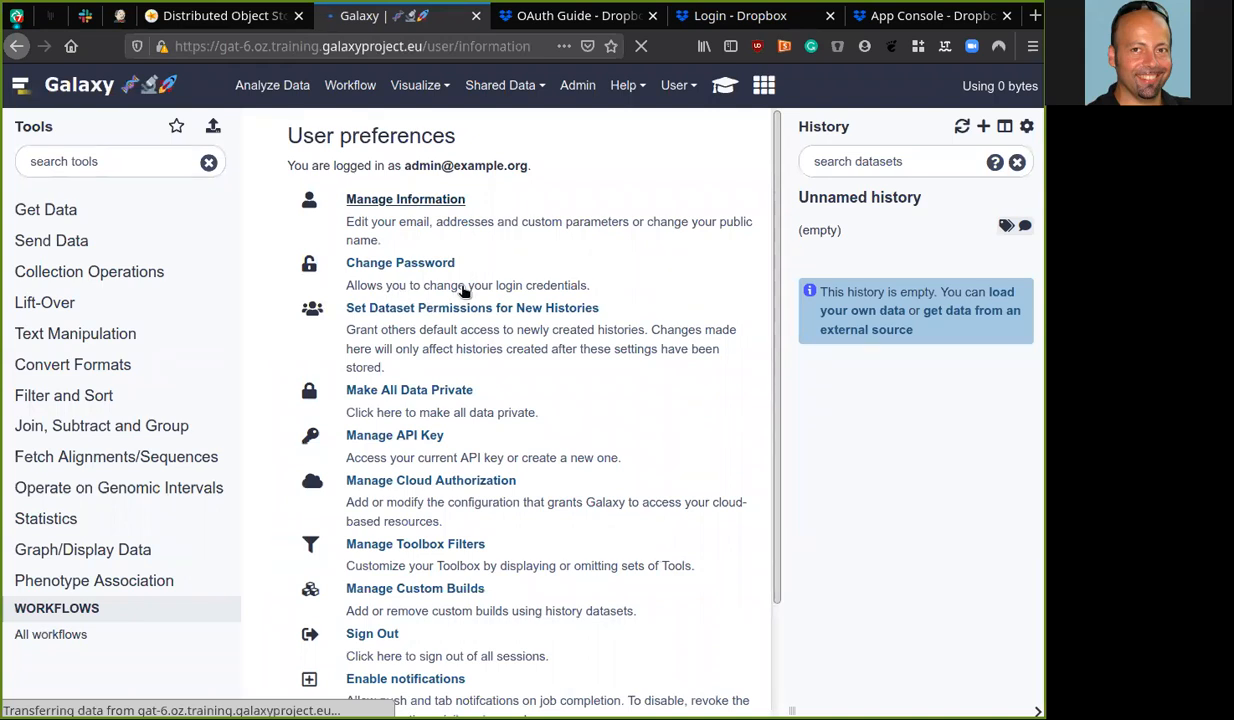
pyautogui.click(405, 199)
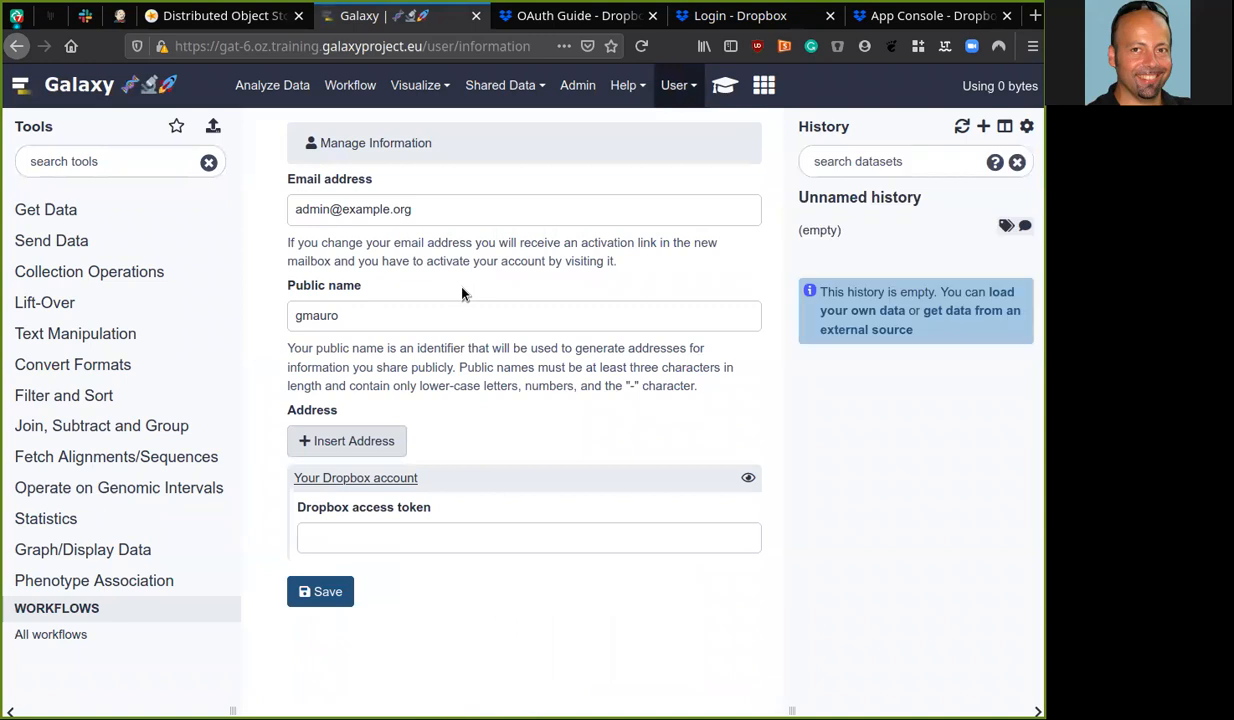
pyautogui.moveTo(475, 493)
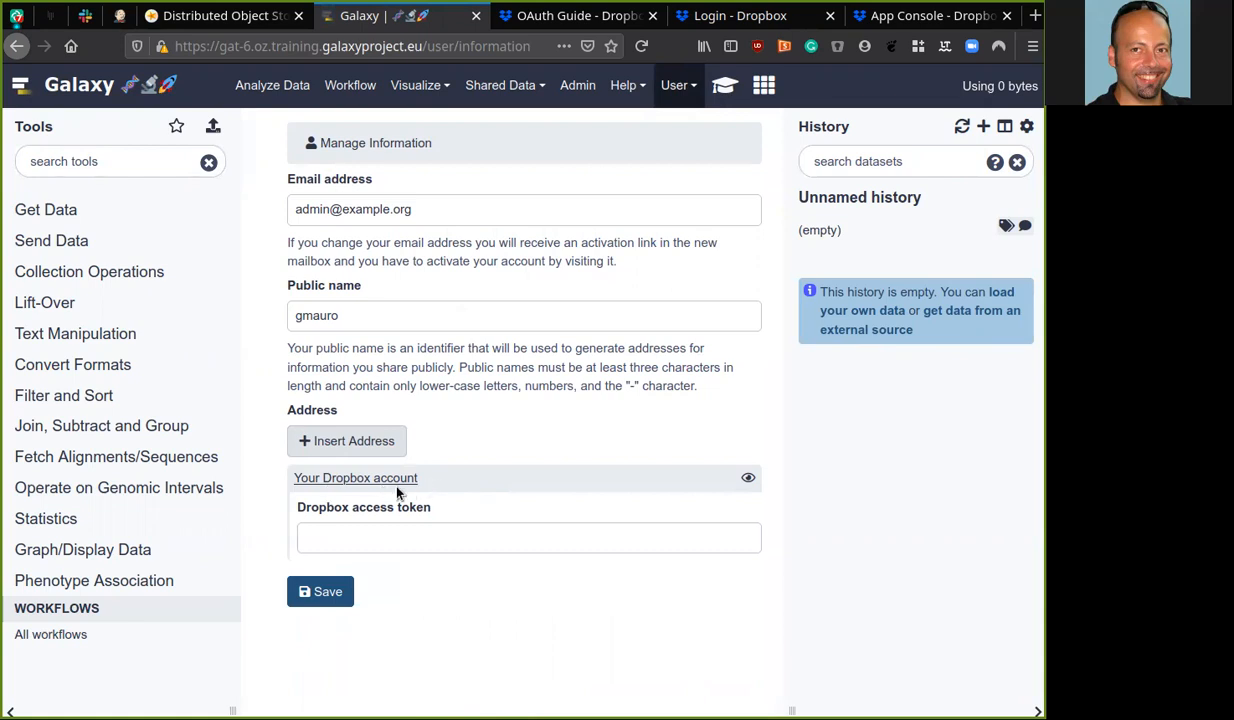
pyautogui.moveTo(389, 496)
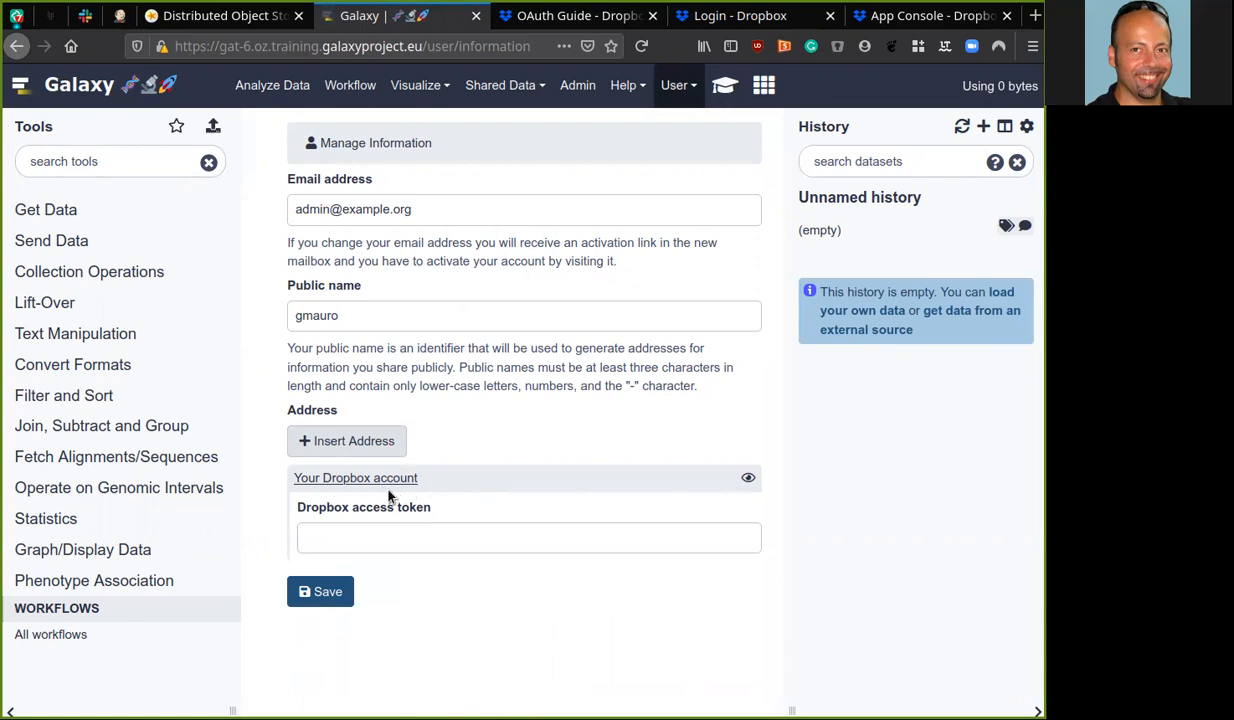
pyautogui.moveTo(402, 498)
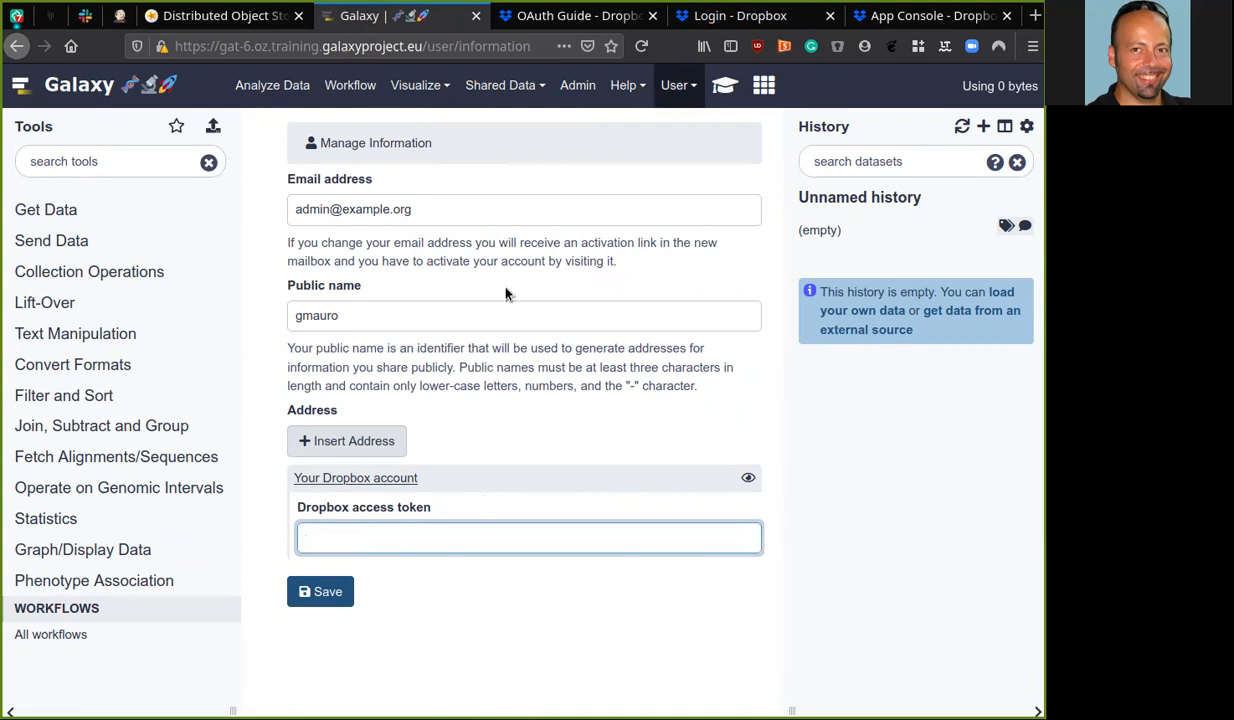
pyautogui.moveTo(413, 504)
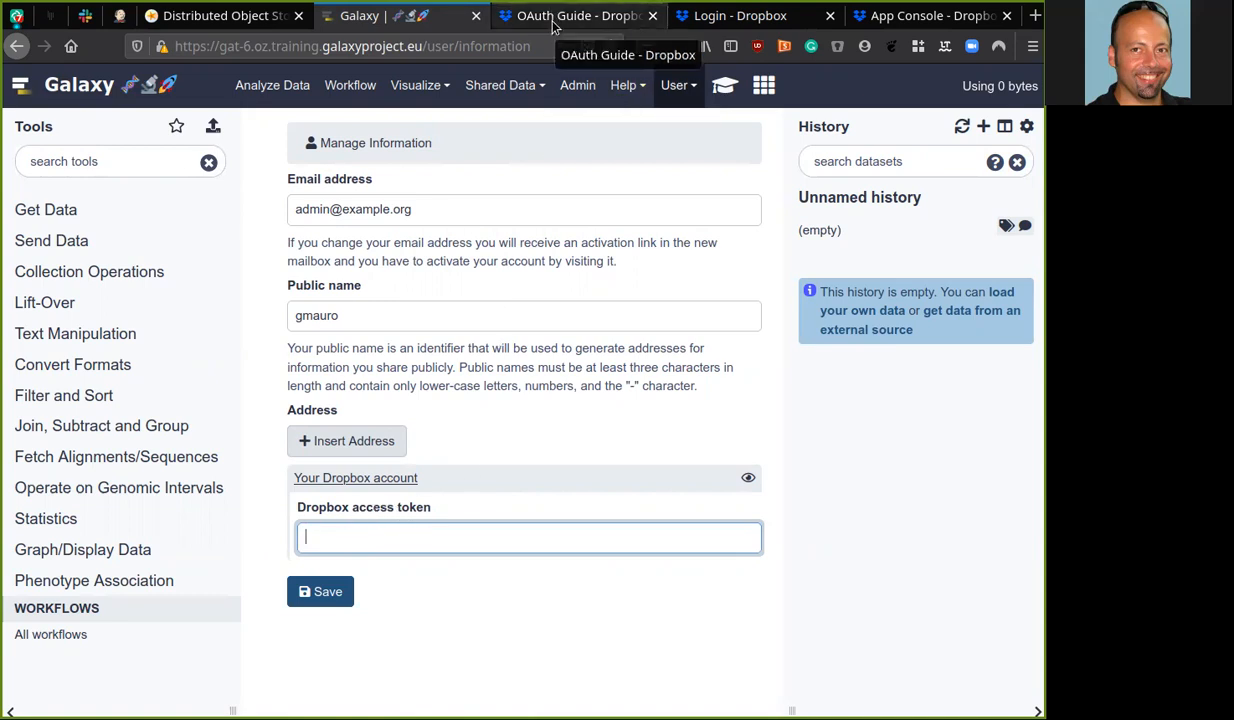
pyautogui.click(220, 15)
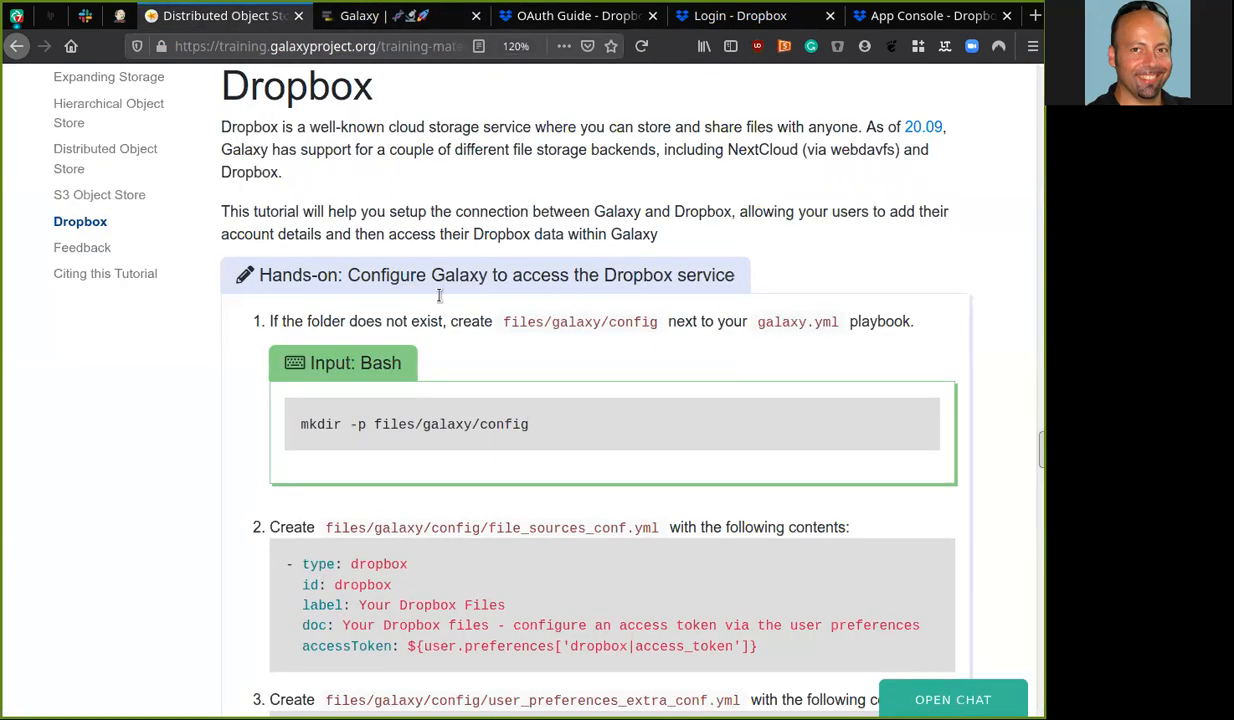
# Scroll the OAuth Guide to 'Testing with a generated token', then bring up the Dropbox sign-in tab.
pyautogui.scroll(-3)
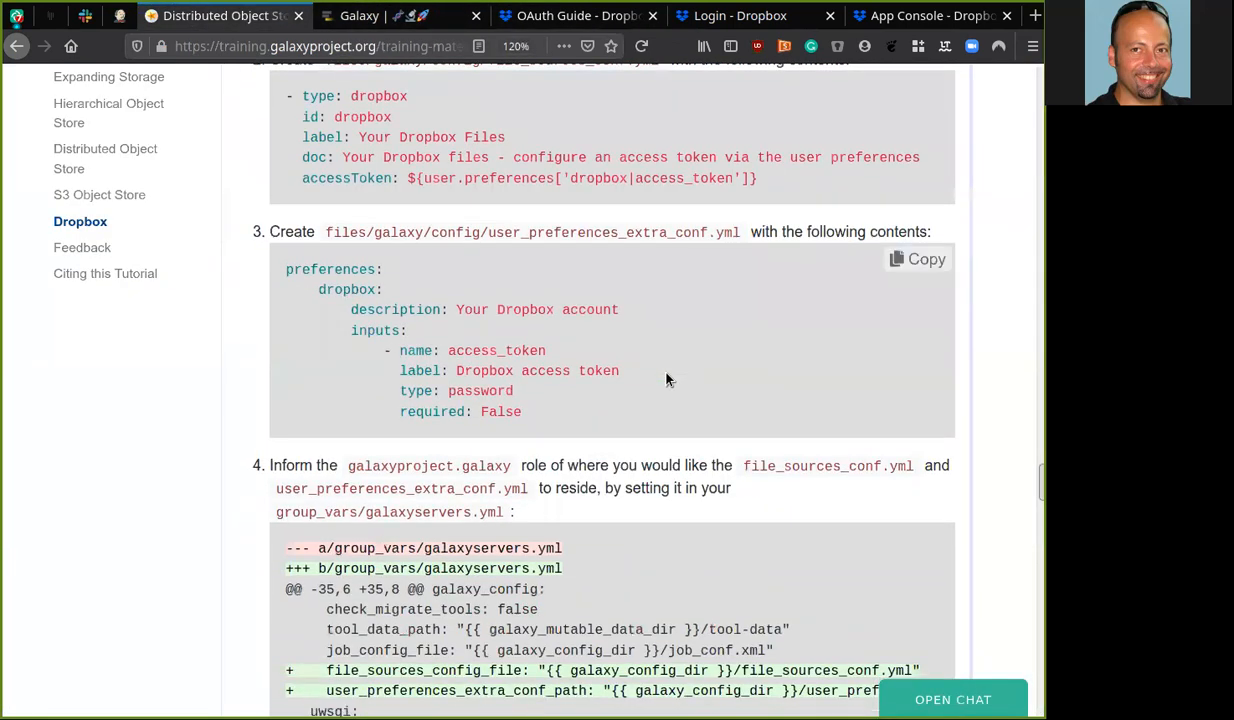
pyautogui.scroll(-3)
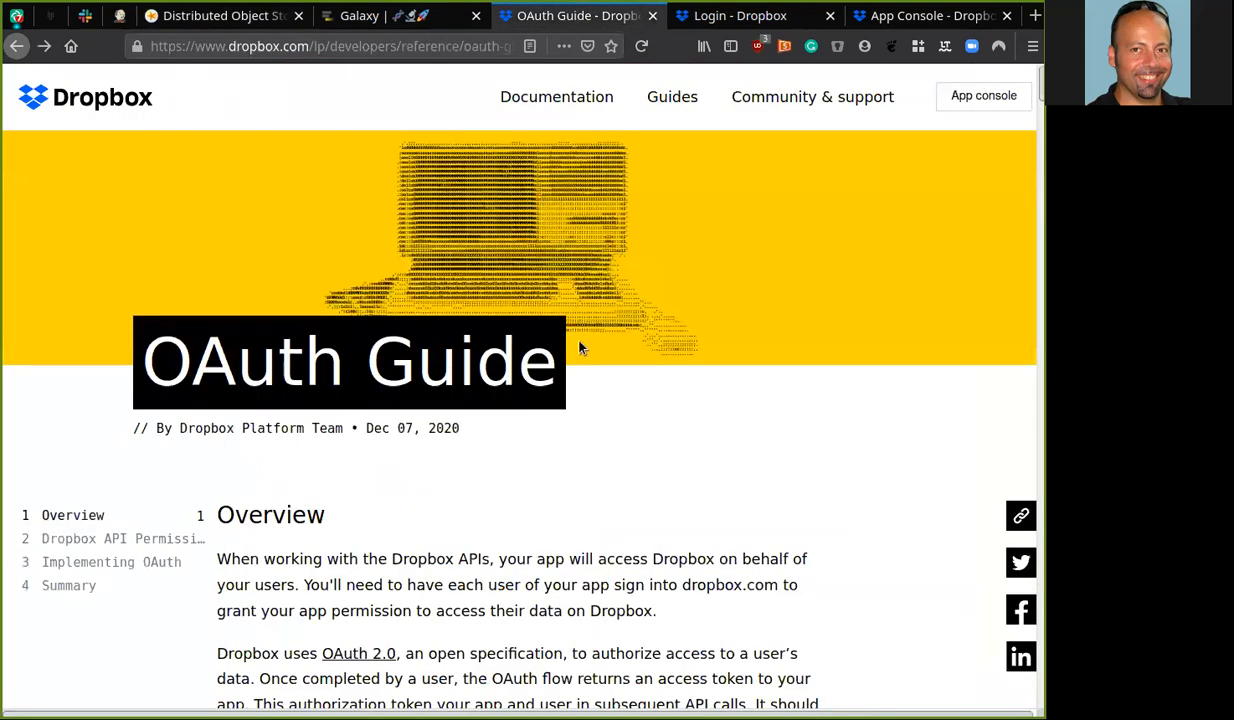
pyautogui.moveTo(654, 448)
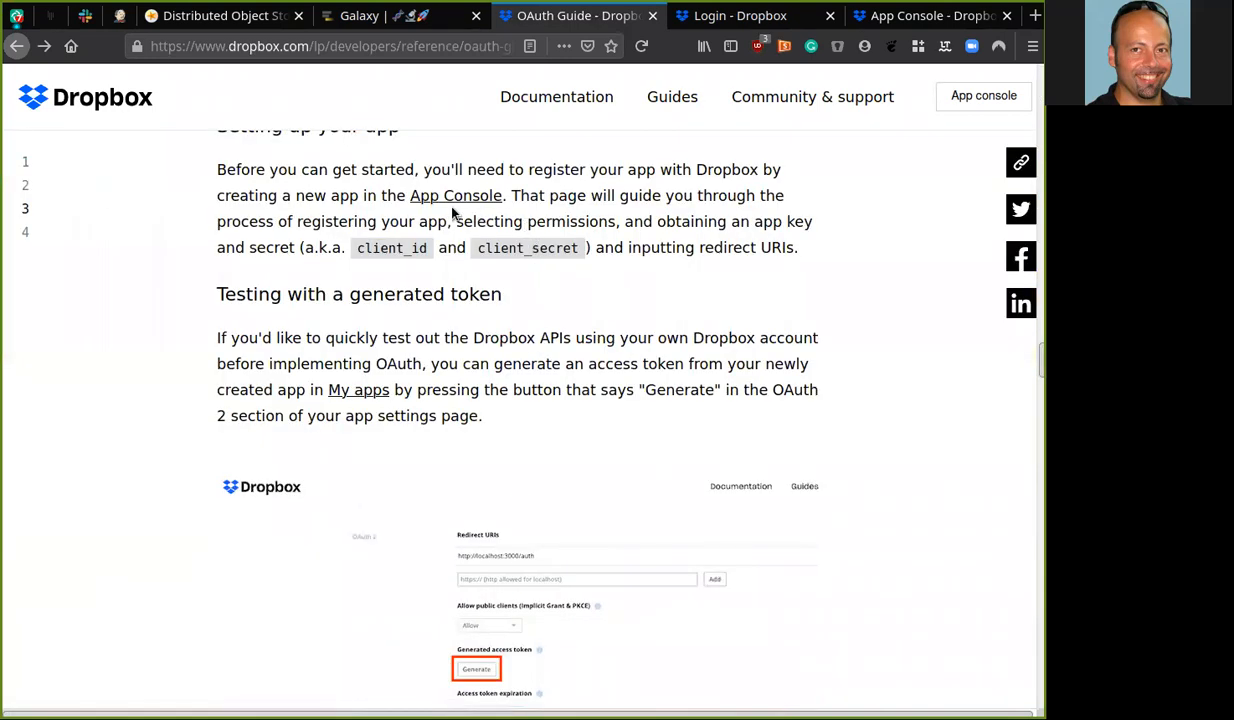
pyautogui.click(740, 15)
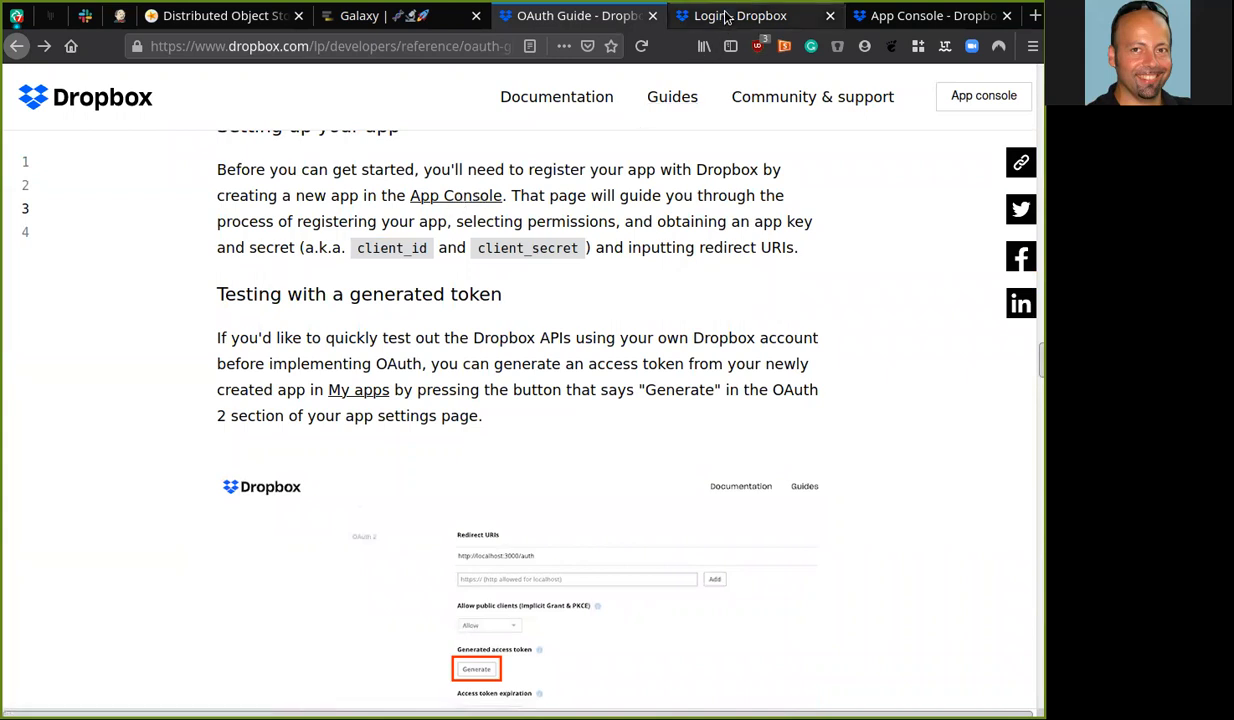
pyautogui.click(740, 15)
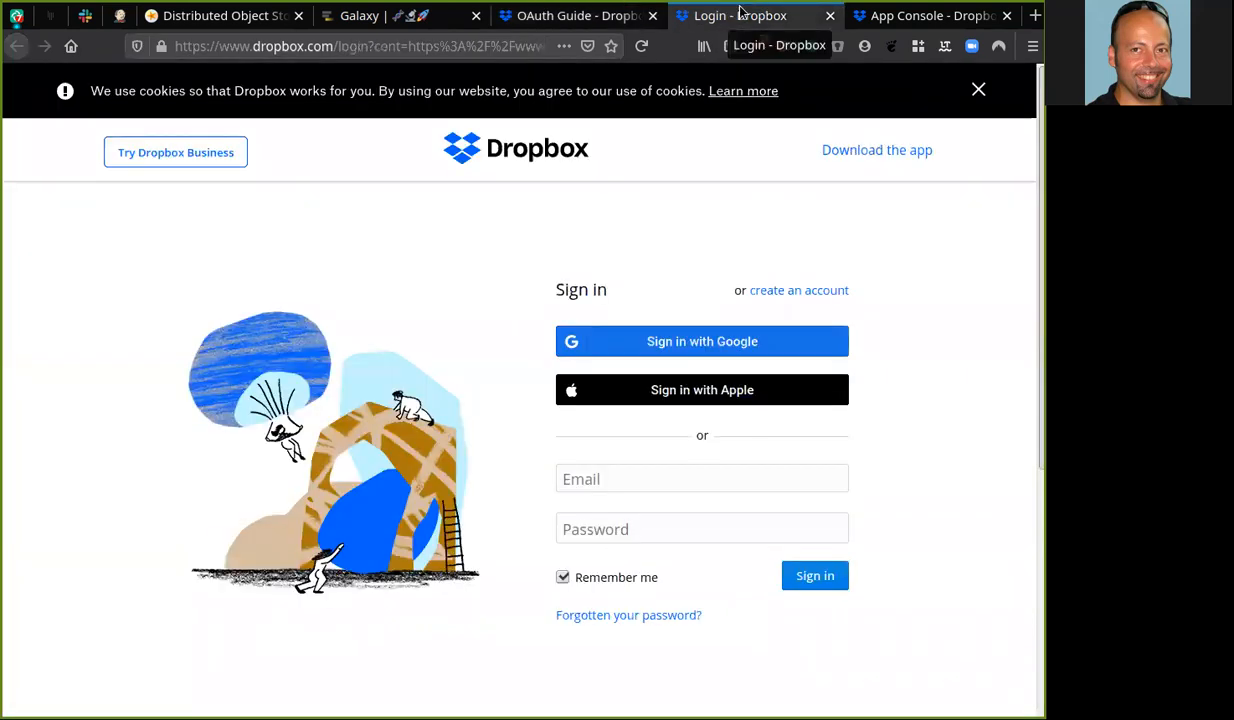
# Create a Dropbox app named 'gat-06' with Scoped access and App folder access.
pyautogui.click(920, 15)
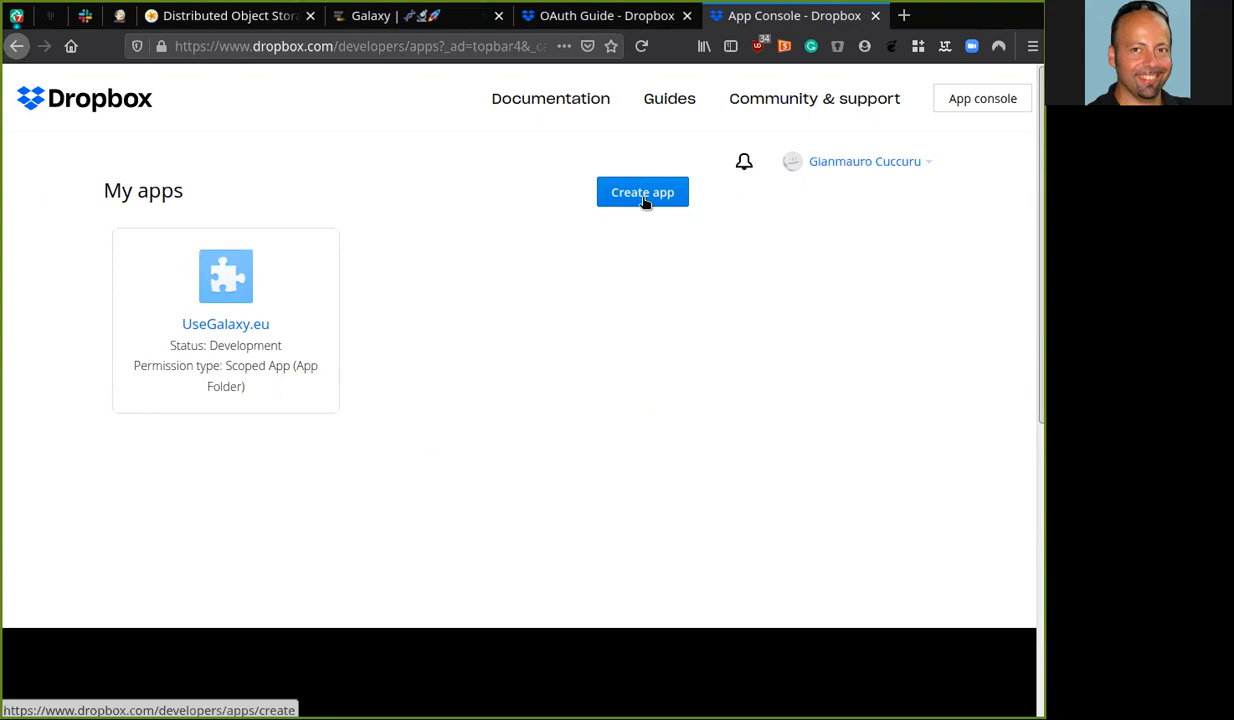
pyautogui.click(642, 192)
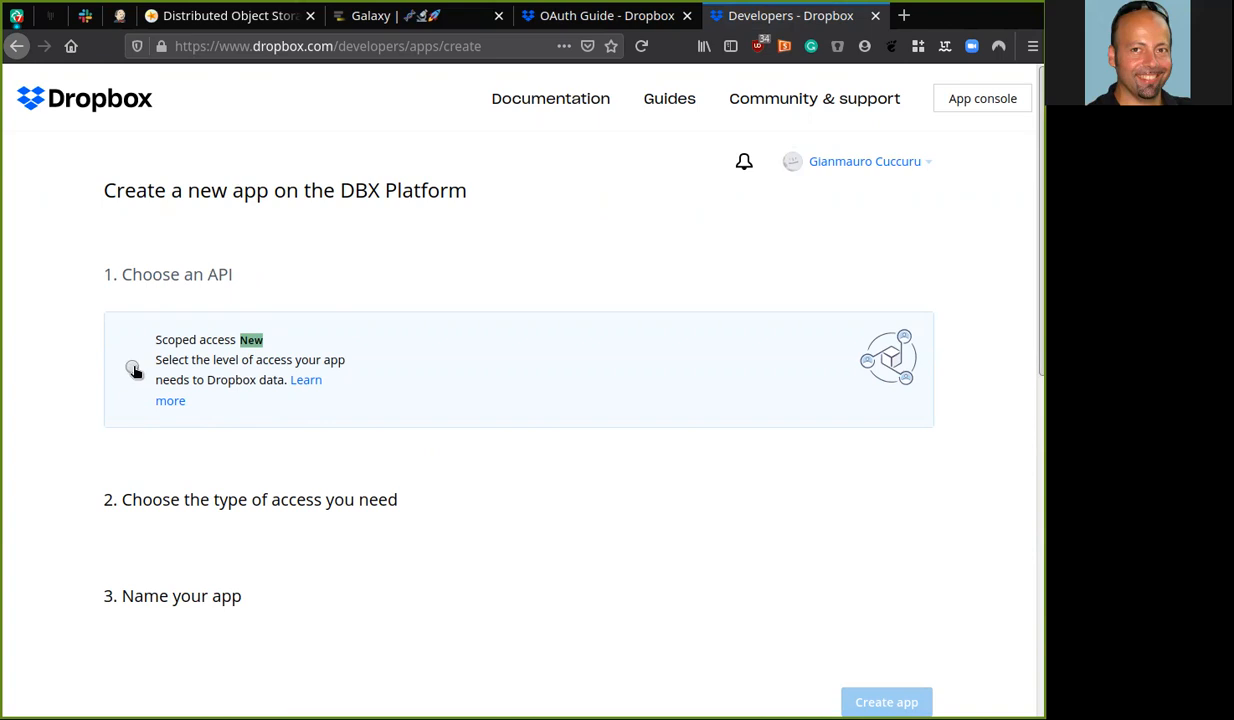
pyautogui.click(132, 366)
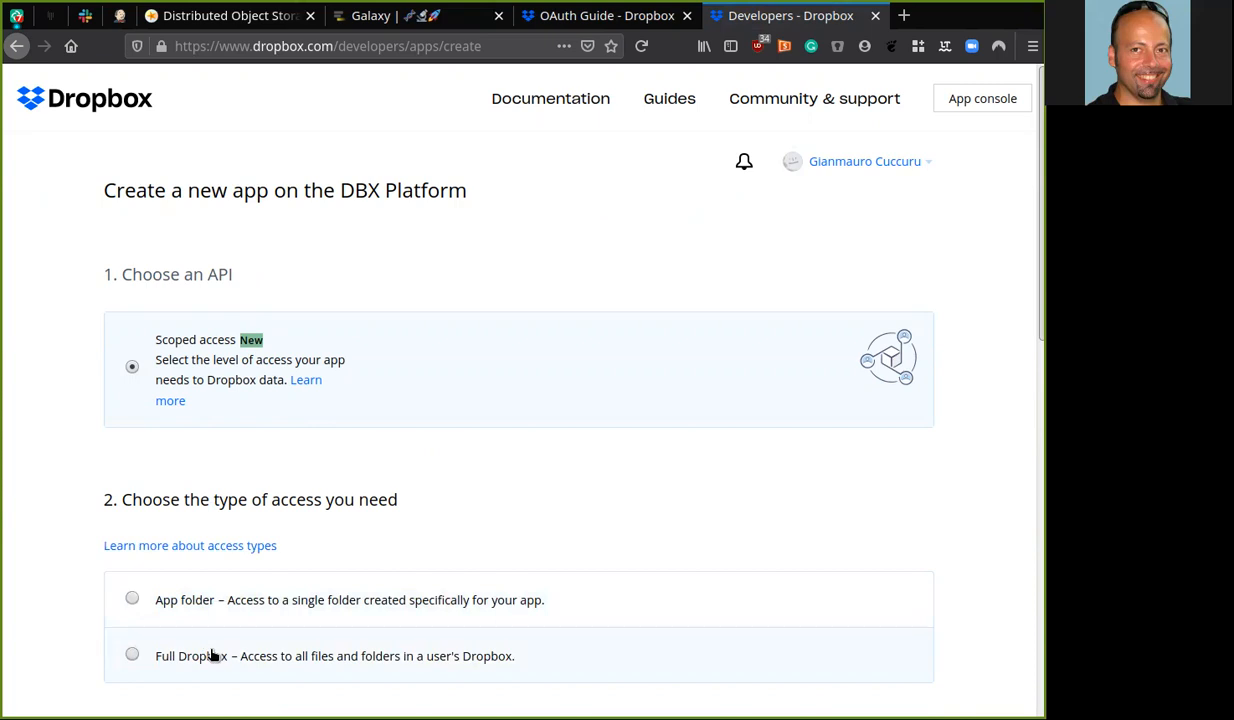
pyautogui.click(132, 599)
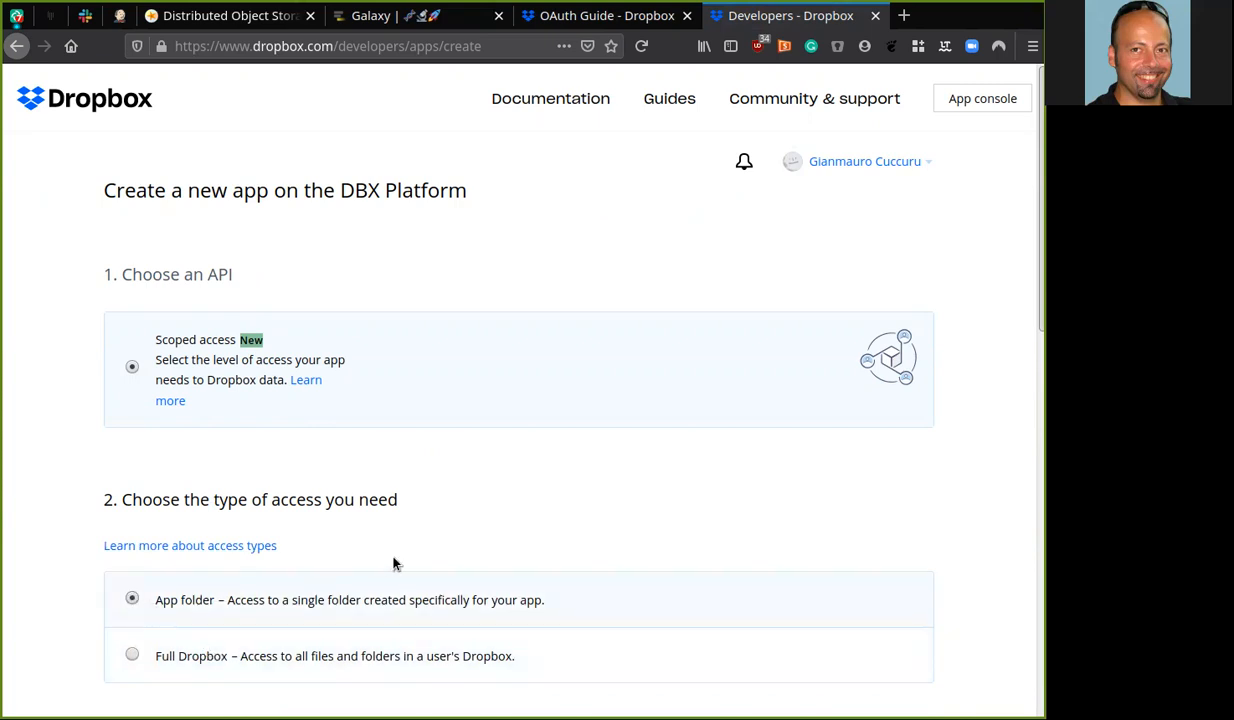
pyautogui.scroll(-3)
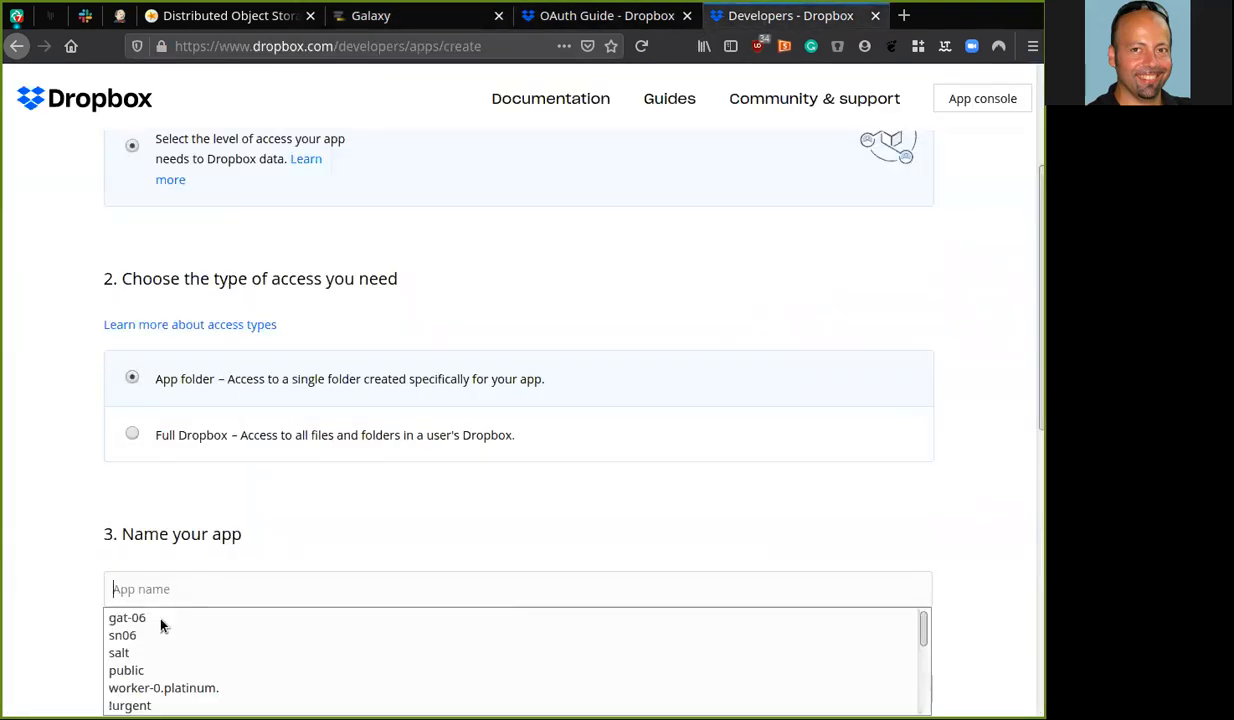
pyautogui.click(127, 617)
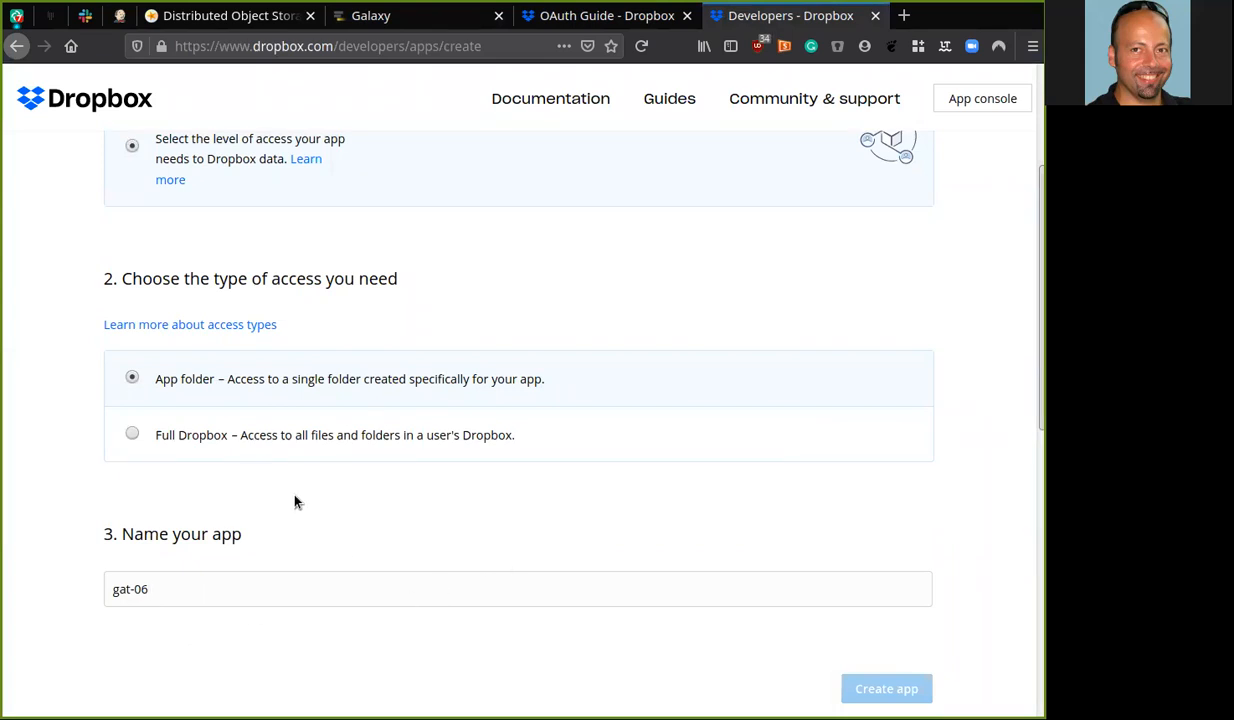
pyautogui.scroll(-3)
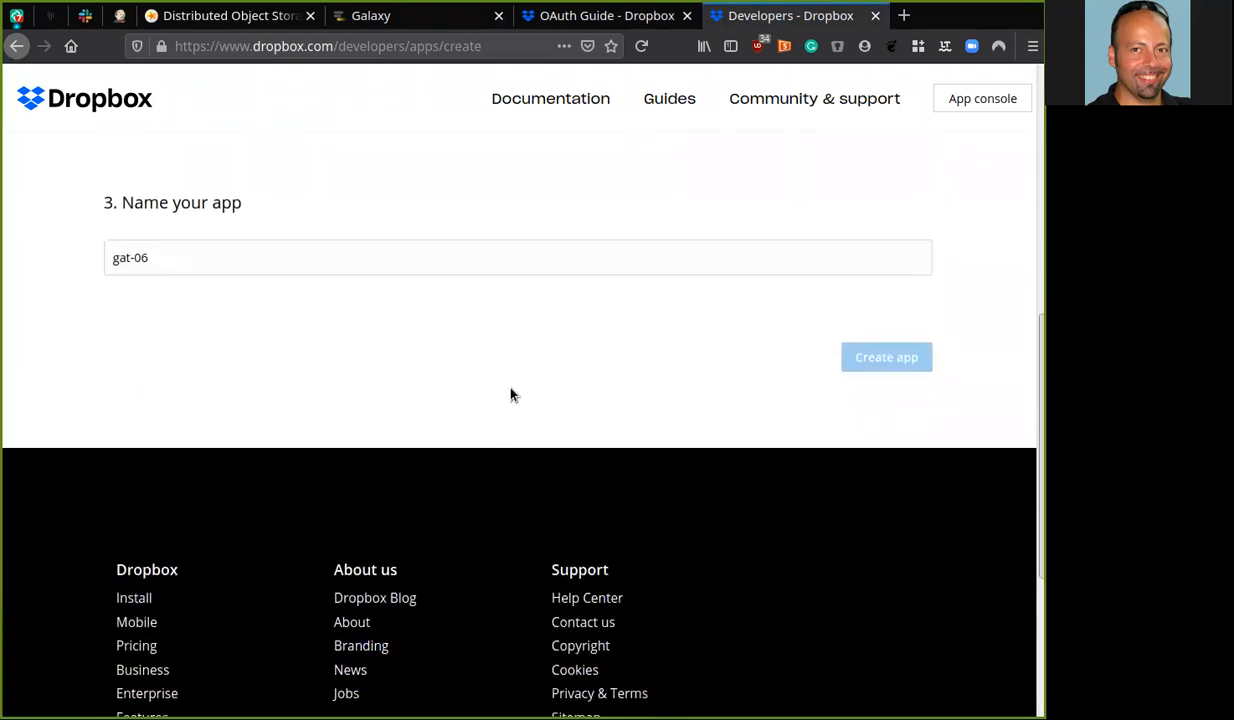
pyautogui.moveTo(667, 376)
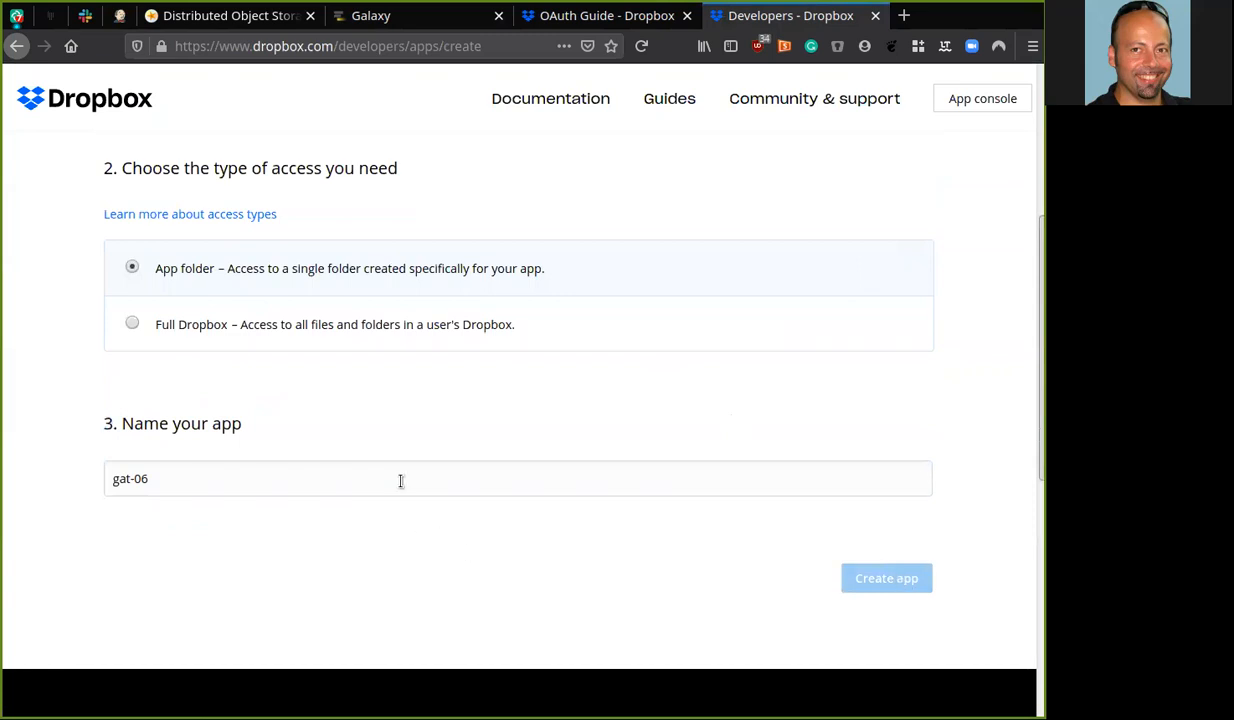
pyautogui.write('gat-06')
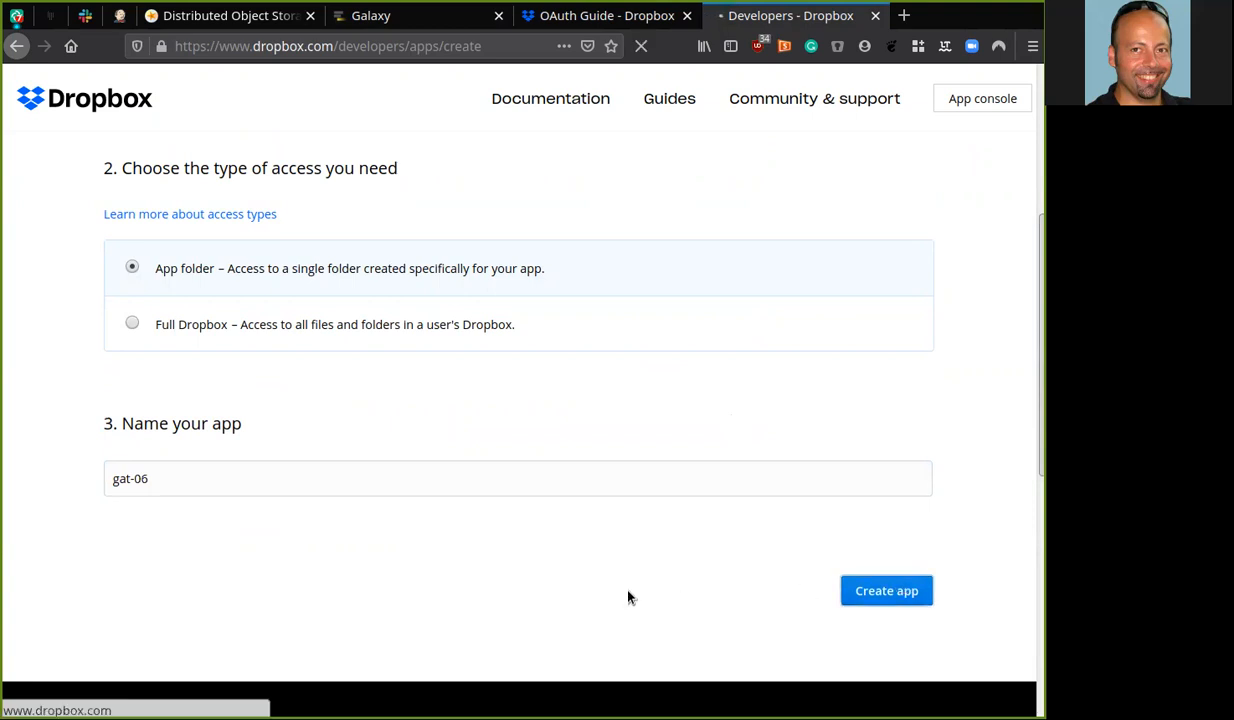
pyautogui.click(885, 590)
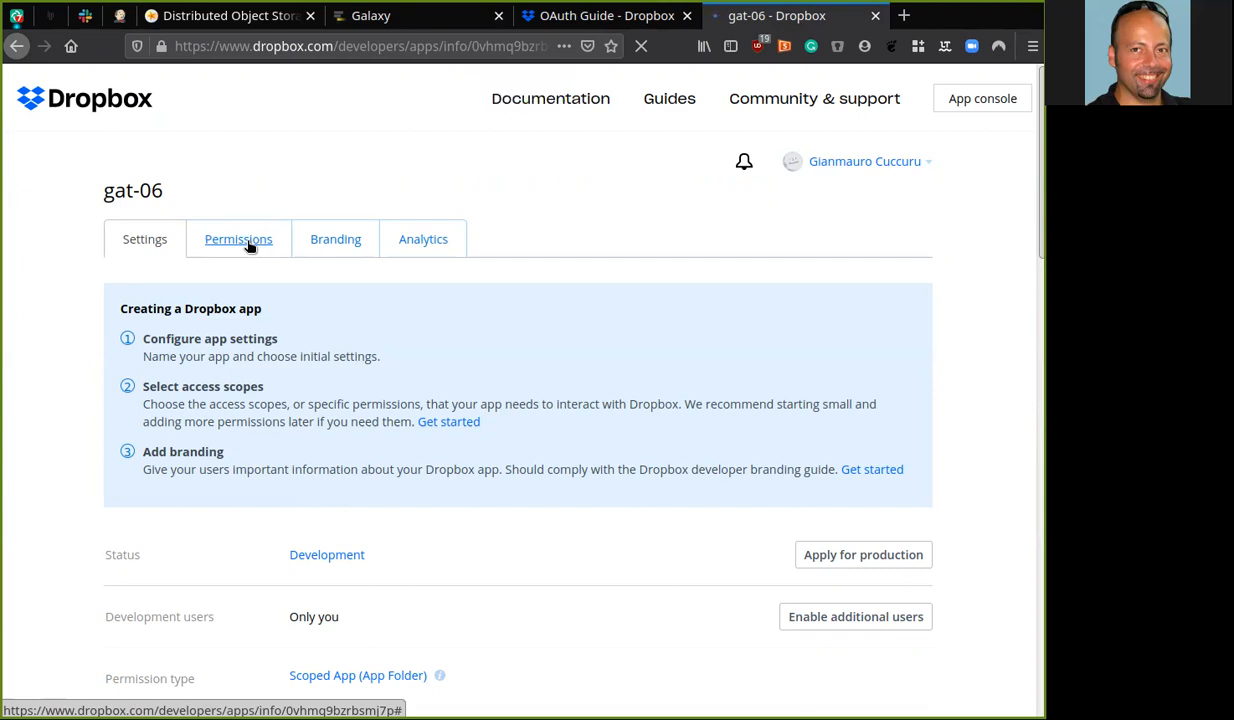
# Submit files.metadata.read and files.content.read permissions for gat-06, then return to Settings.
pyautogui.click(238, 239)
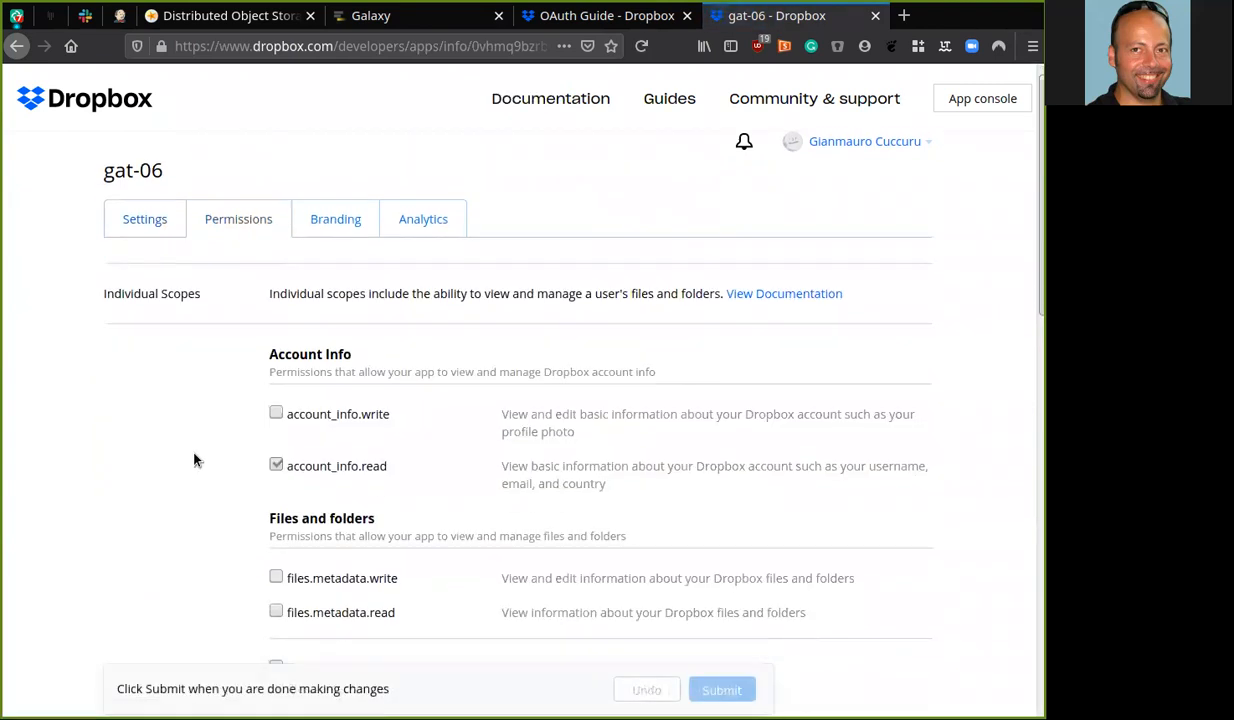
pyautogui.scroll(-3)
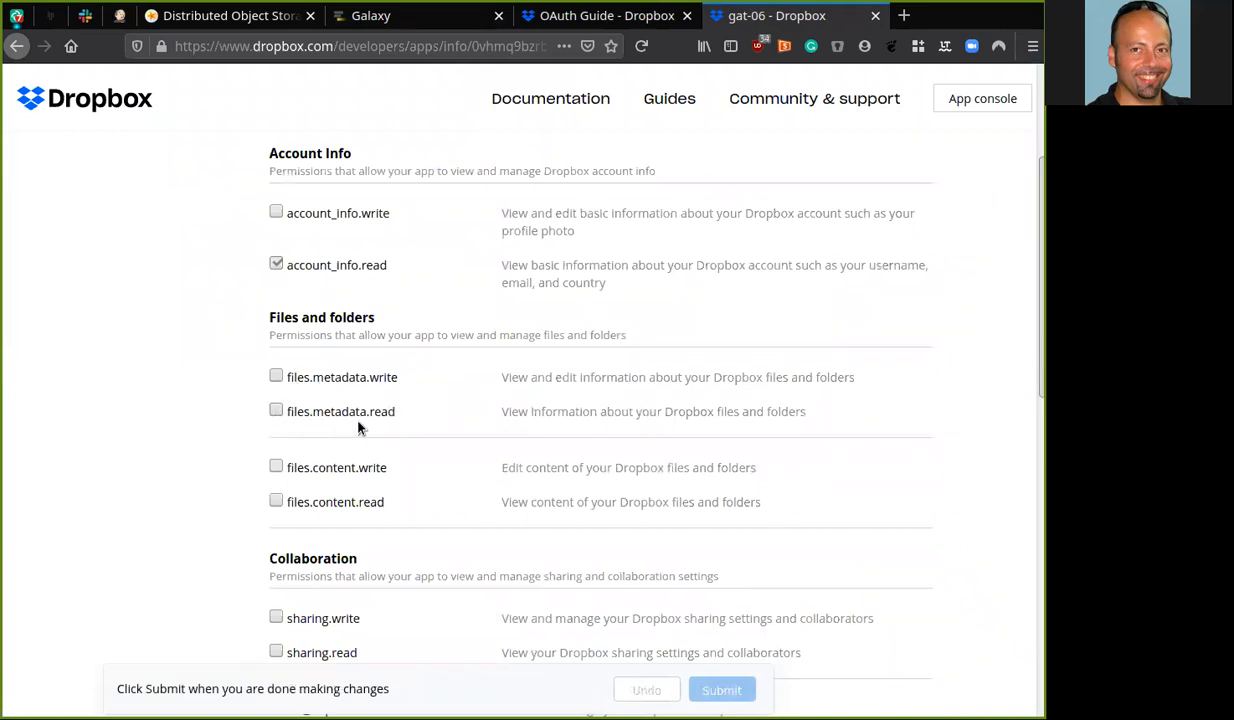
pyautogui.click(276, 410)
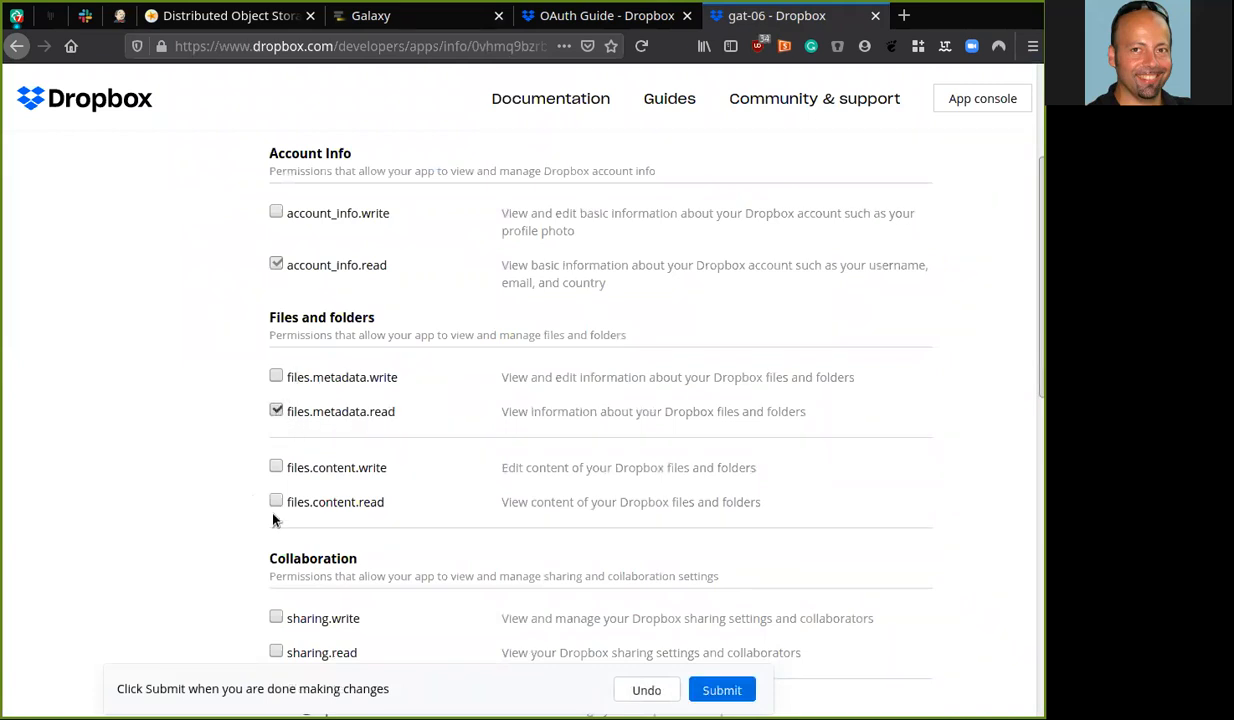
pyautogui.click(276, 500)
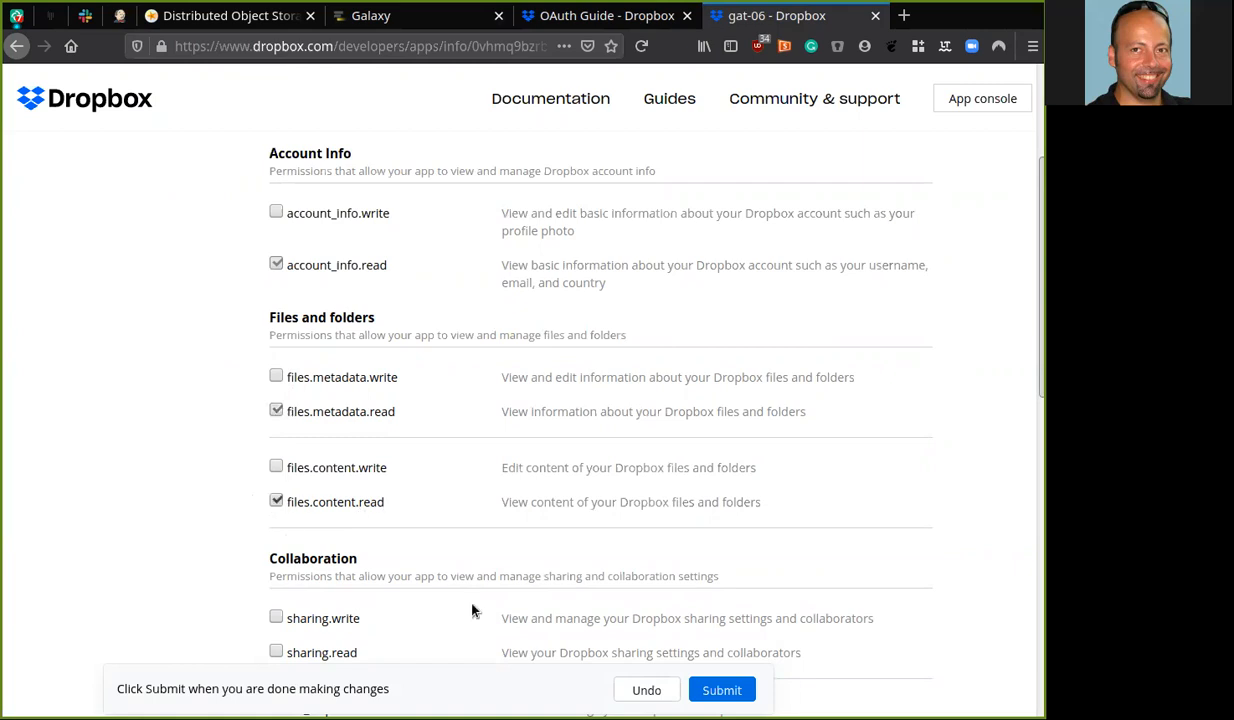
pyautogui.click(721, 690)
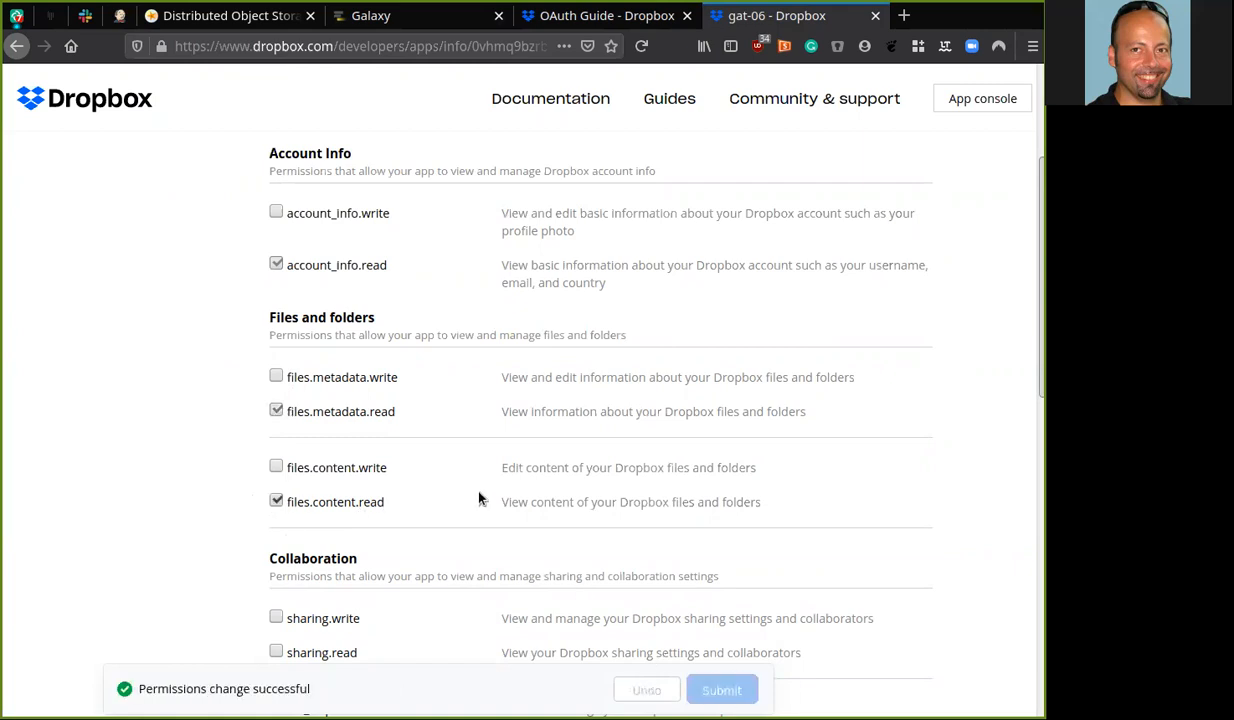
pyautogui.moveTo(342, 263)
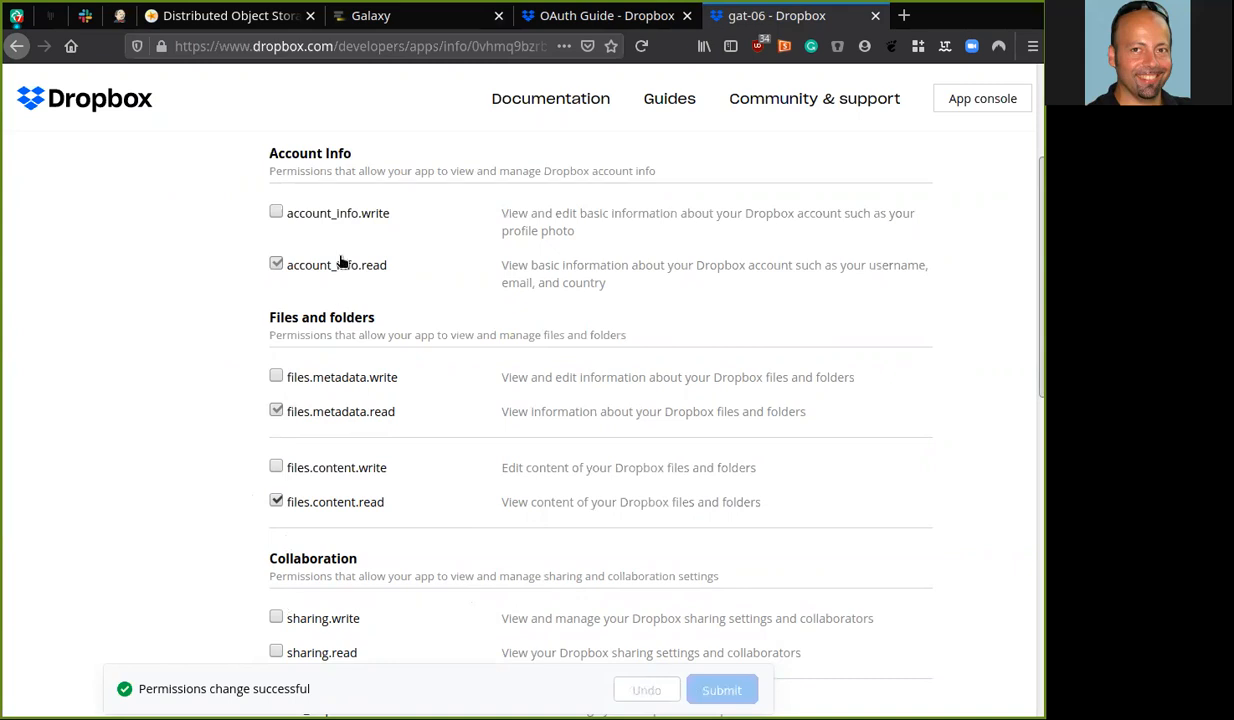
pyautogui.click(144, 239)
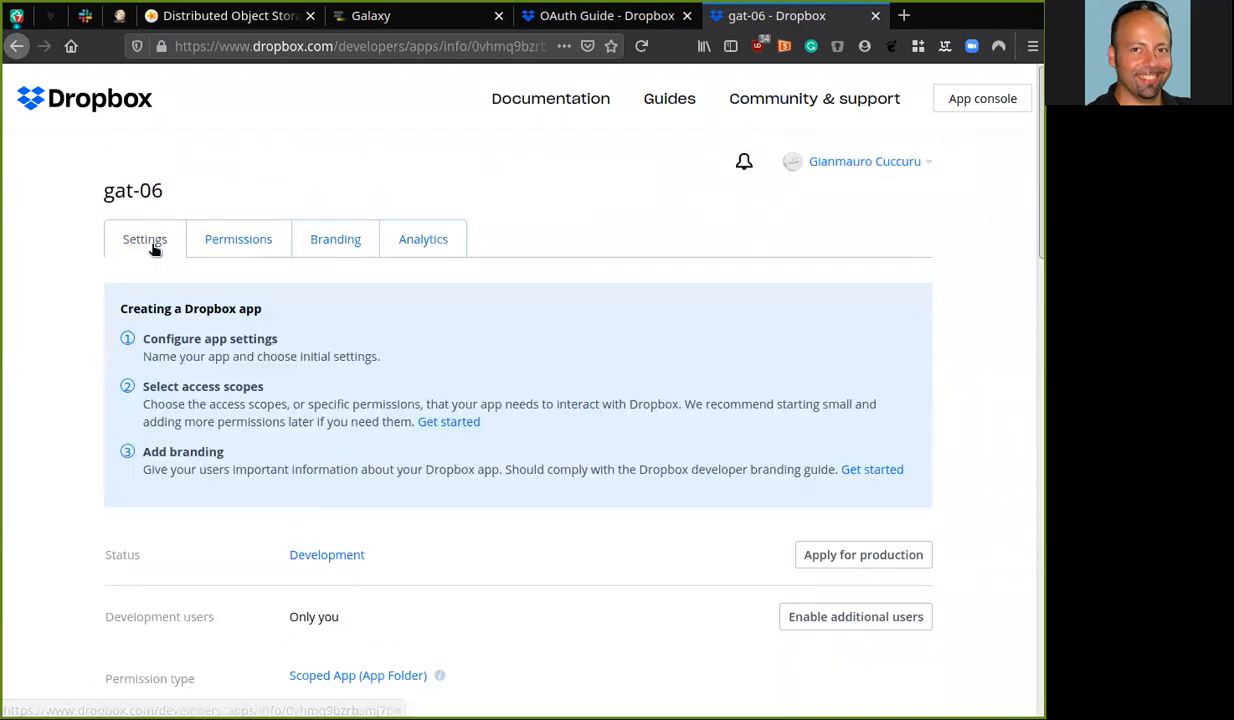
# Generate the gat-06 access token in the Settings tab's OAuth 2 section.
pyautogui.scroll(-3)
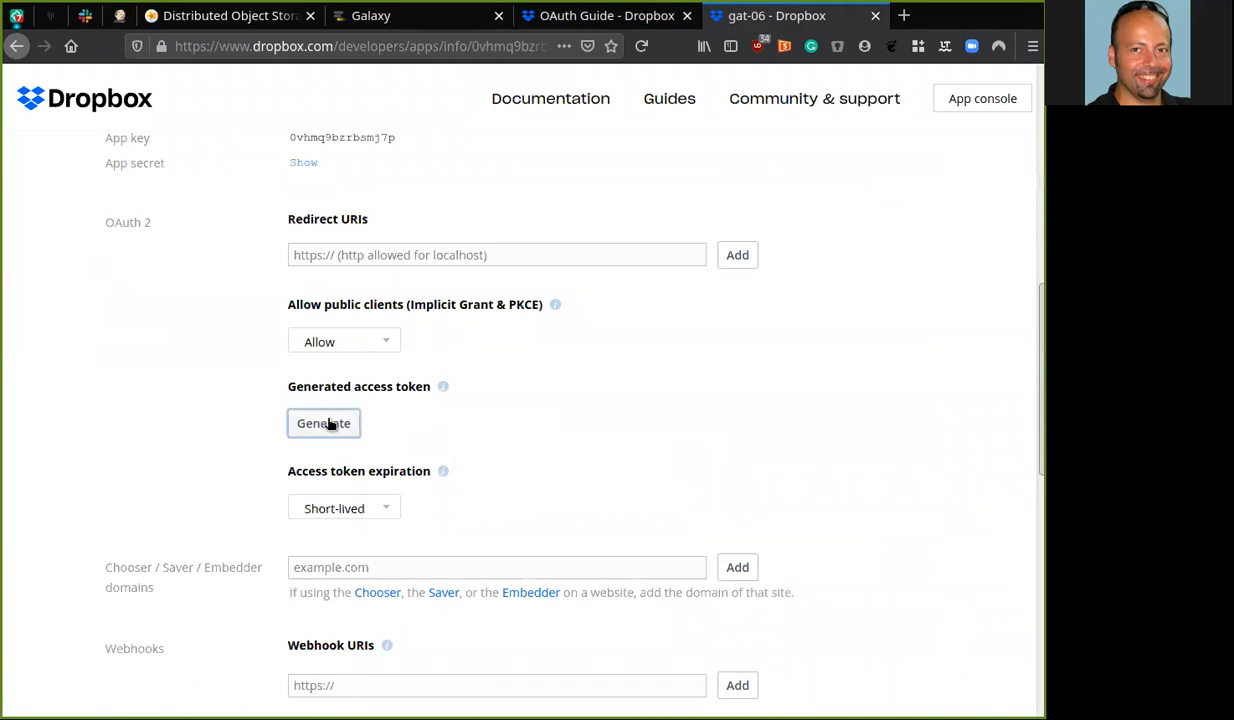
pyautogui.click(323, 423)
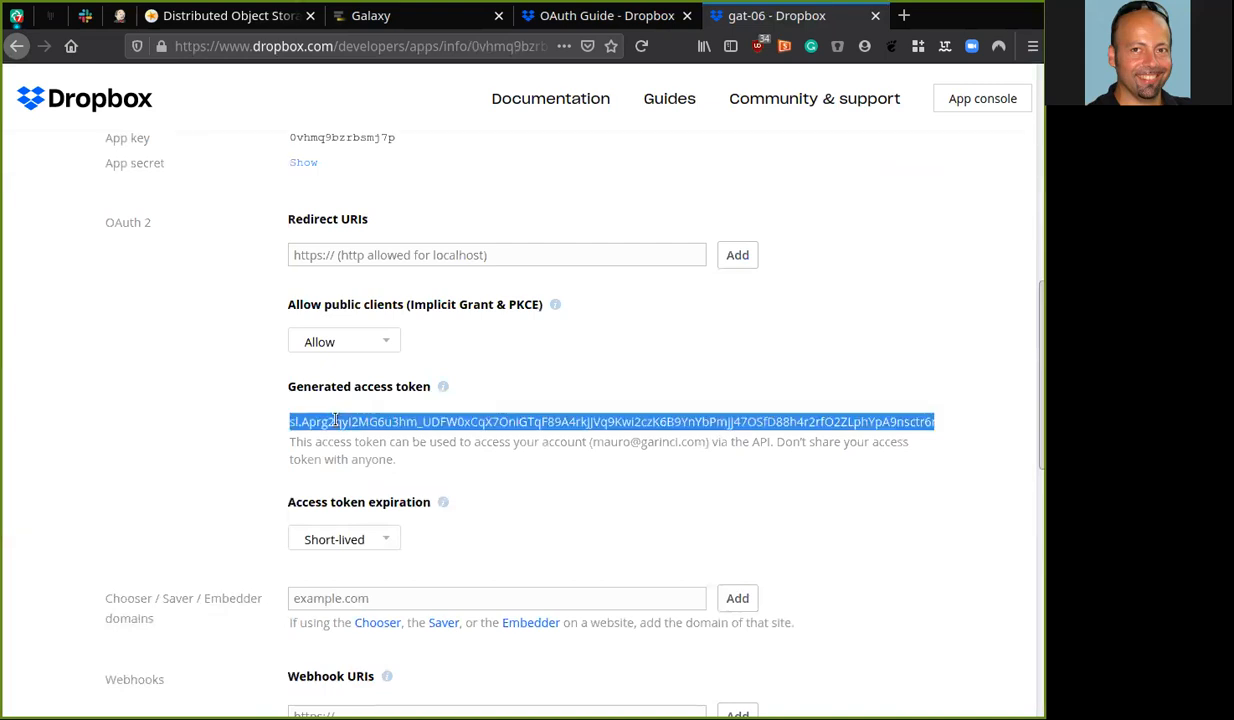
pyautogui.moveTo(400, 18)
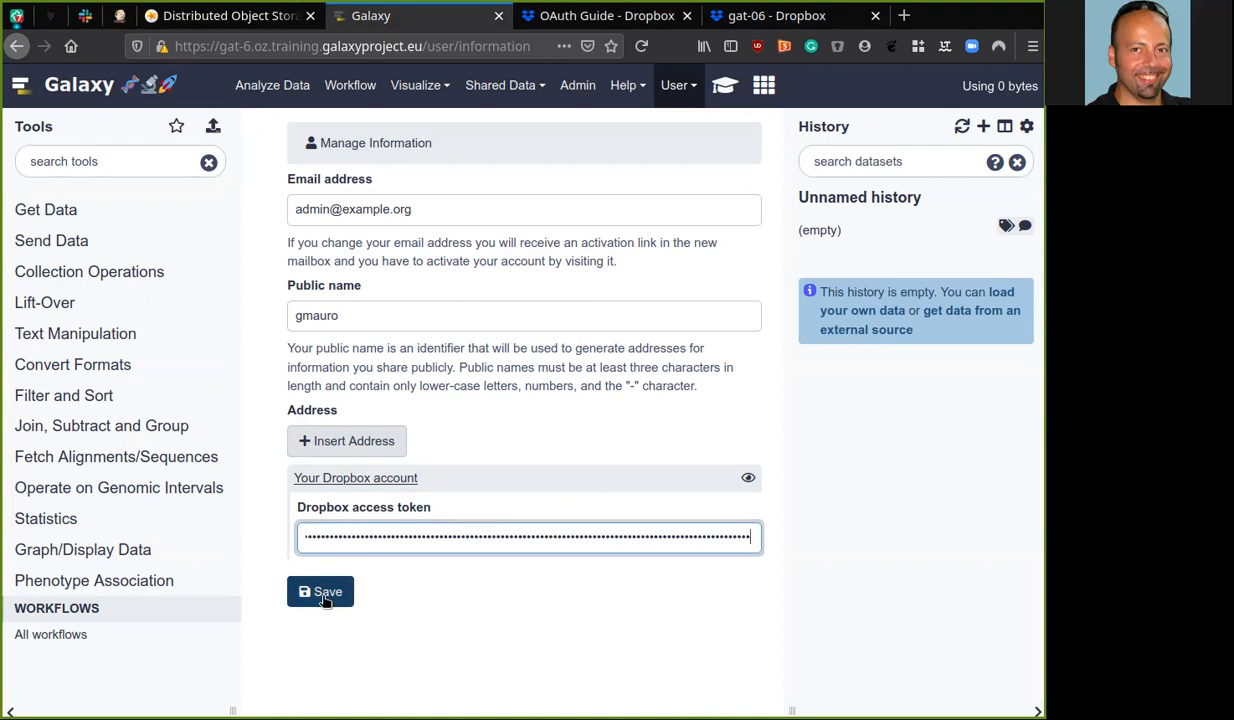
# Save the pasted Dropbox access token in Galaxy preferences, then return to the gat-06 app page.
pyautogui.click(320, 591)
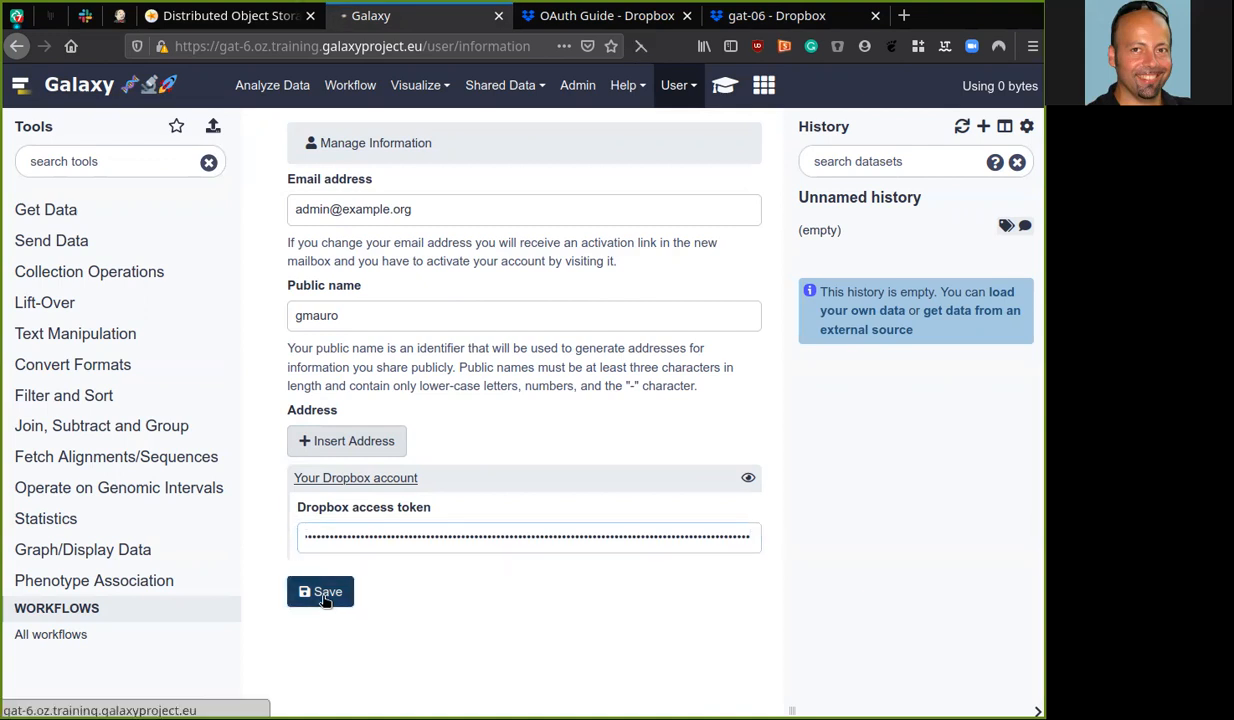
pyautogui.click(320, 591)
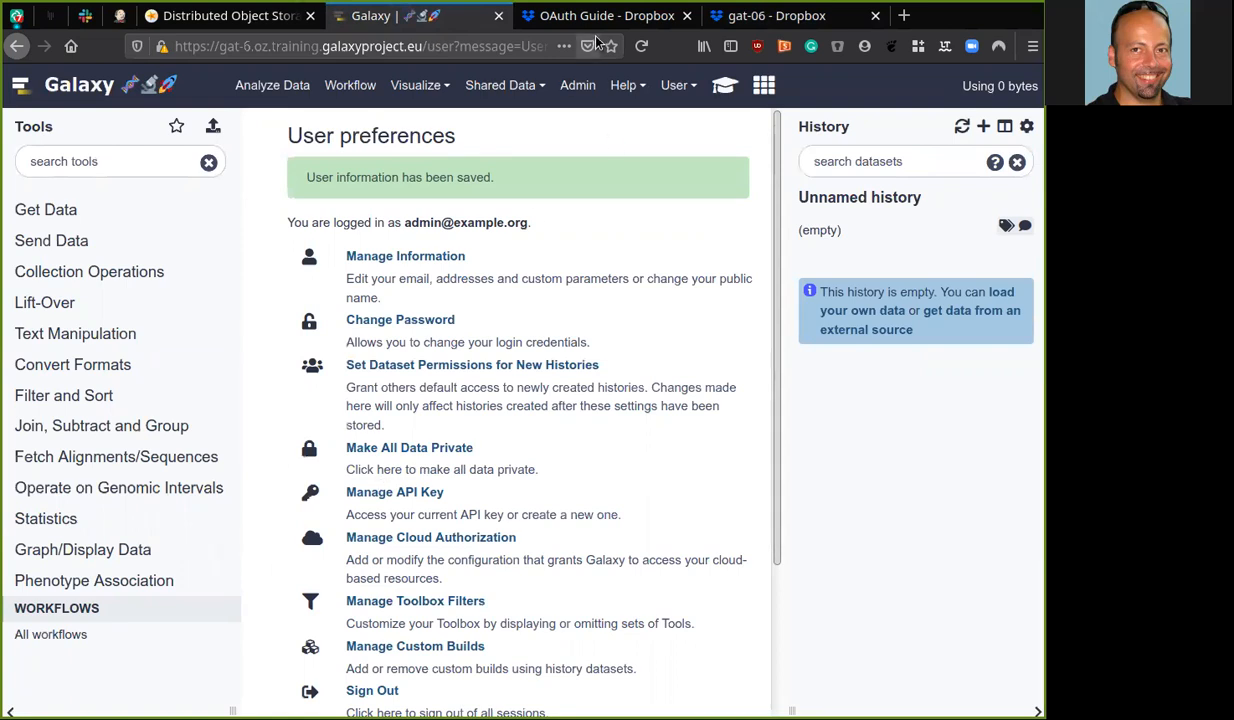
pyautogui.moveTo(780, 15)
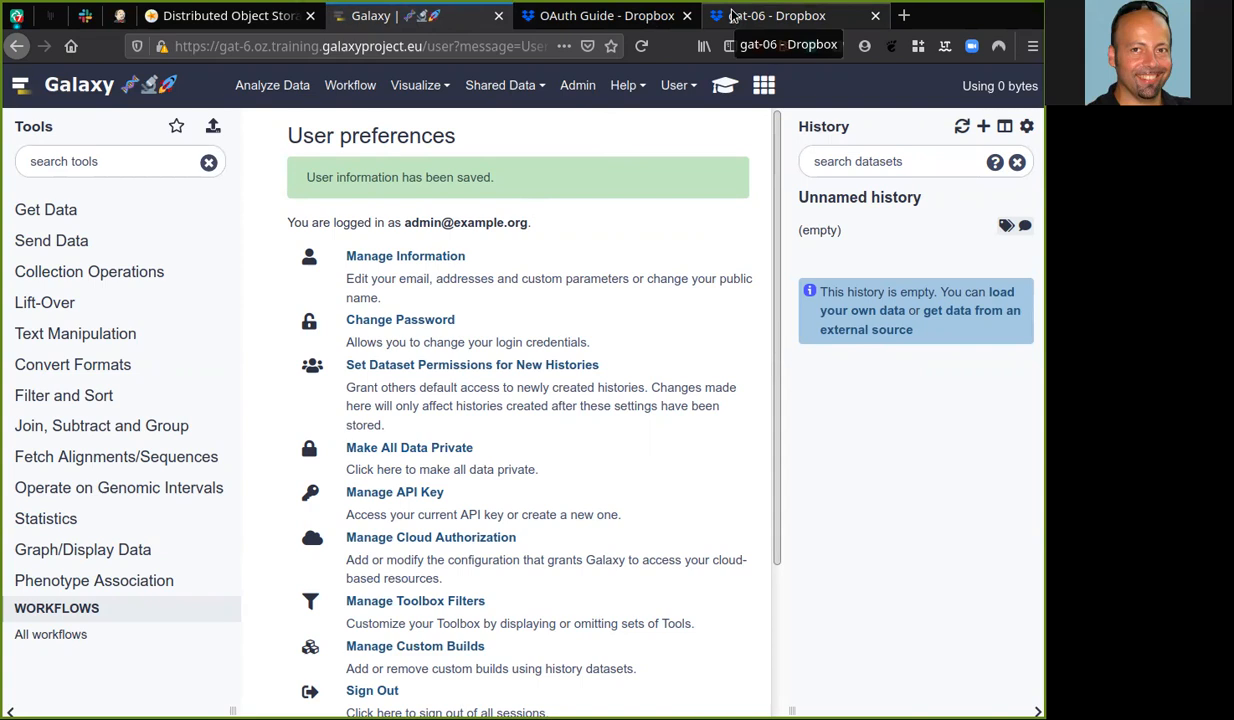
pyautogui.click(790, 15)
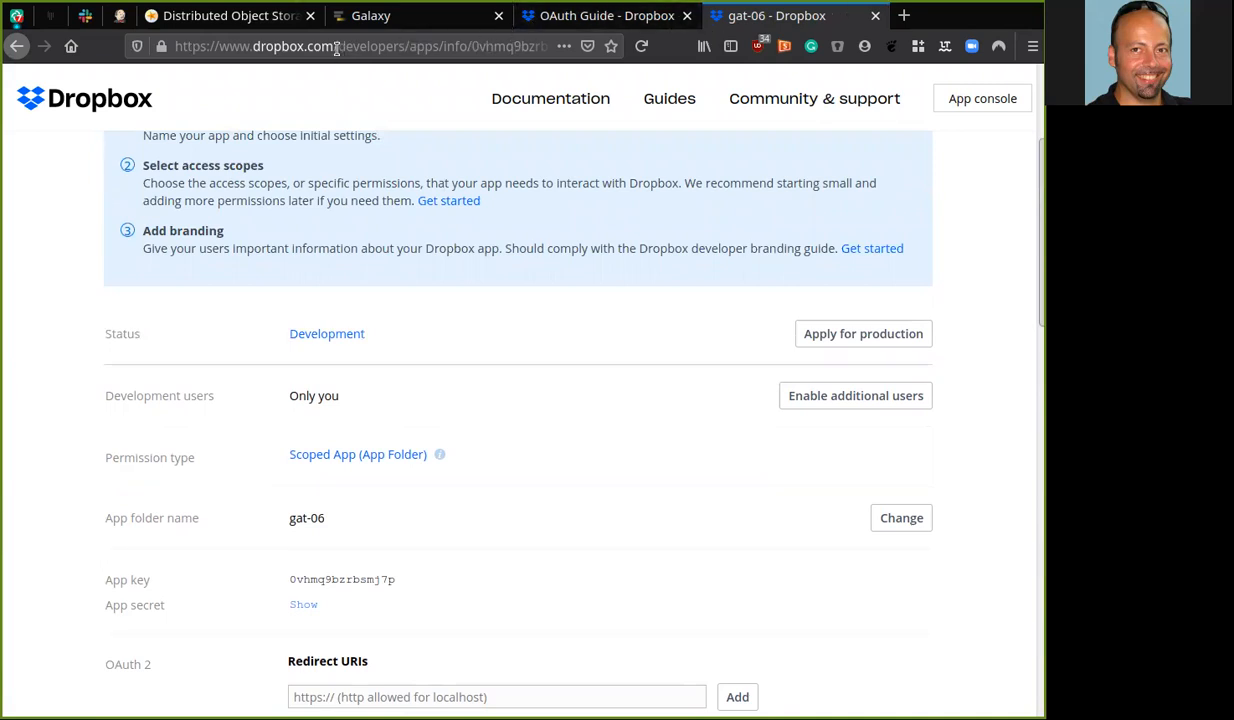
# Open dropbox.com/home/Apps in a new browser tab.
pyautogui.click(340, 46)
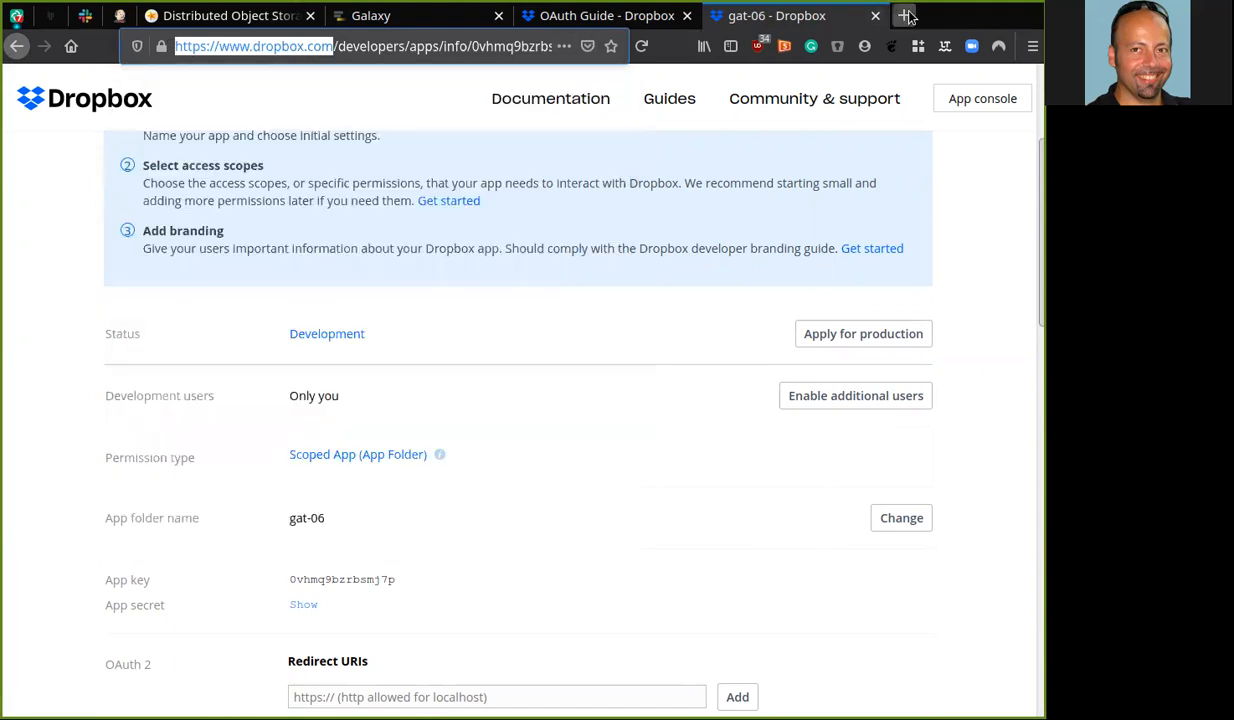
pyautogui.click(904, 15)
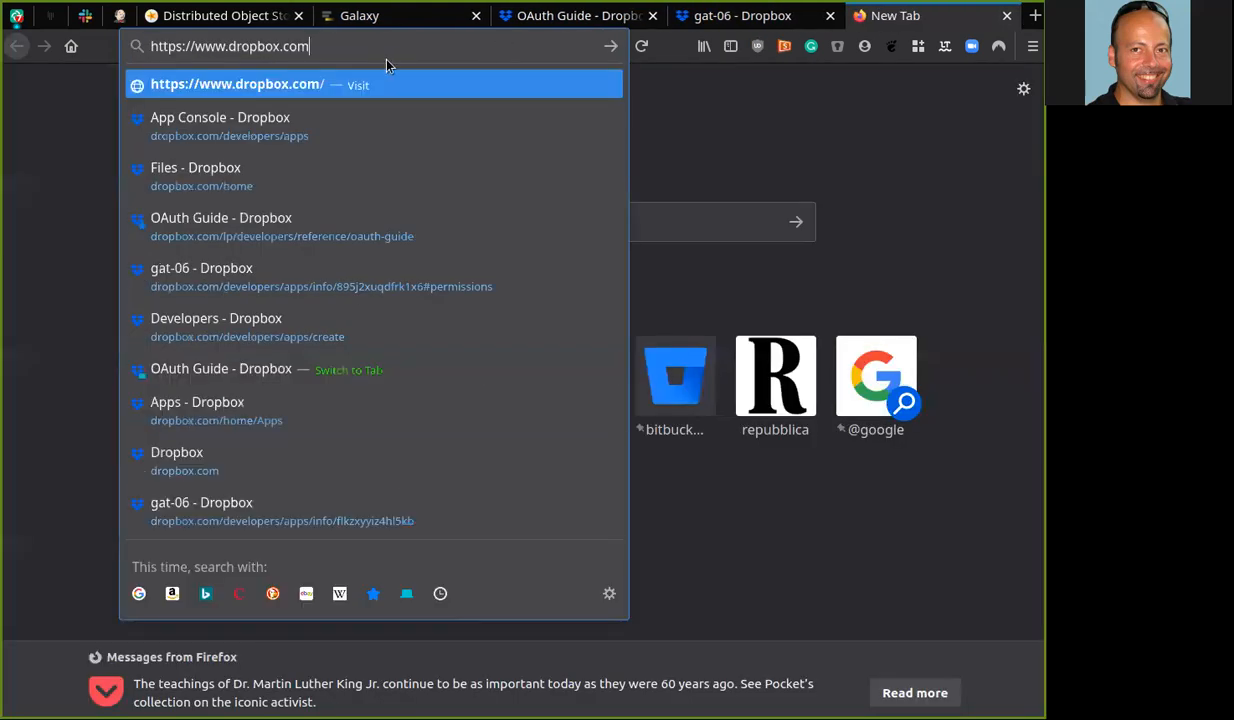
pyautogui.write('/a')
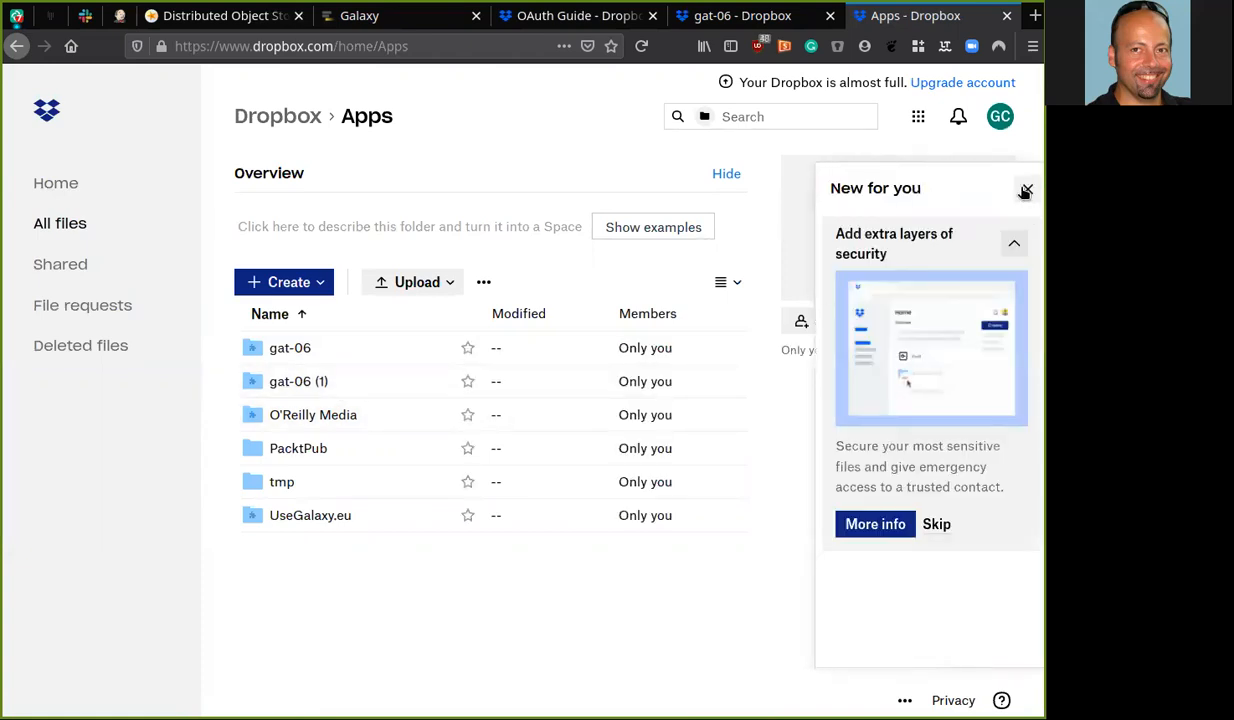
# Upload phiX.bam into the gat-06 (1) folder, then switch back to the Galaxy tab.
pyautogui.click(1024, 190)
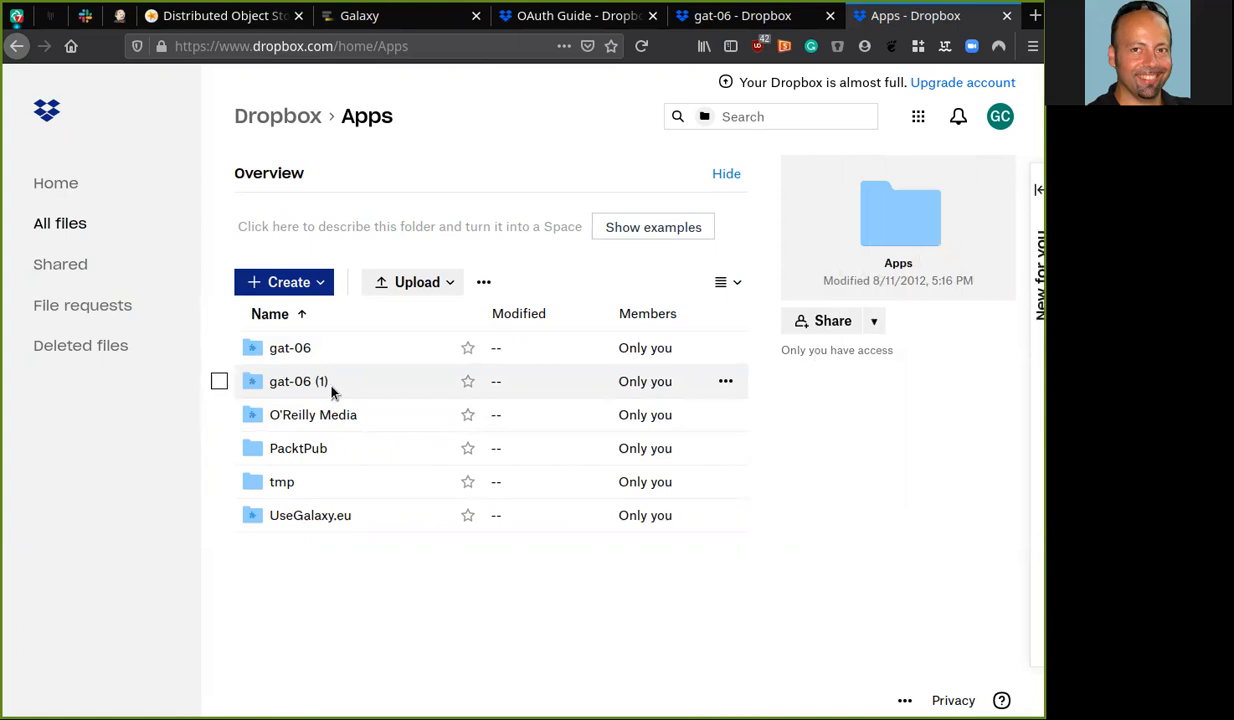
pyautogui.moveTo(300, 388)
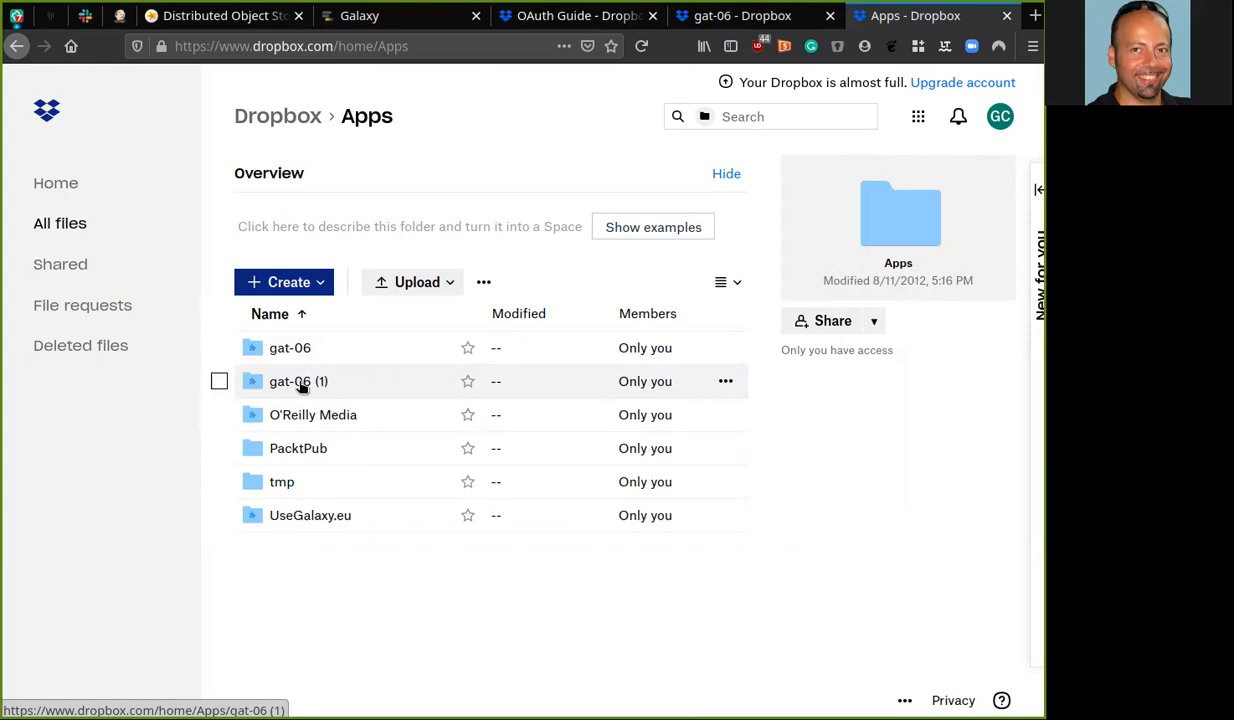
pyautogui.doubleClick(298, 381)
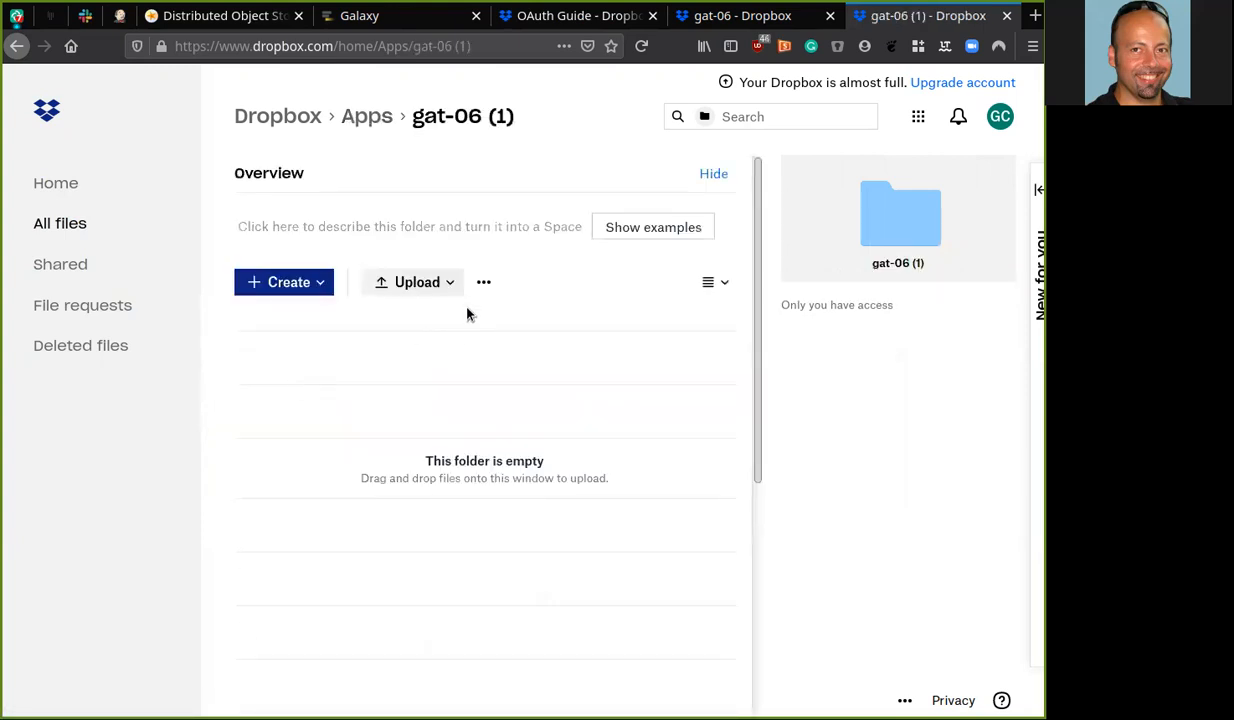
pyautogui.click(416, 281)
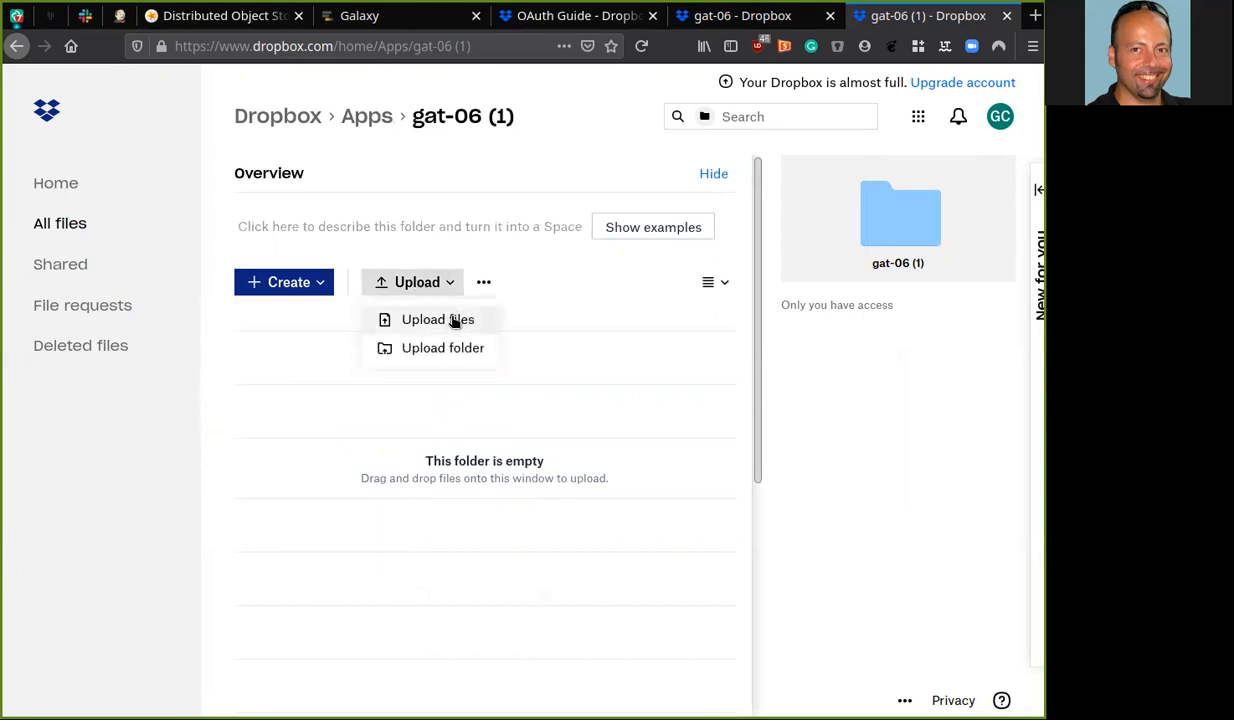
pyautogui.click(437, 319)
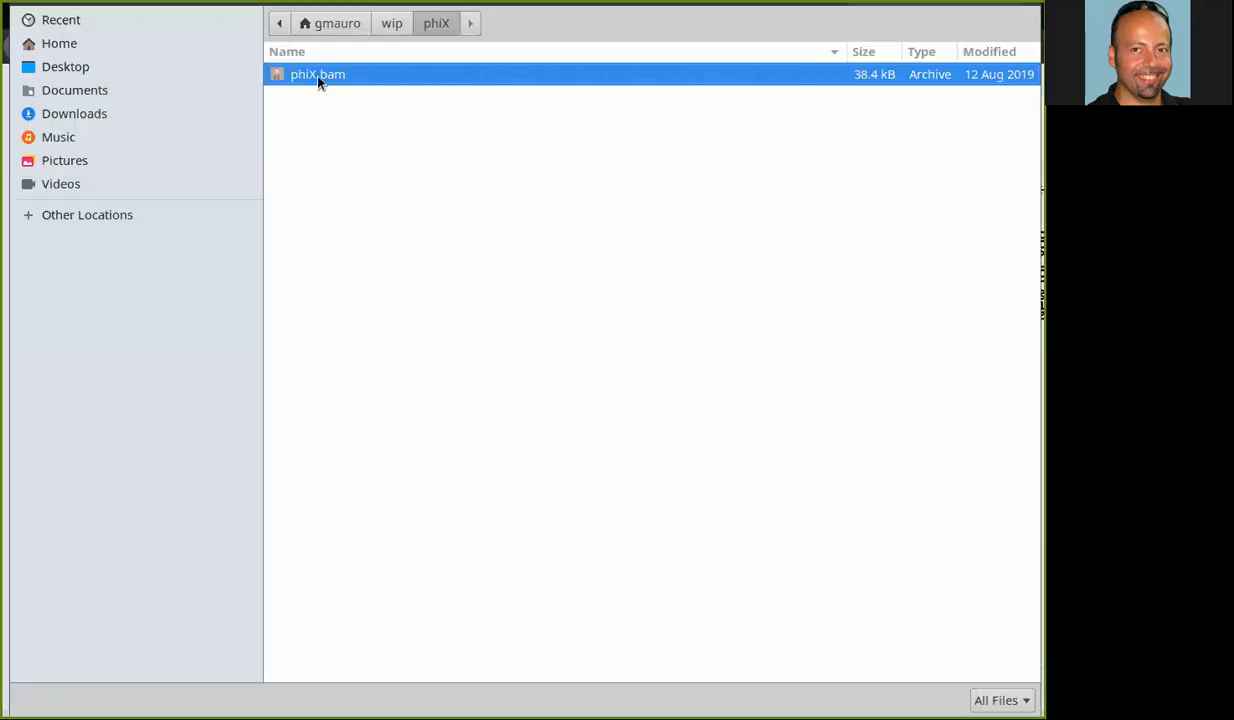
pyautogui.moveTo(997, 619)
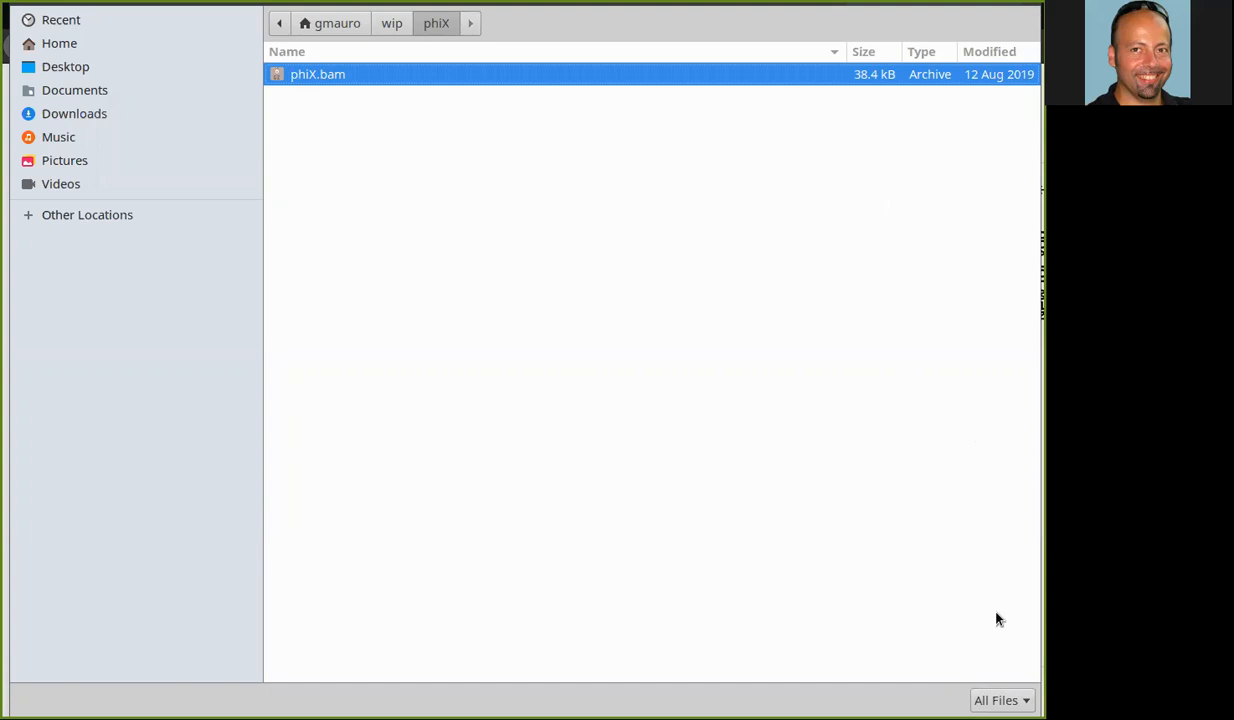
pyautogui.moveTo(920, 587)
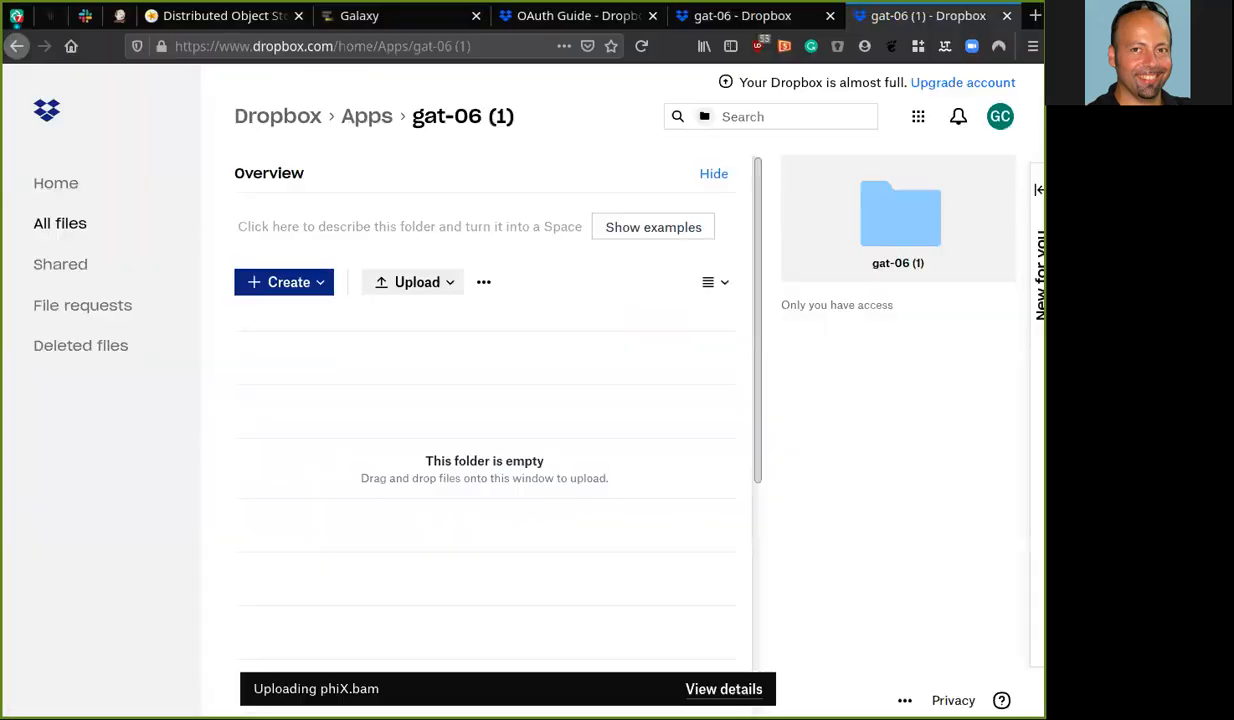
pyautogui.moveTo(595, 547)
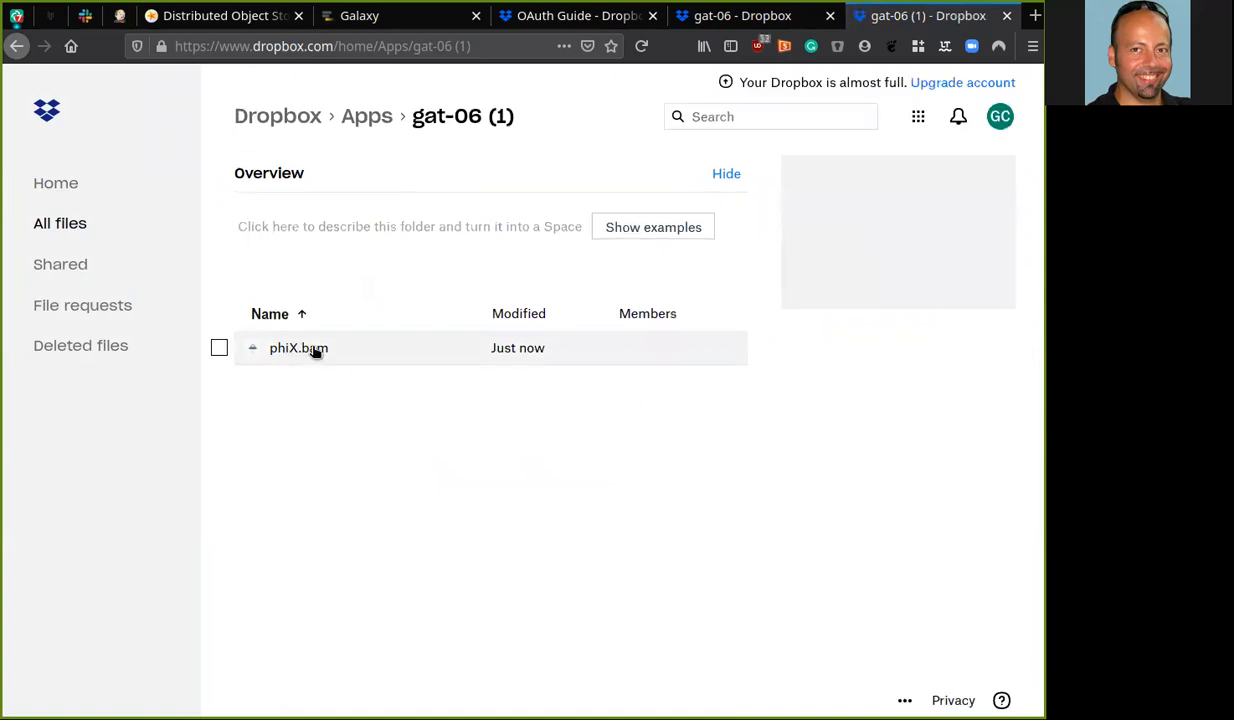
pyautogui.click(400, 15)
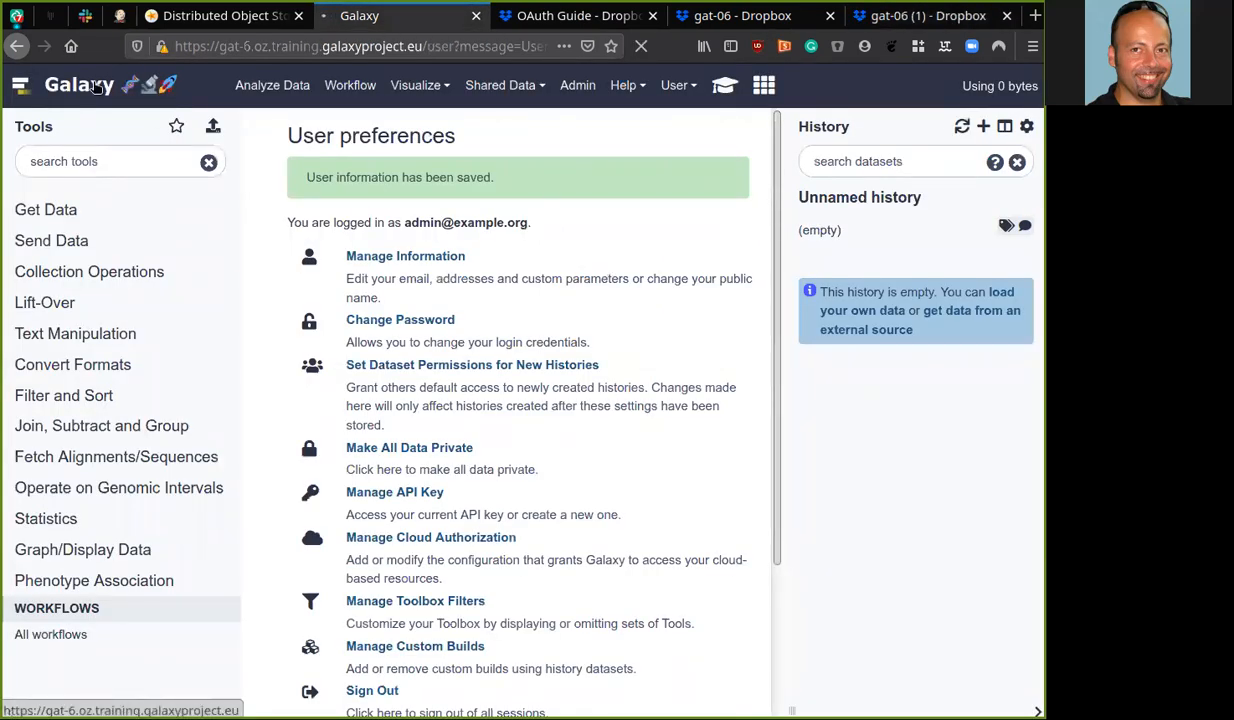
# Return to the Galaxy home page and open the data upload dialog.
pyautogui.click(78, 84)
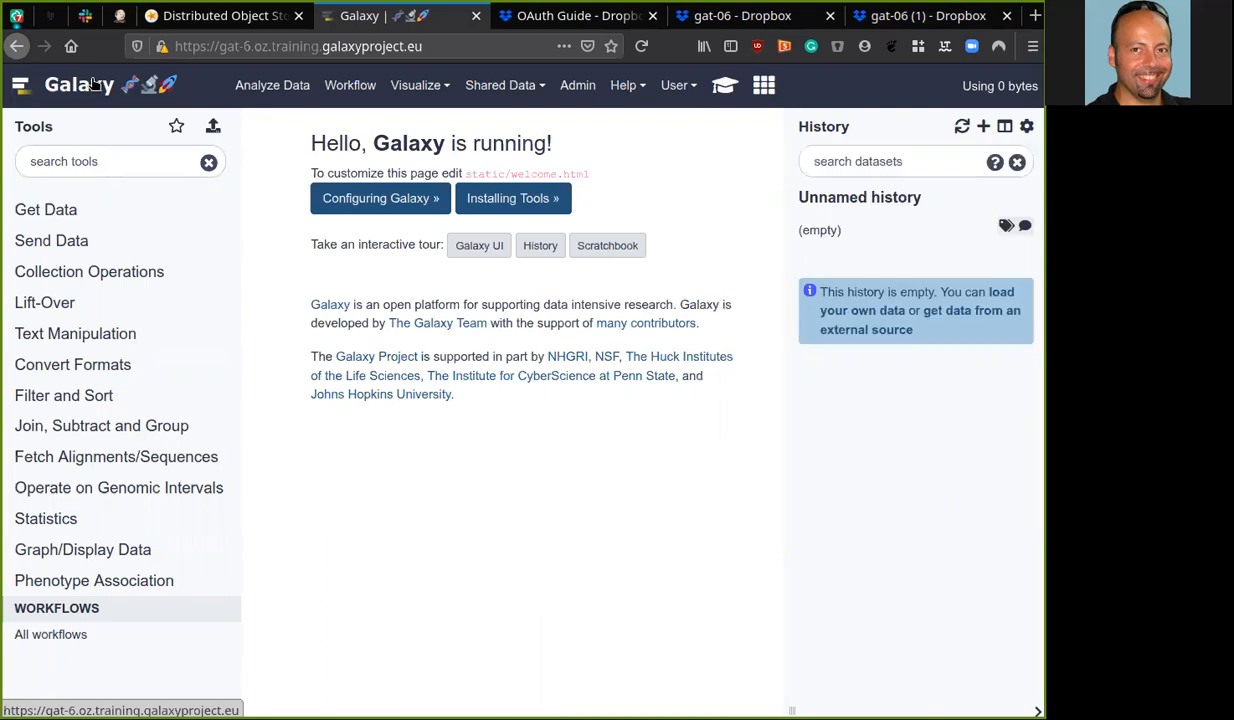
pyautogui.moveTo(212, 126)
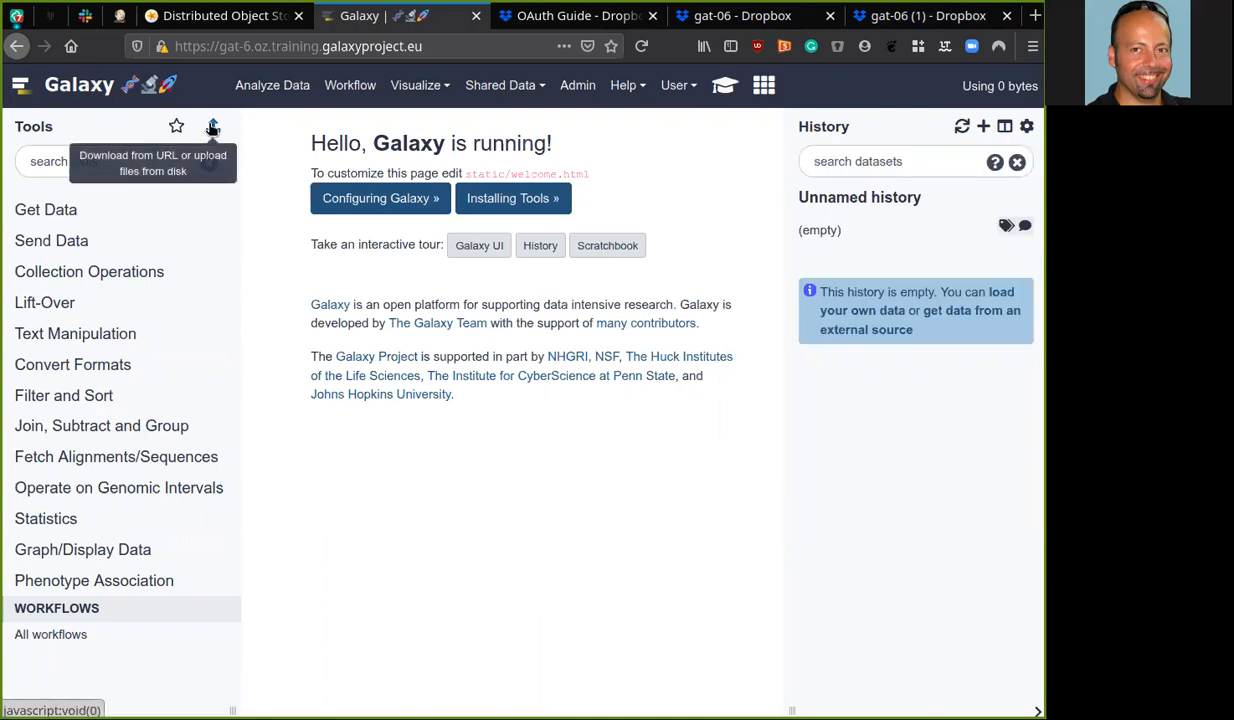
pyautogui.click(212, 126)
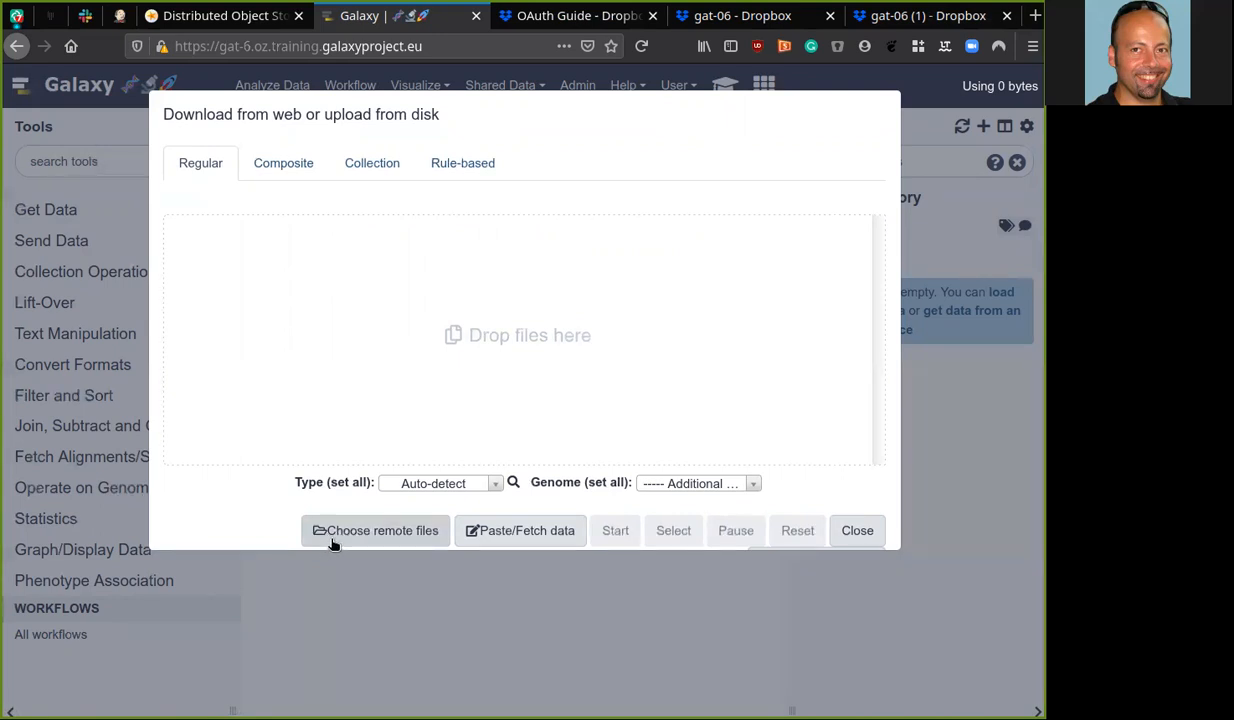
# Choose phiX.bam from Your Dropbox Files as a remote file and start the upload.
pyautogui.click(375, 530)
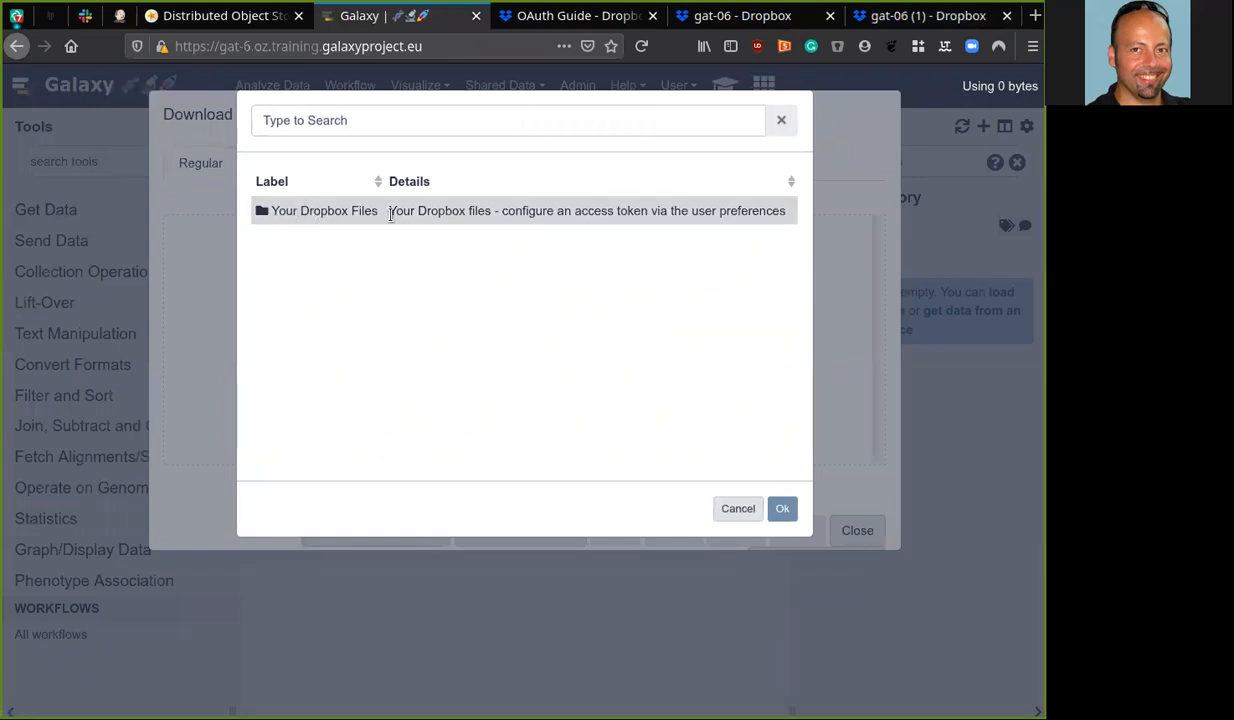
pyautogui.moveTo(324, 210)
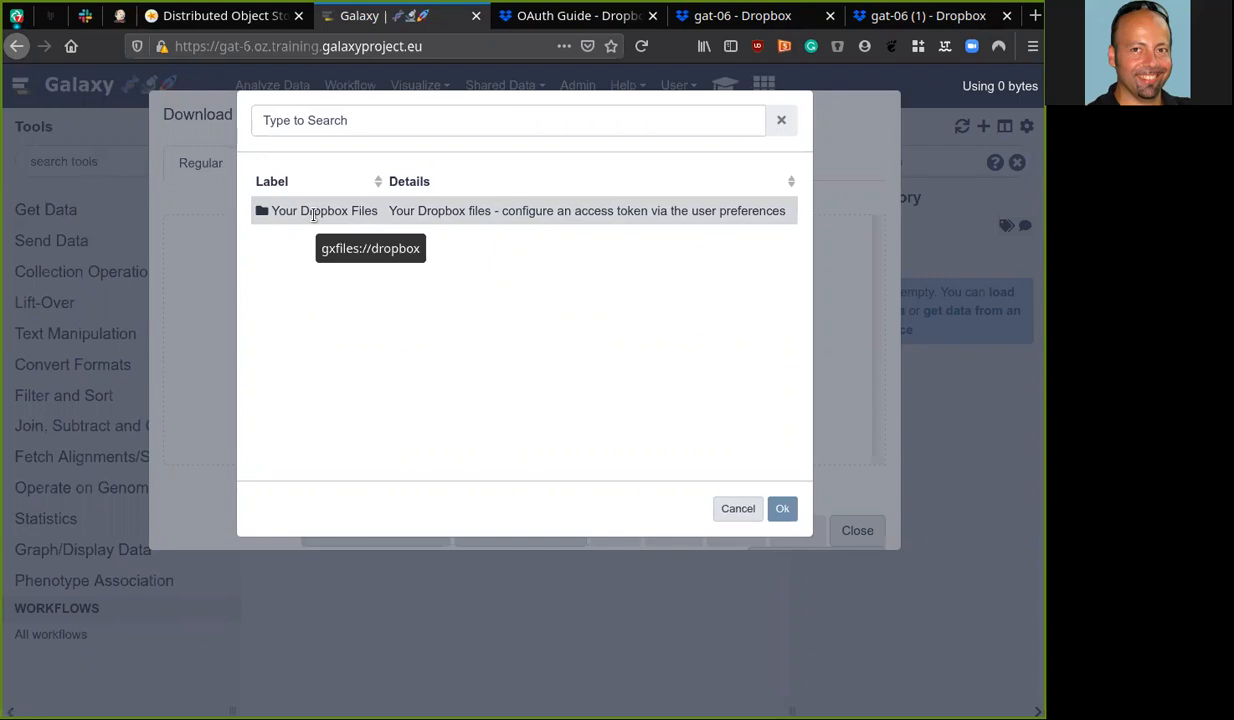
pyautogui.moveTo(314, 213)
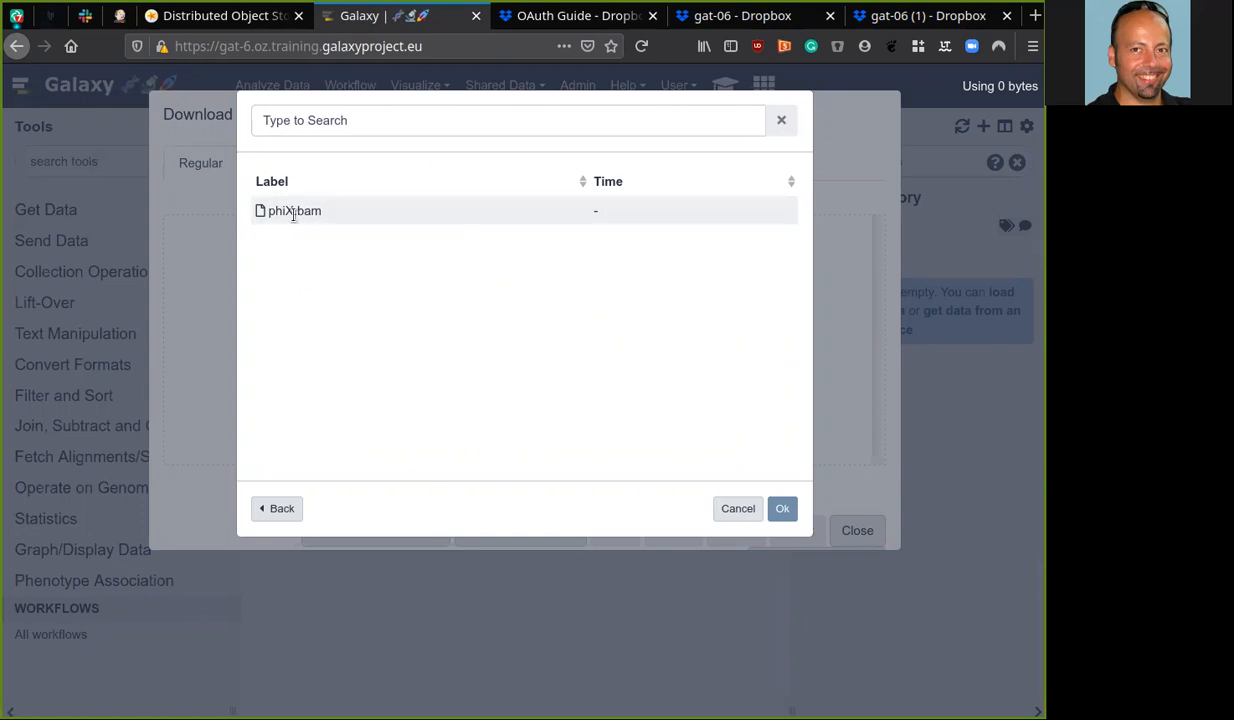
pyautogui.click(782, 508)
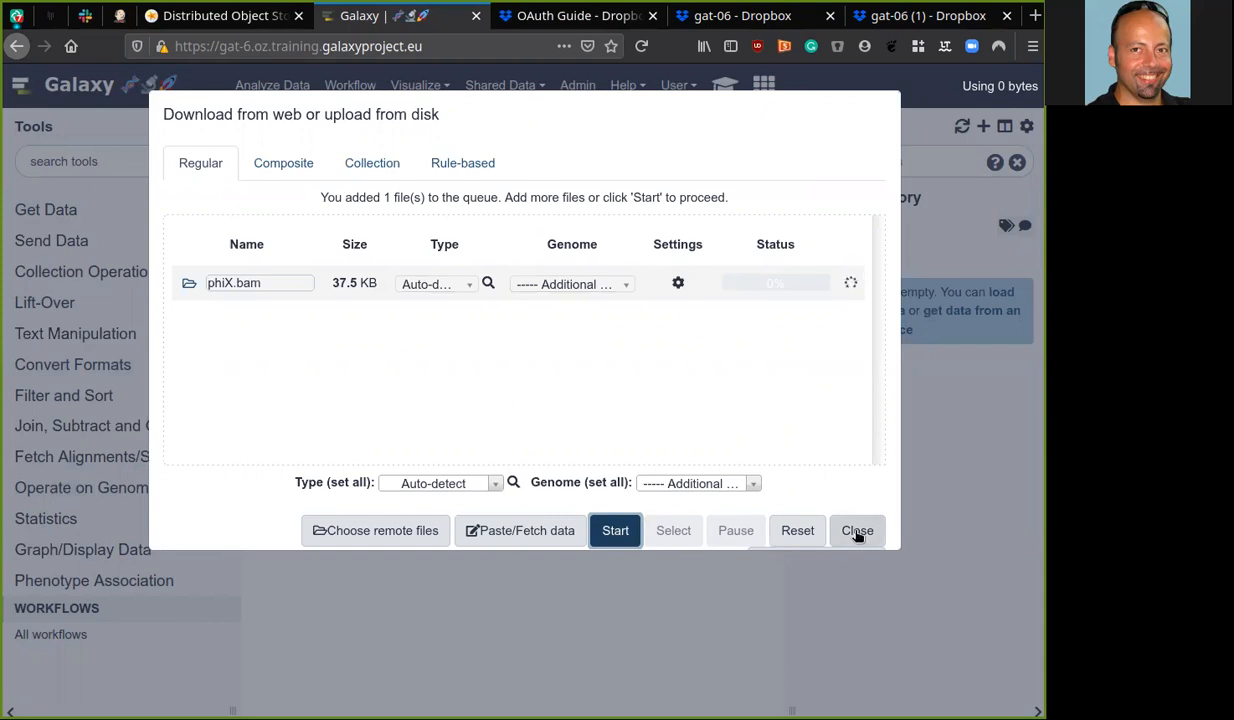
pyautogui.click(615, 530)
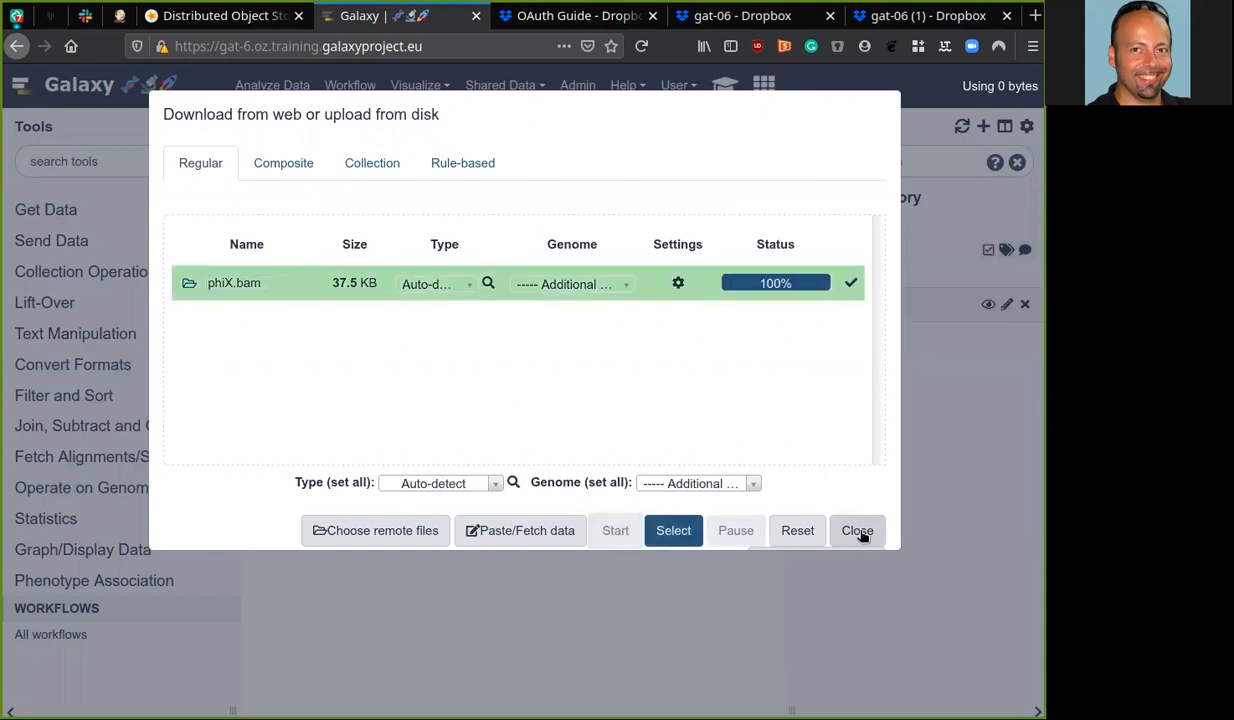
# Close the upload dialog and view dataset 1: phiX.bam's alignment records.
pyautogui.click(857, 530)
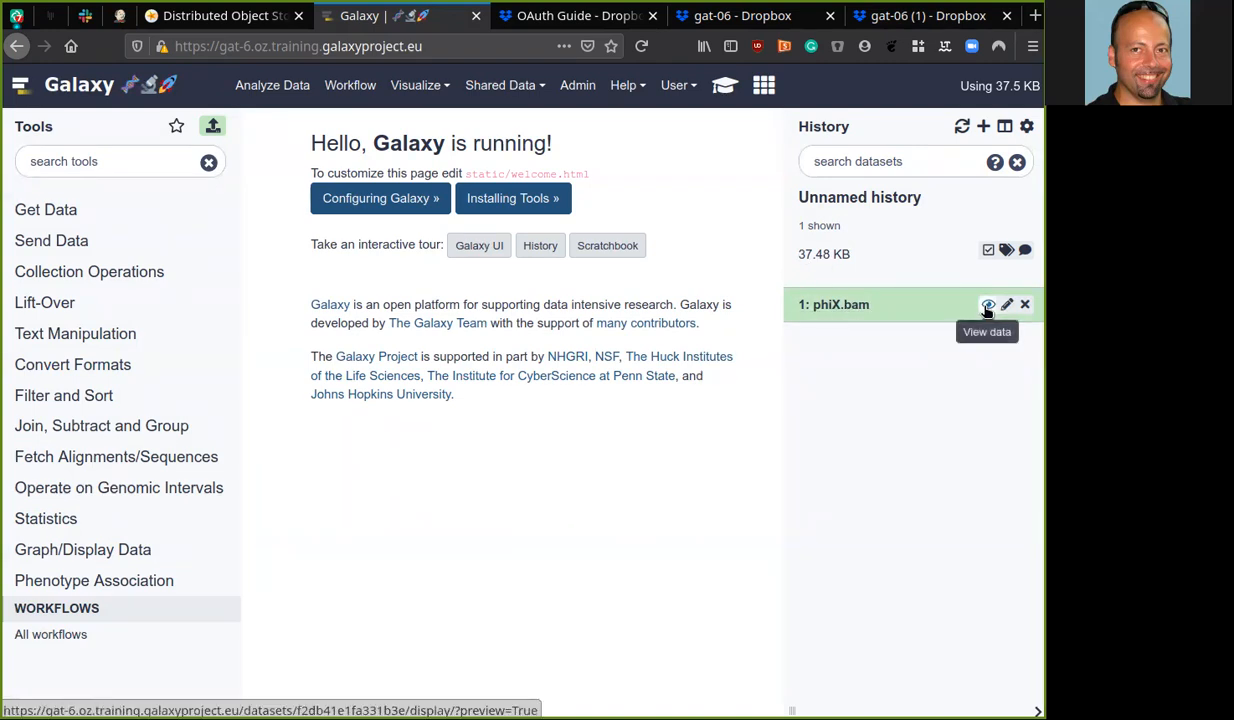
pyautogui.click(988, 304)
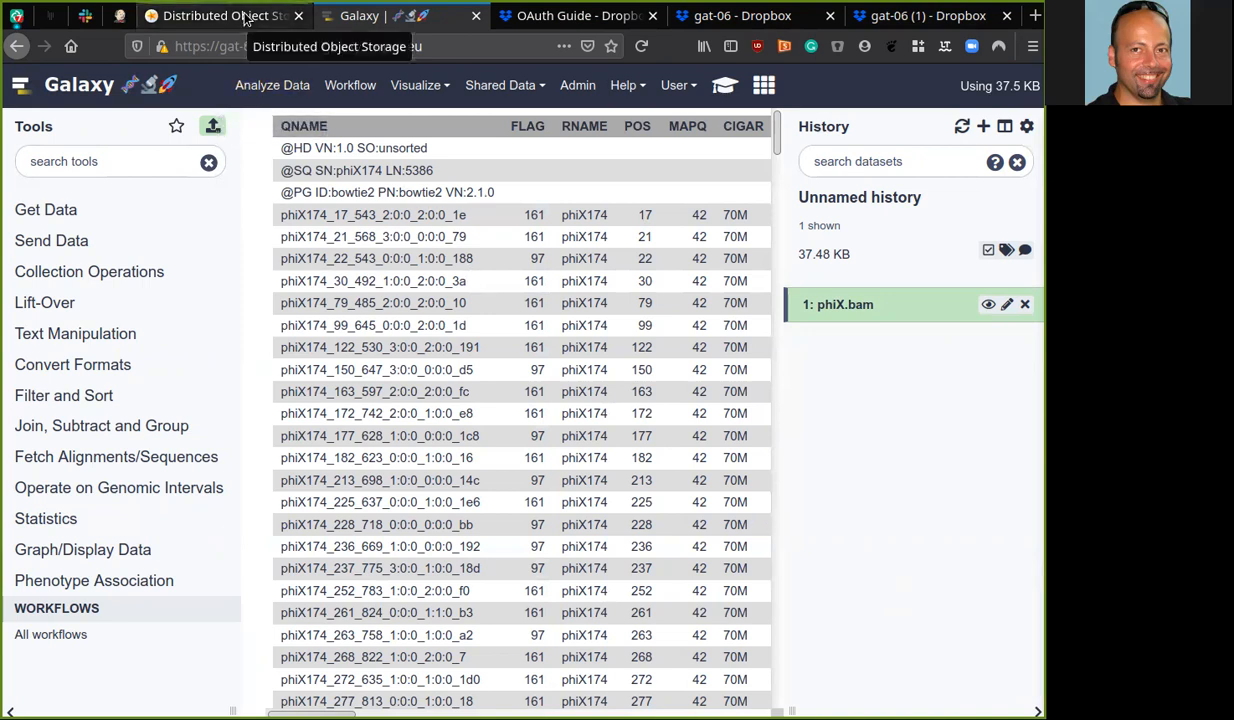
# Switch to the Distributed Object Storage tab and scroll down to the Feedback section.
pyautogui.click(220, 15)
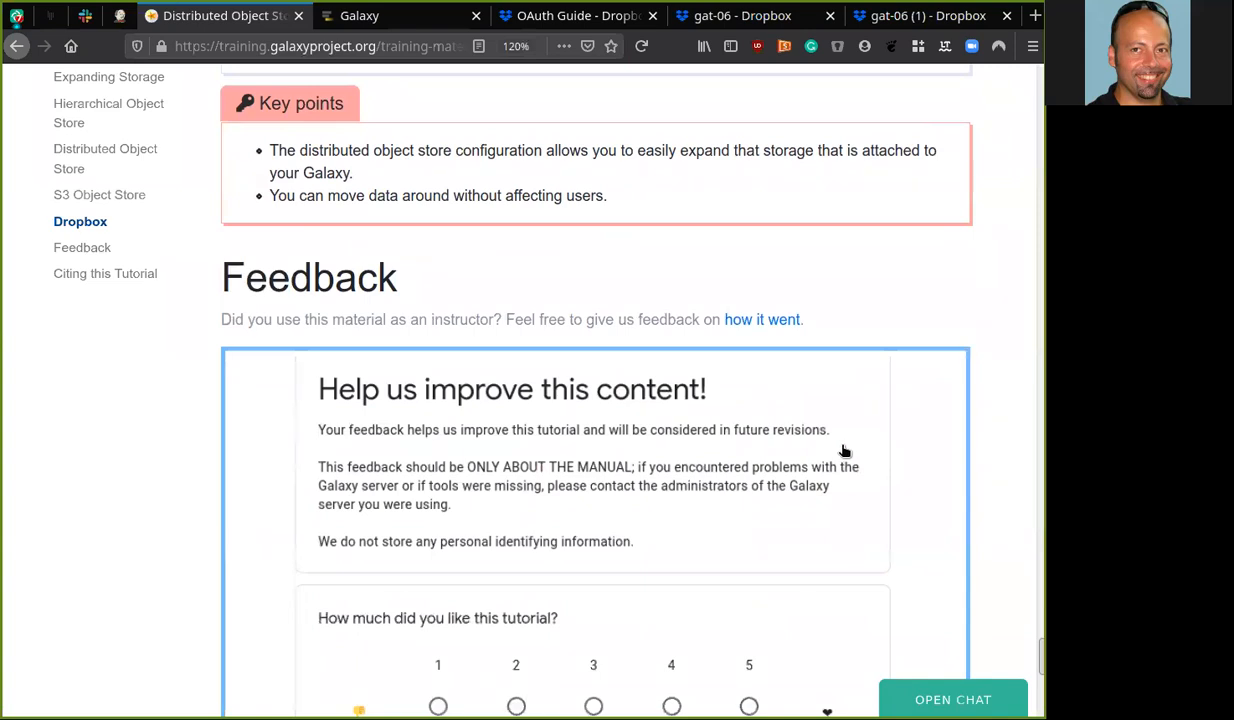
pyautogui.scroll(-3)
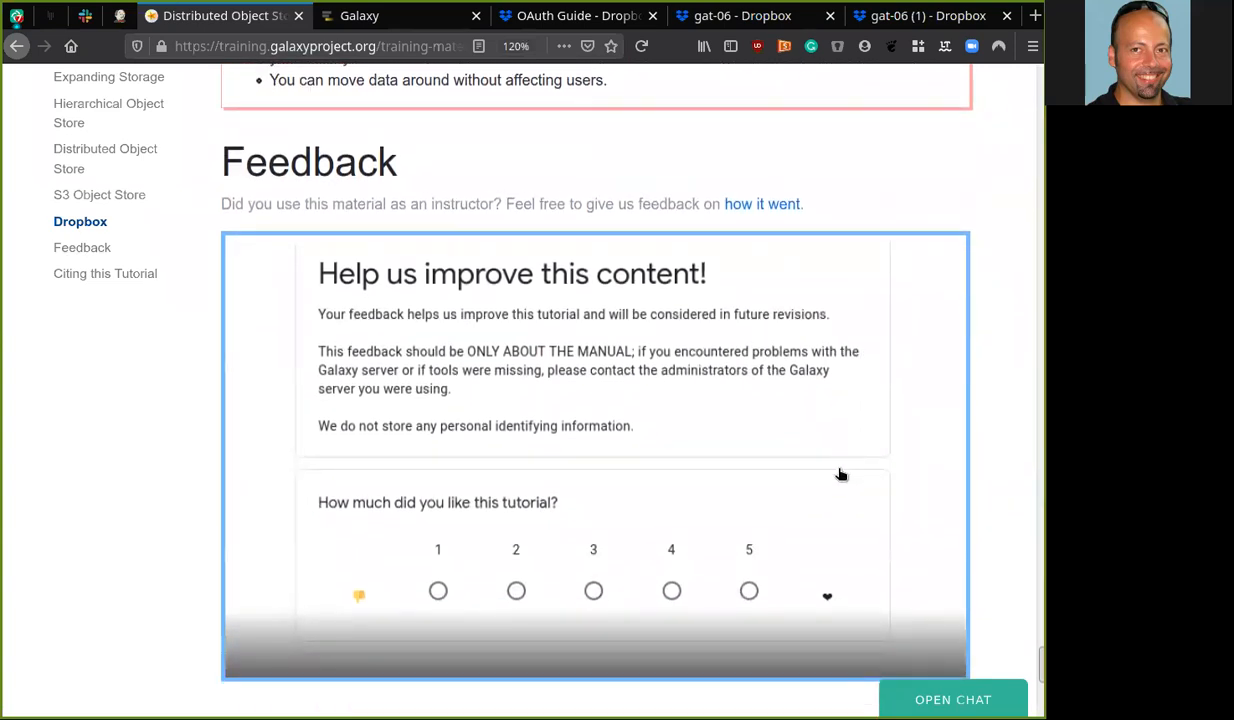